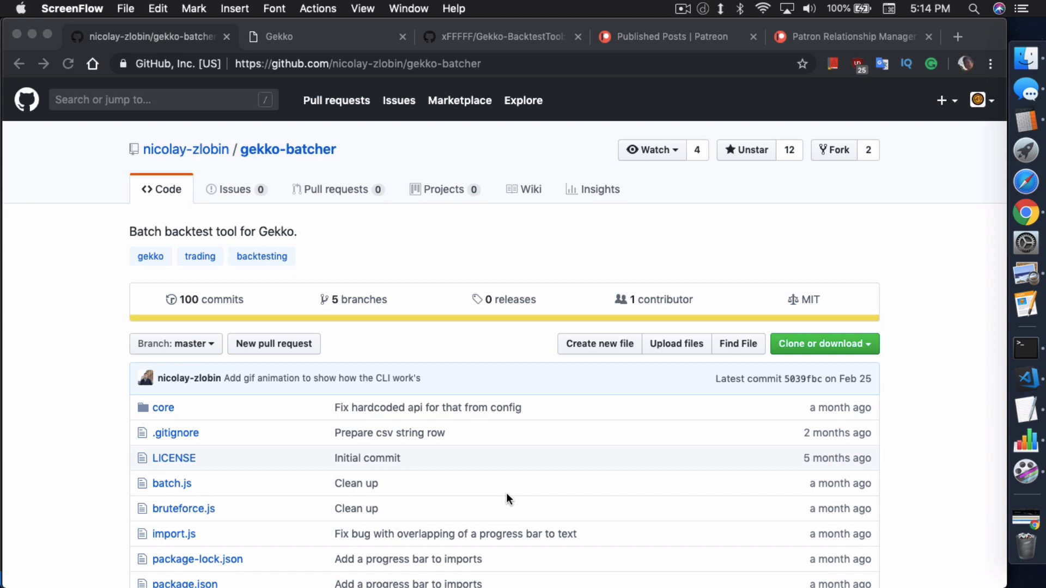
pyautogui.moveTo(345, 339)
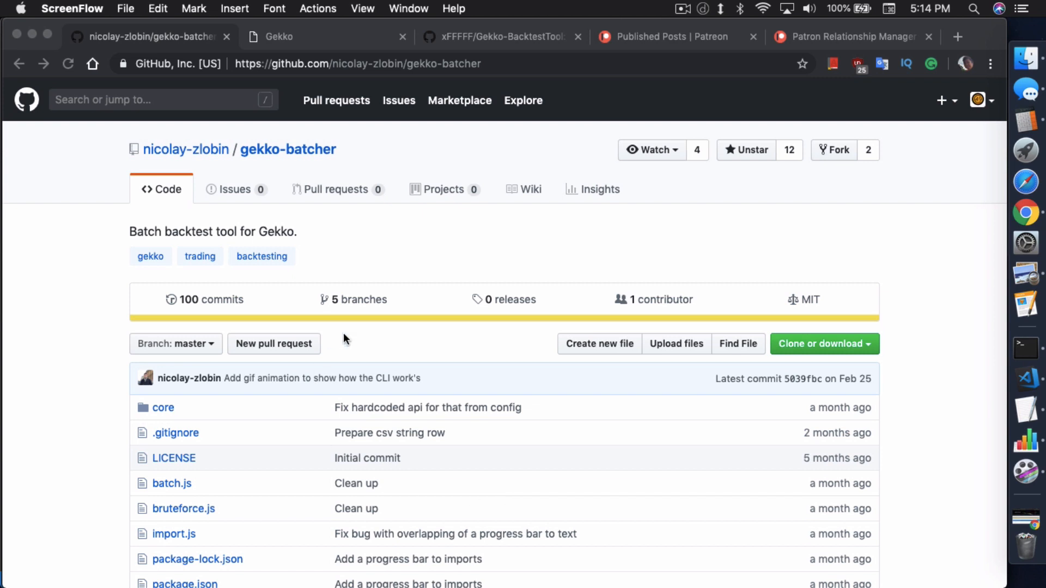
# Scroll down the current page, then switch to the xFFFFF/Gekko-BacktestTool repository tab
pyautogui.scroll(-3)
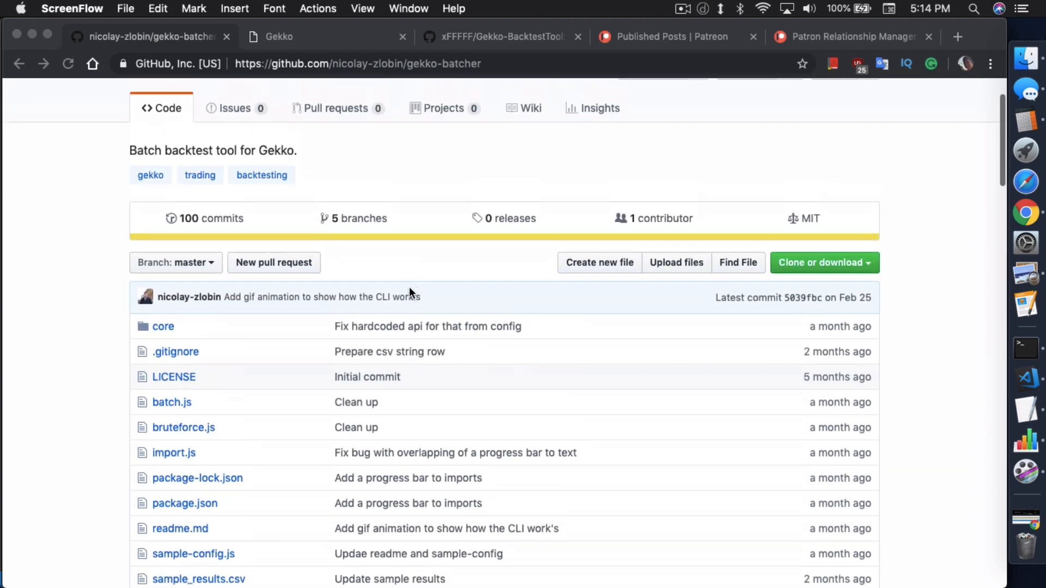
pyautogui.scroll(-3)
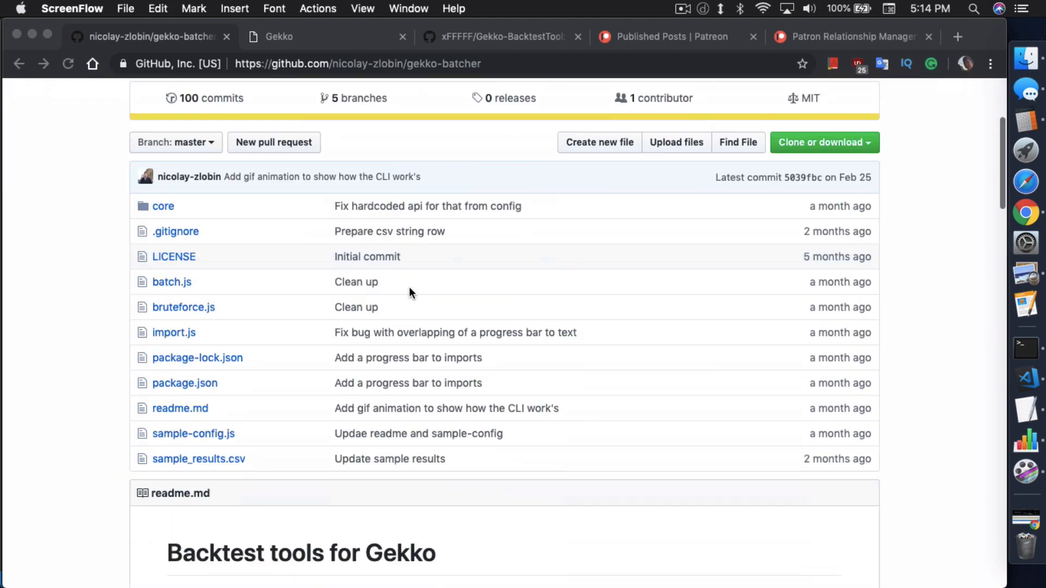
pyautogui.scroll(-3)
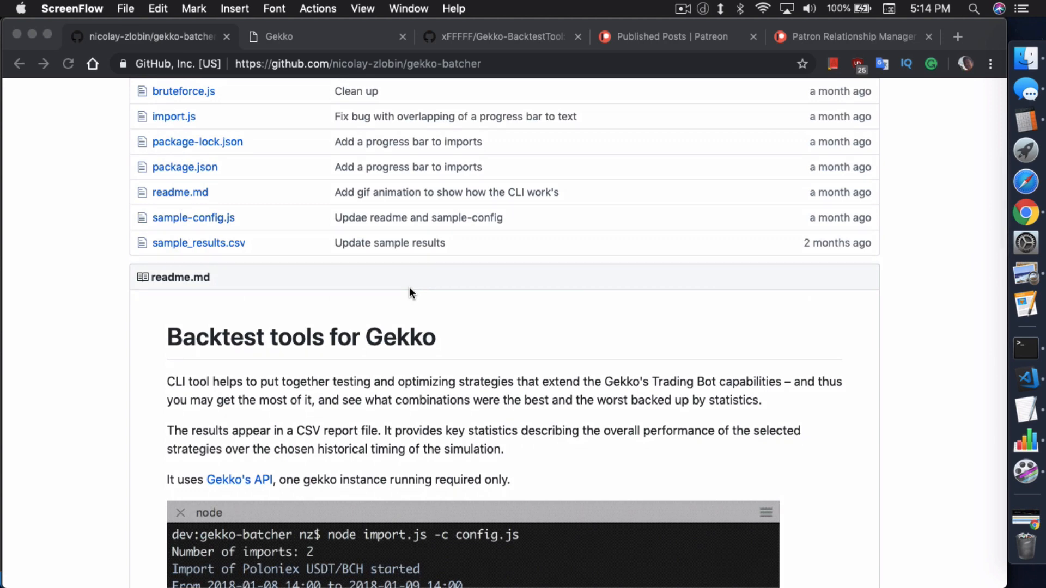
pyautogui.scroll(-3)
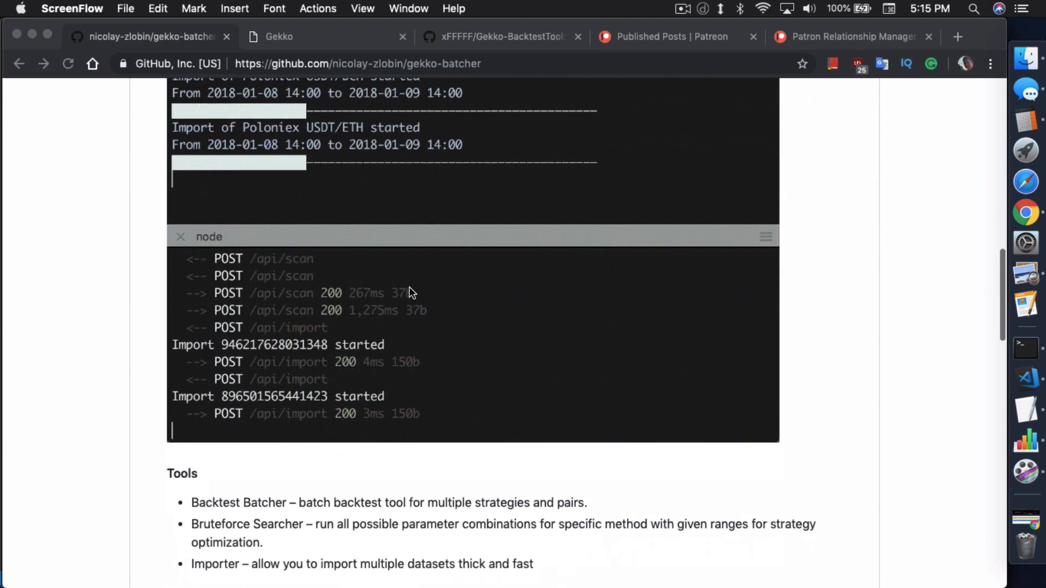
pyautogui.scroll(-3)
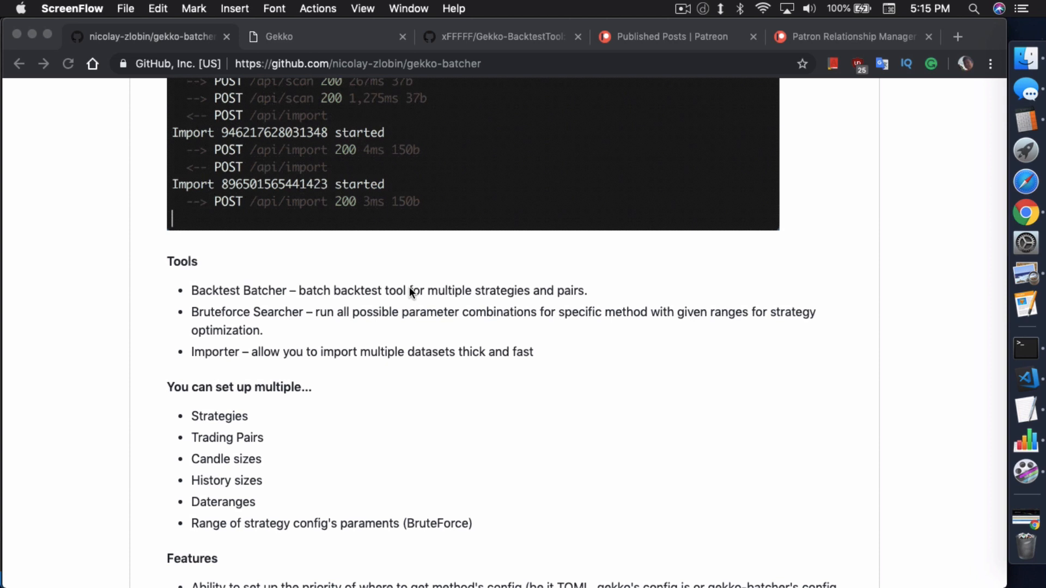
pyautogui.scroll(-3)
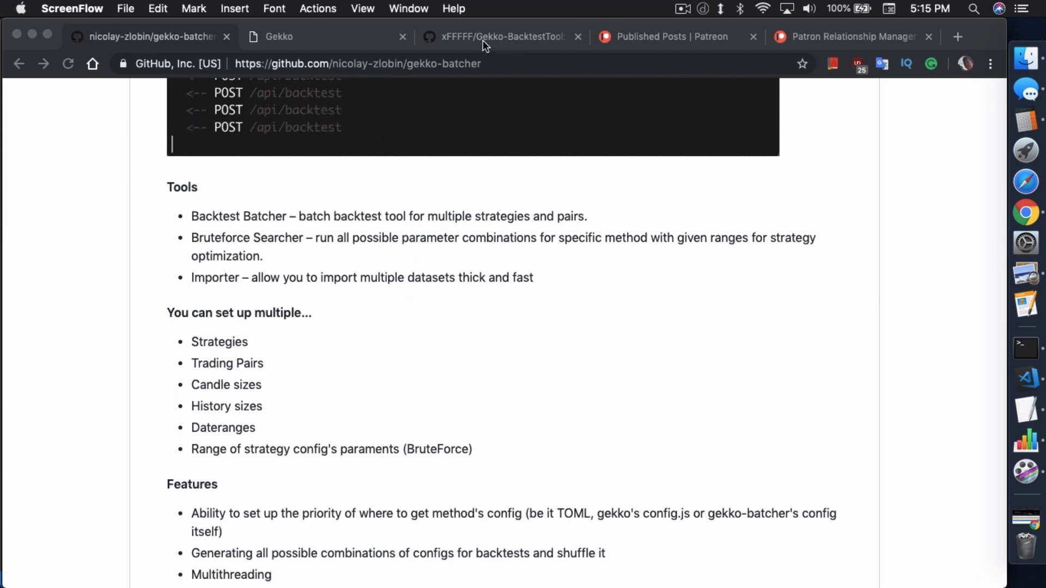
pyautogui.click(500, 37)
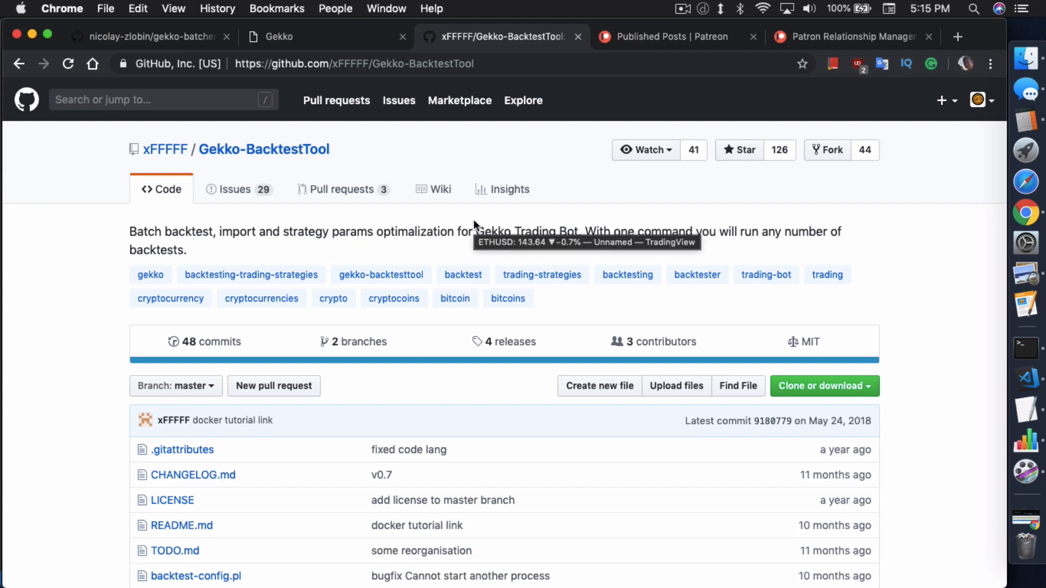
pyautogui.moveTo(455, 435)
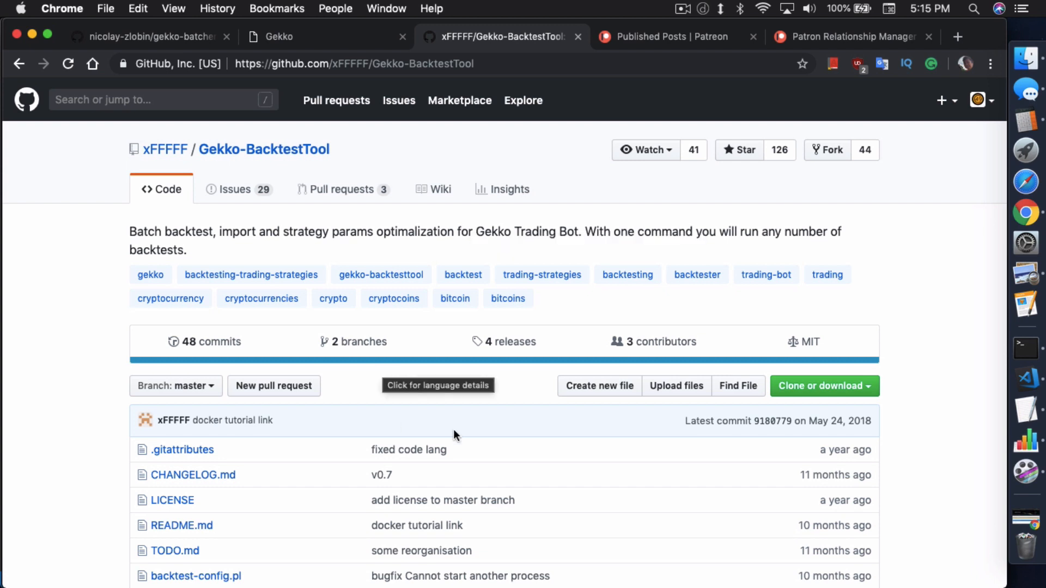
pyautogui.moveTo(942, 409)
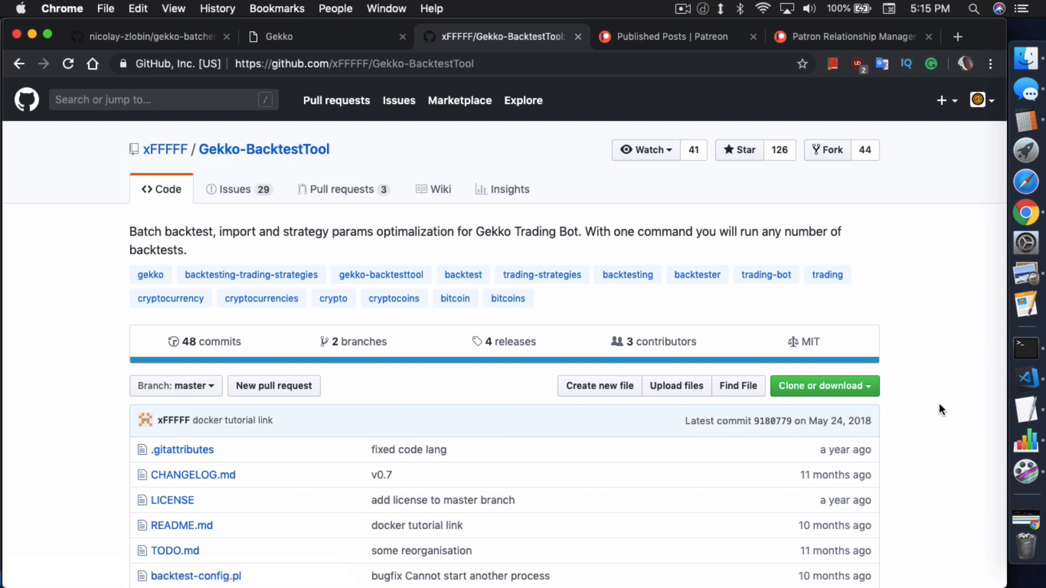
pyautogui.moveTo(870, 423)
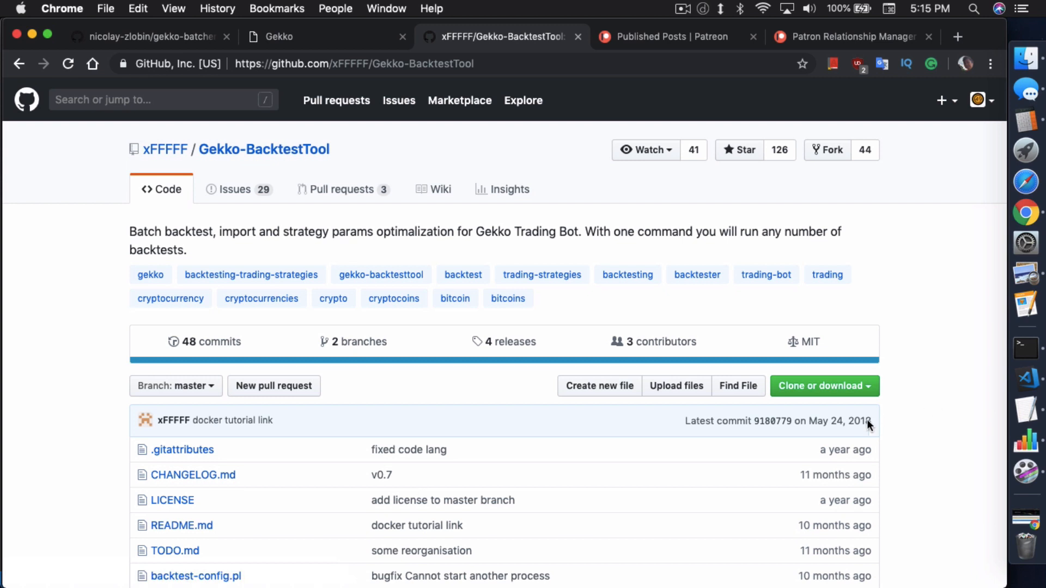
pyautogui.moveTo(862, 449)
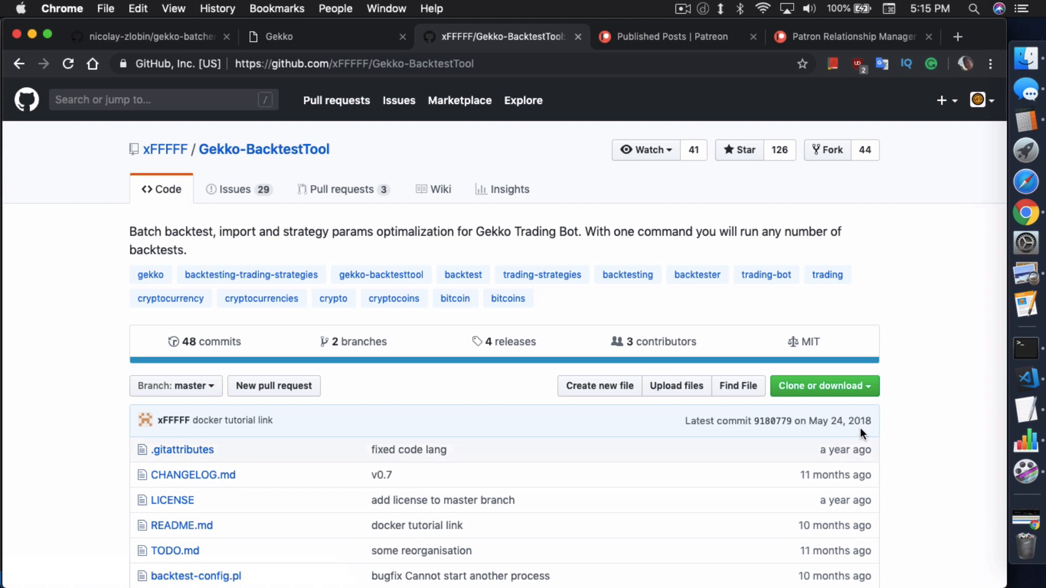
pyautogui.moveTo(880, 428)
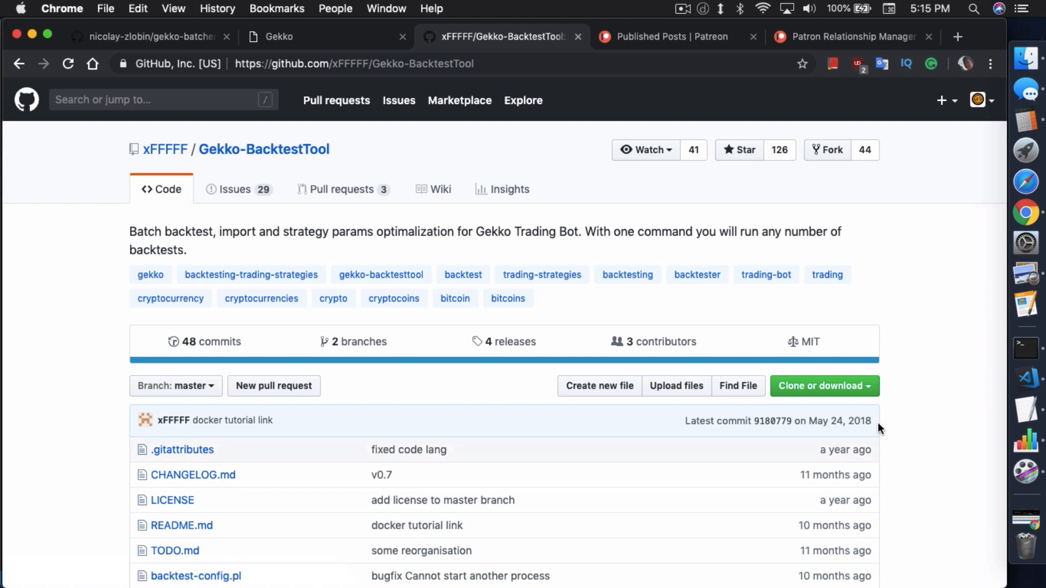
pyautogui.moveTo(907, 392)
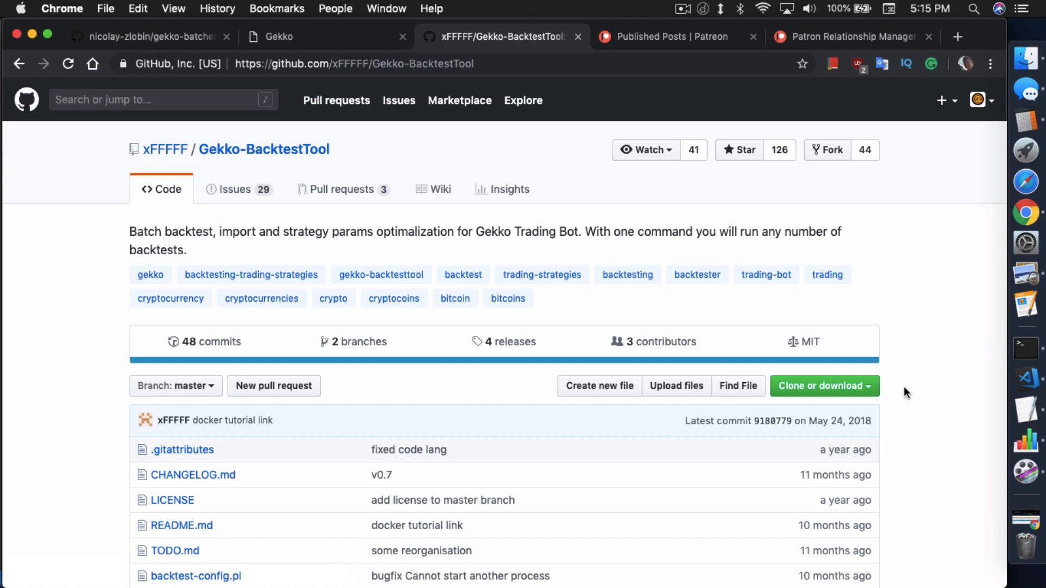
pyautogui.moveTo(695, 313)
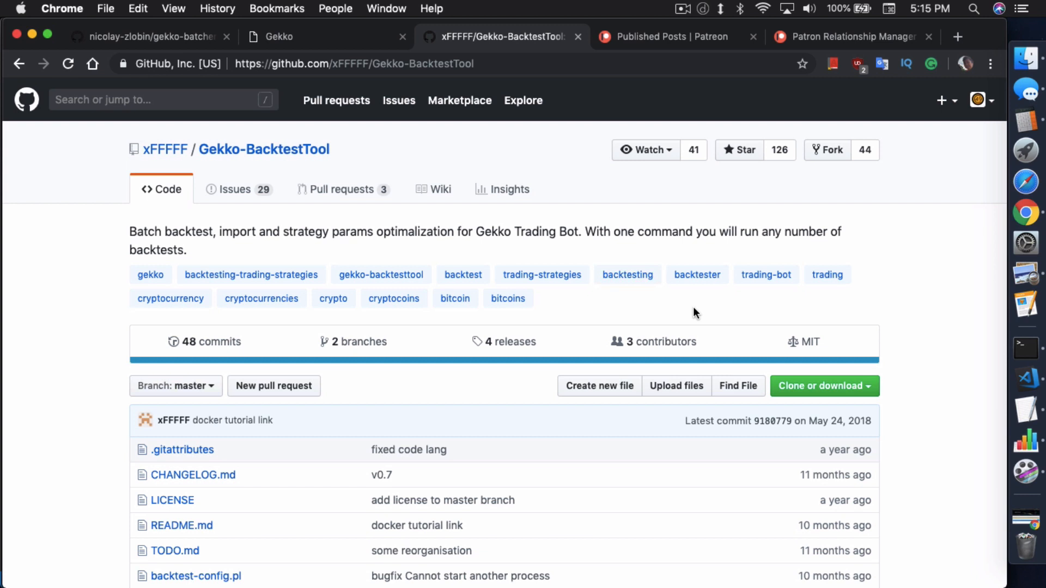
pyautogui.moveTo(830, 254)
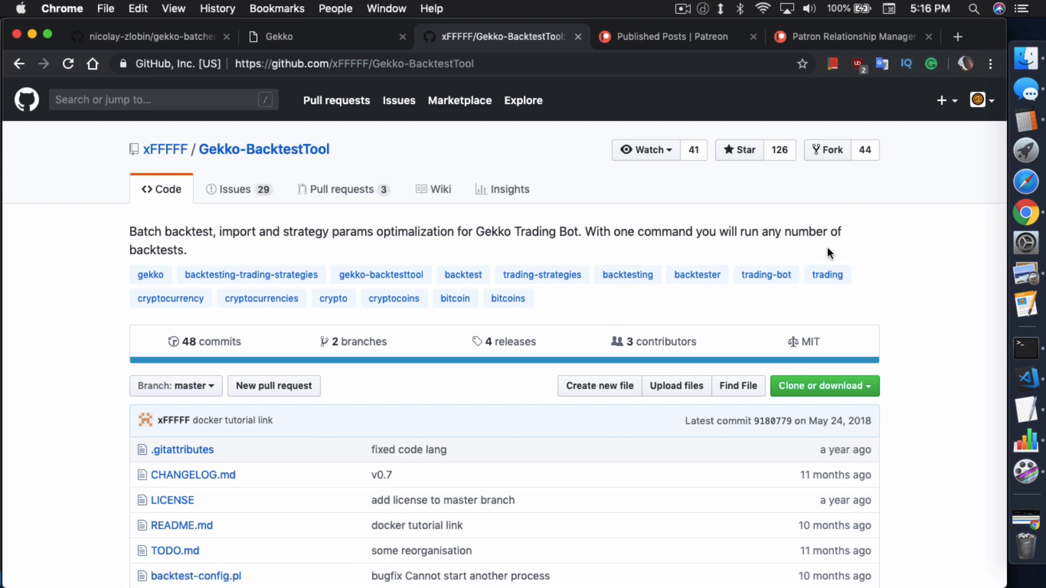
pyautogui.click(139, 36)
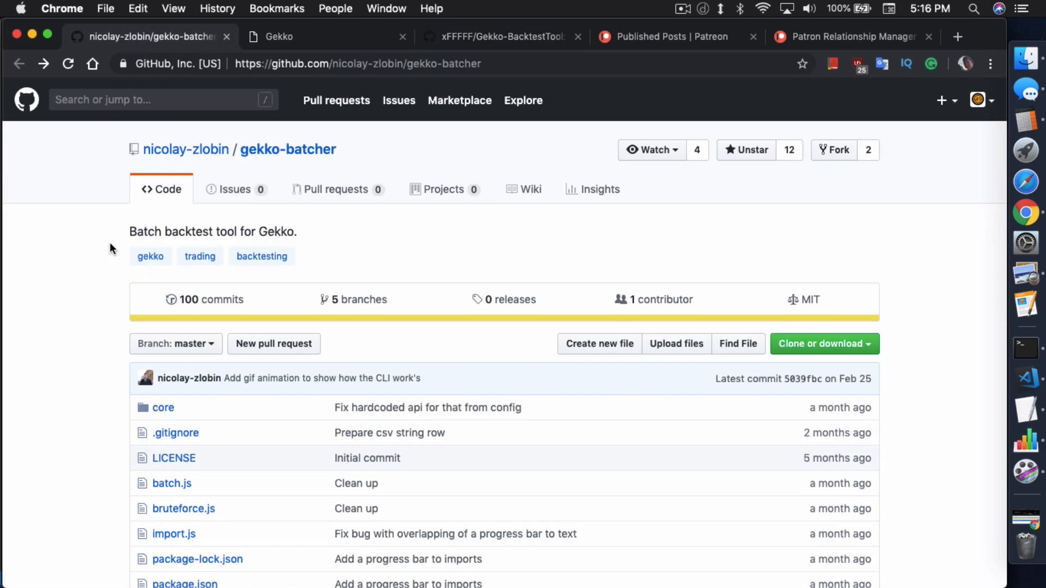
pyautogui.moveTo(135, 275)
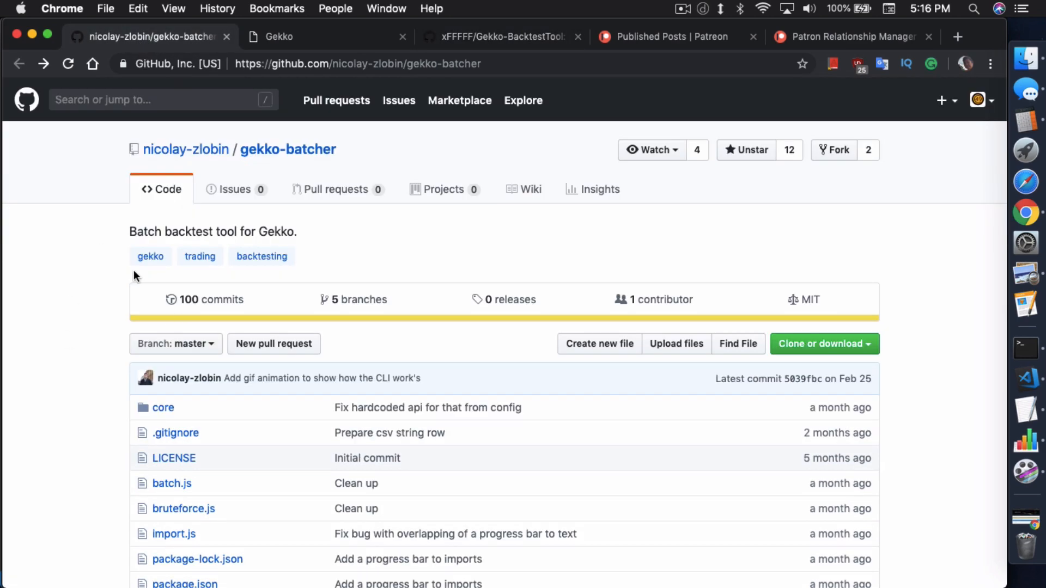
pyautogui.scroll(-3)
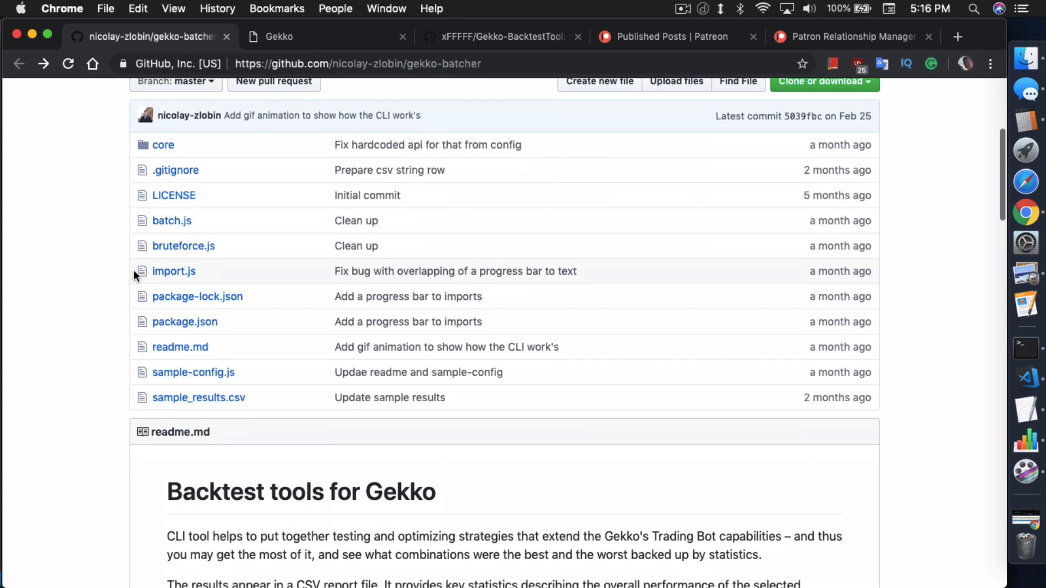
pyautogui.scroll(-3)
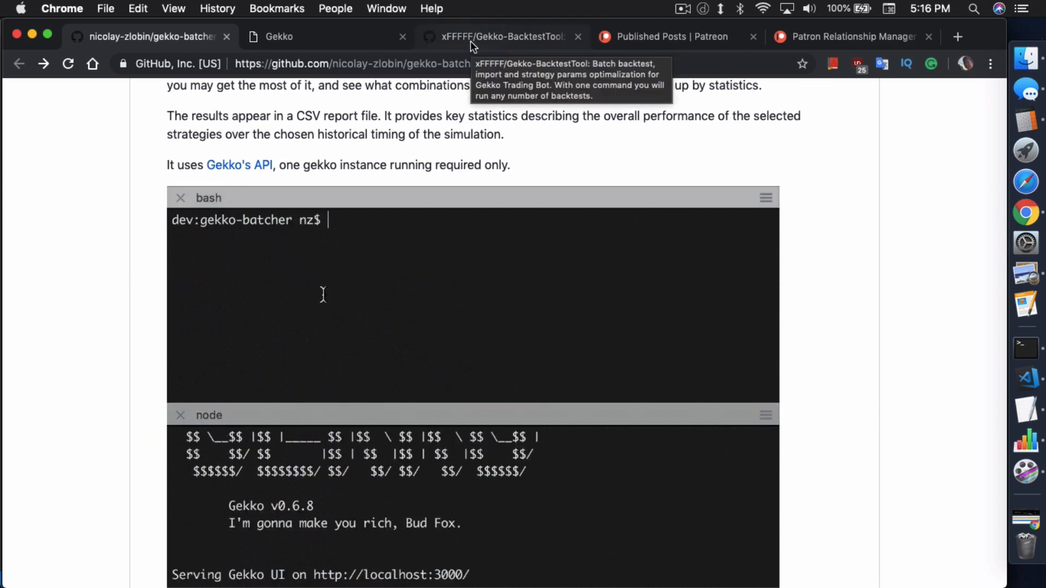
pyautogui.click(505, 37)
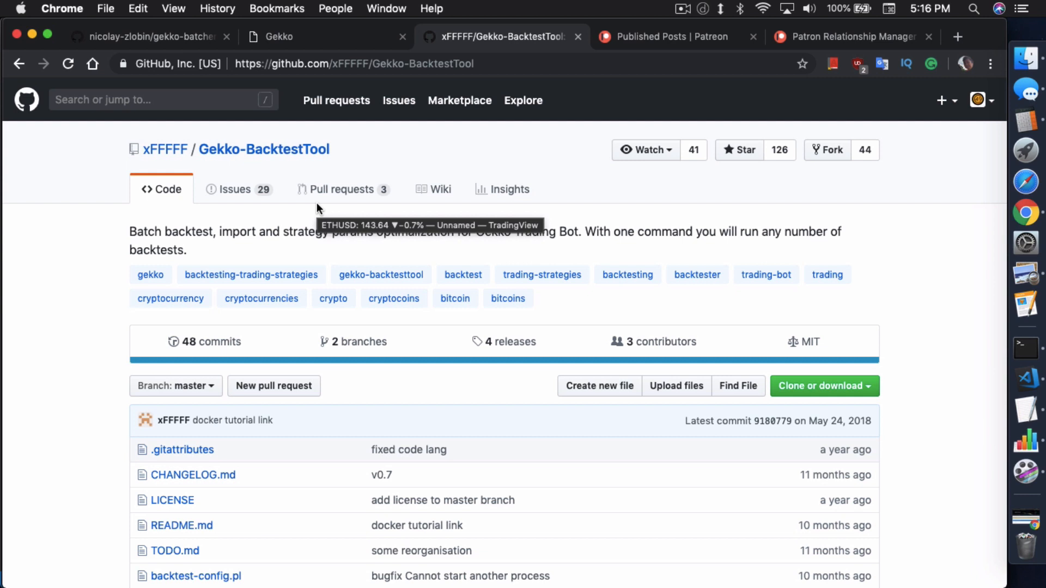
pyautogui.moveTo(618, 215)
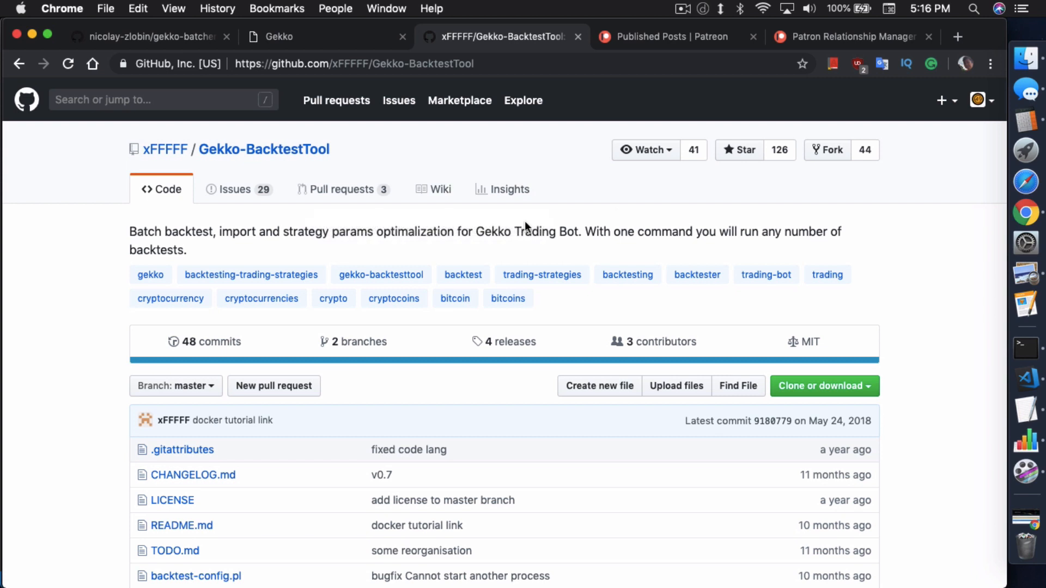
pyautogui.moveTo(340, 184)
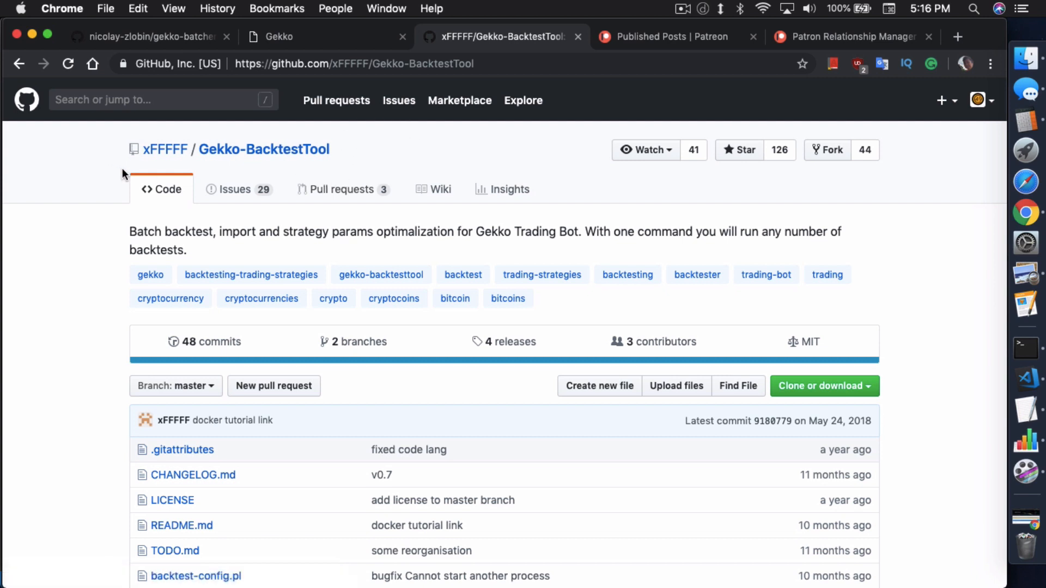
# Return to the gekko-batcher tab and scroll its readme to the Before start steps
pyautogui.click(153, 36)
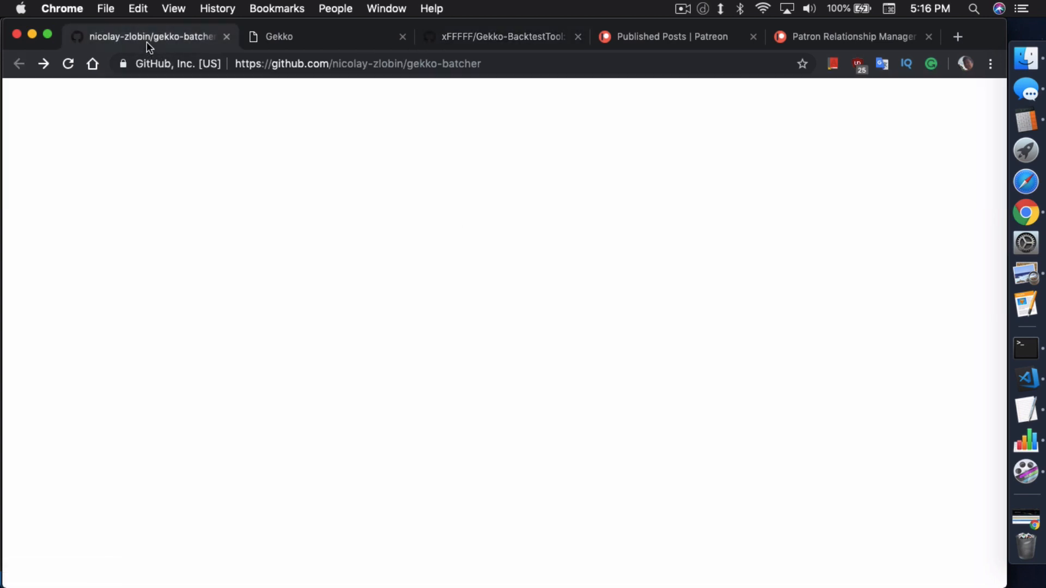
pyautogui.scroll(-3)
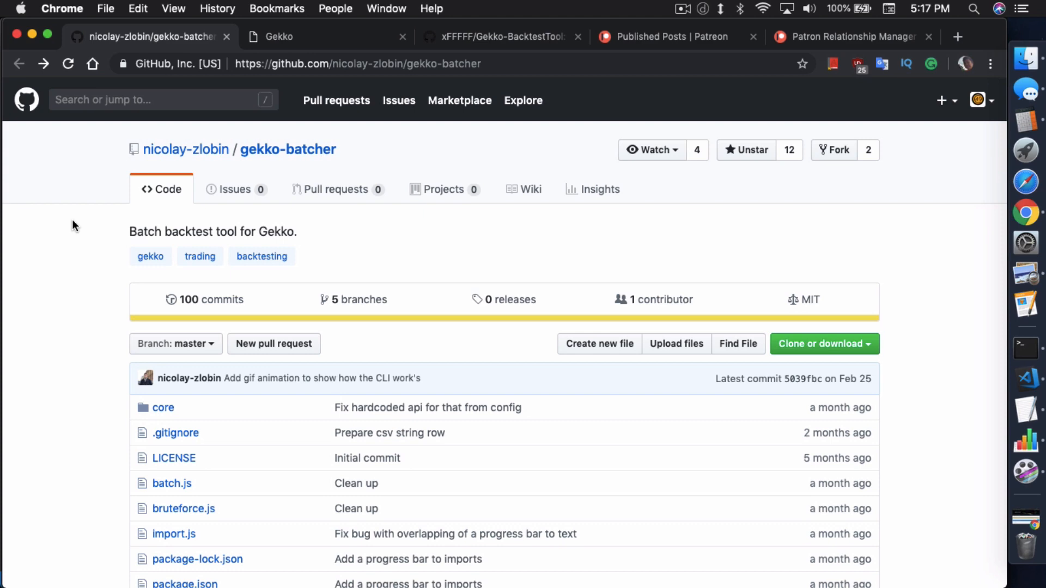
pyautogui.scroll(-3)
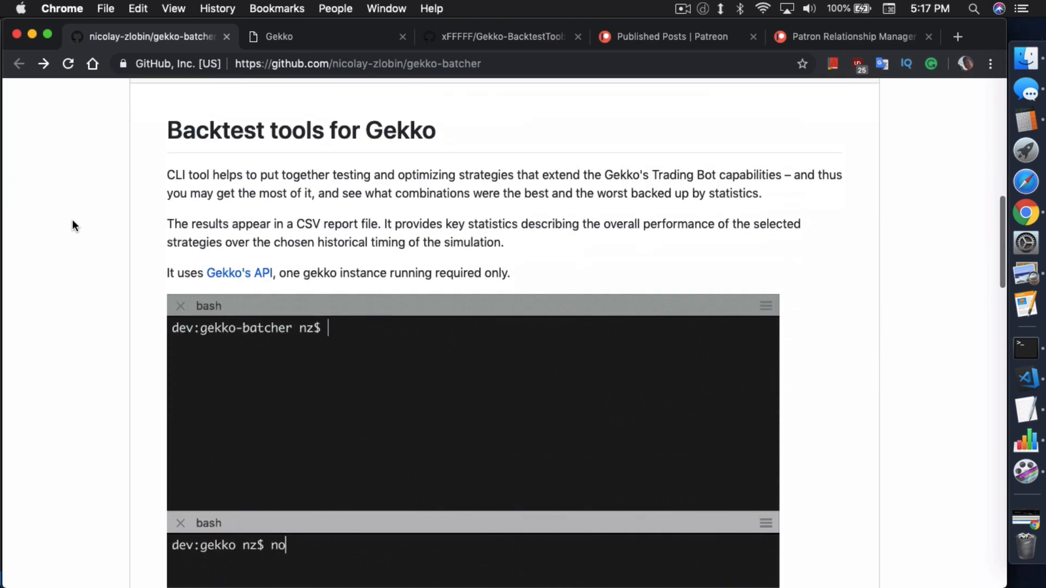
pyautogui.scroll(-3)
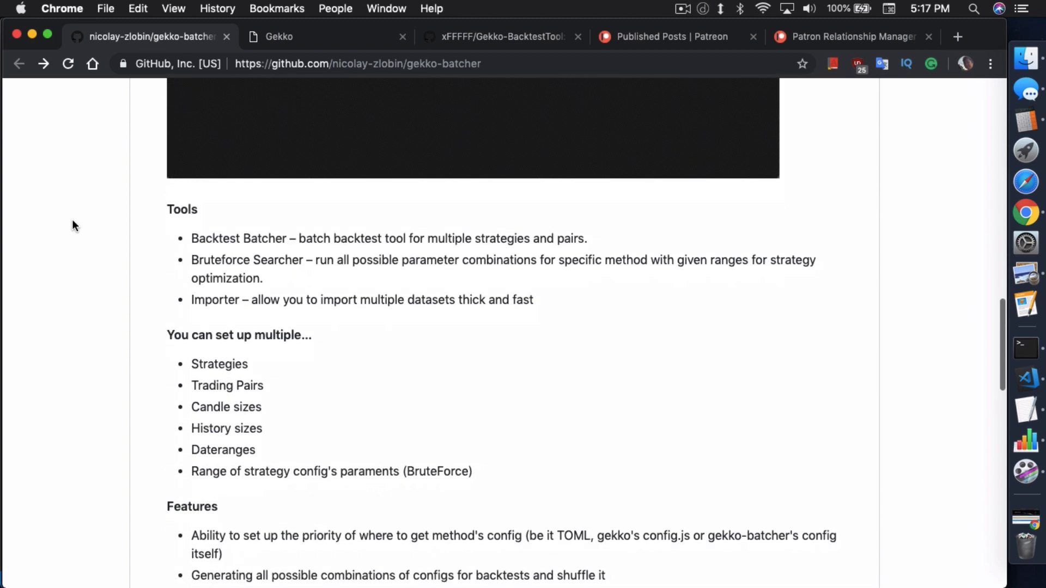
pyautogui.scroll(-3)
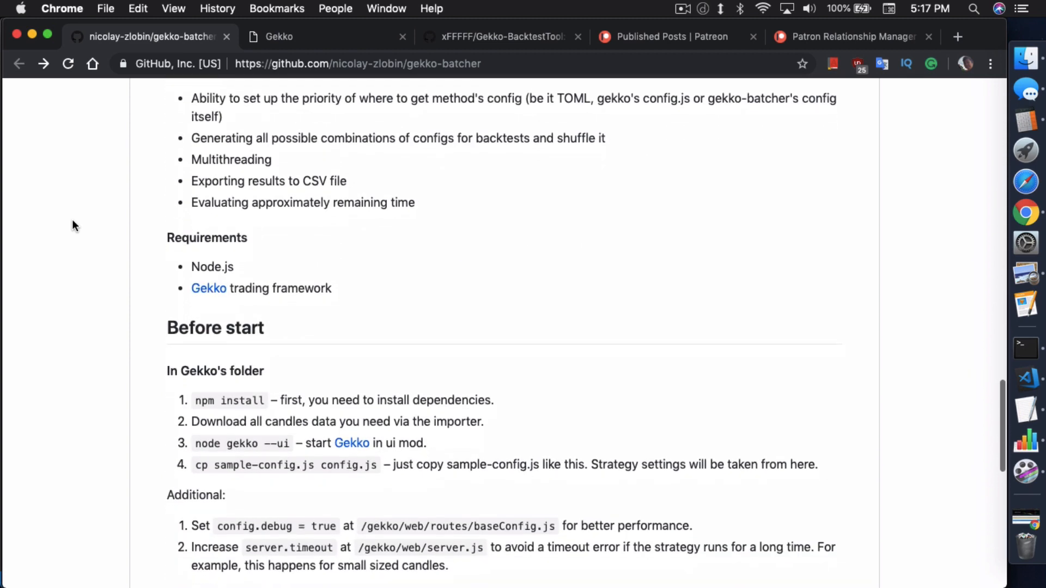
pyautogui.scroll(-3)
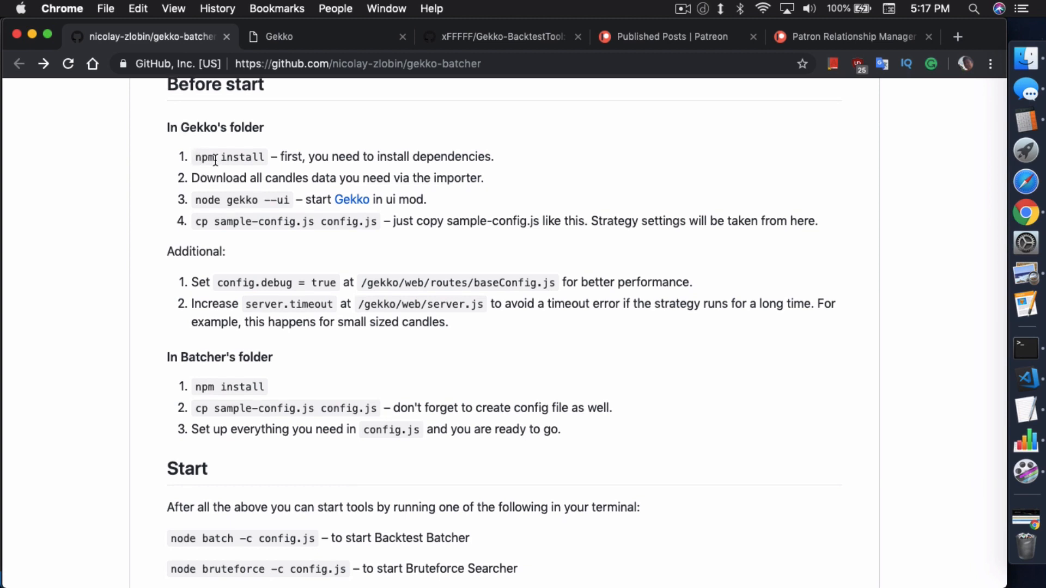
pyautogui.moveTo(282, 169)
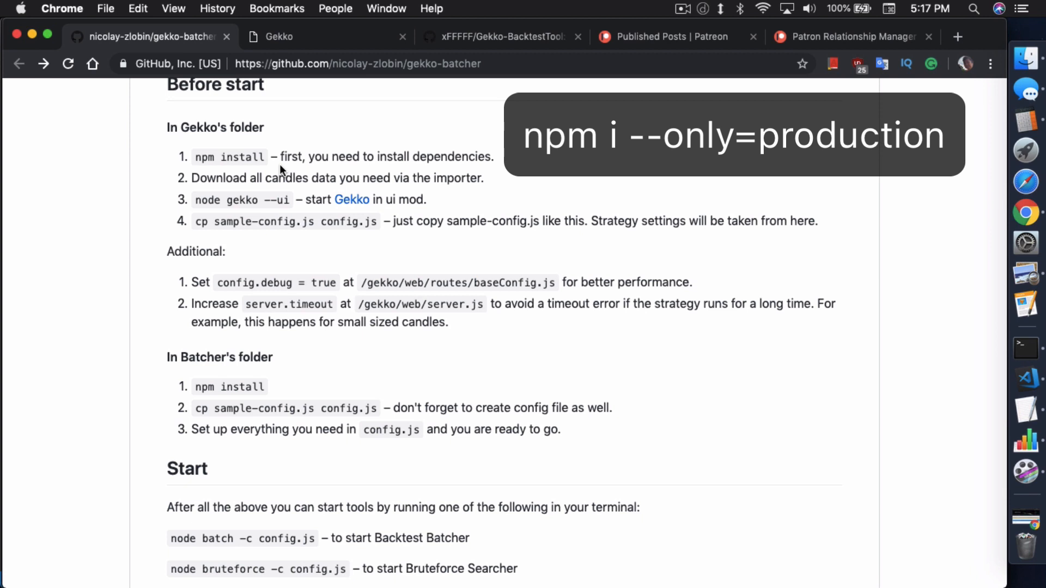
pyautogui.moveTo(454, 156)
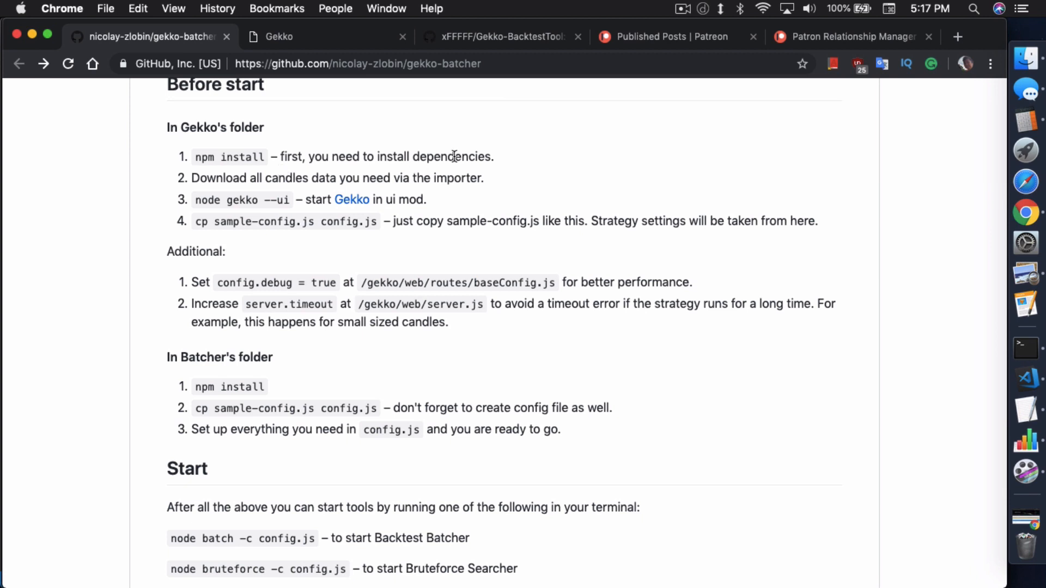
pyautogui.moveTo(289, 188)
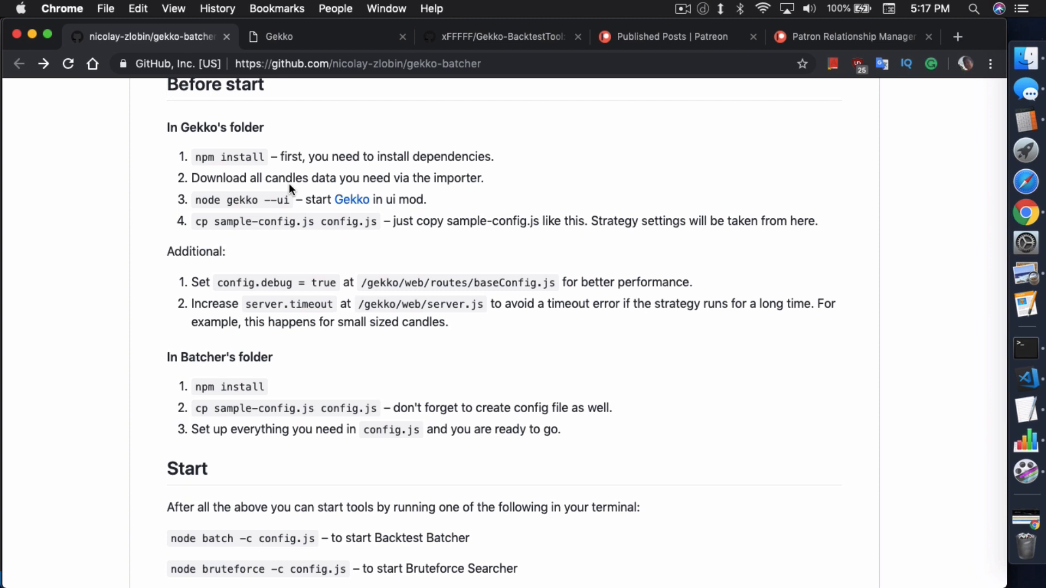
pyautogui.moveTo(261, 191)
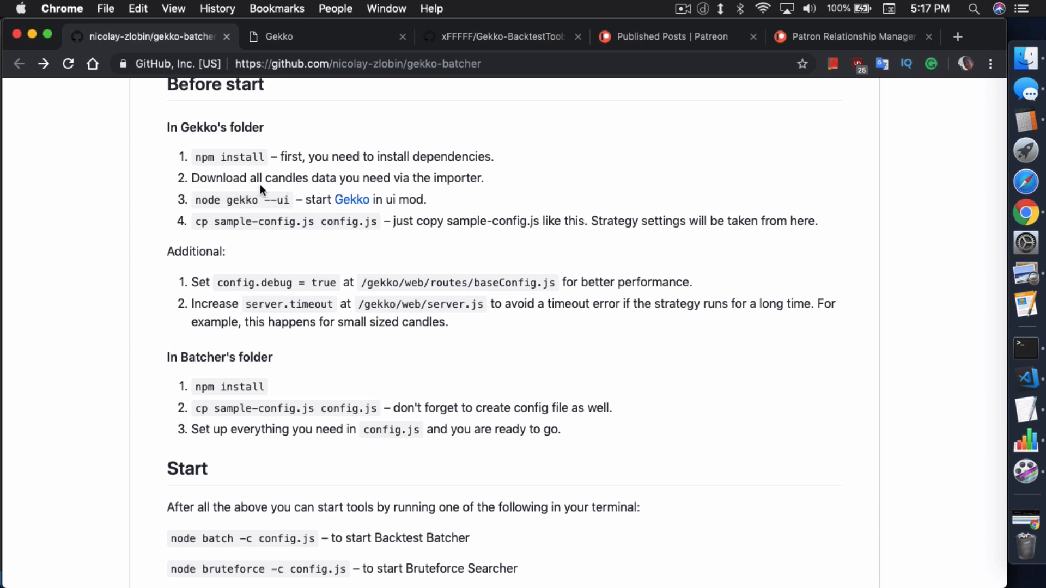
pyautogui.moveTo(464, 193)
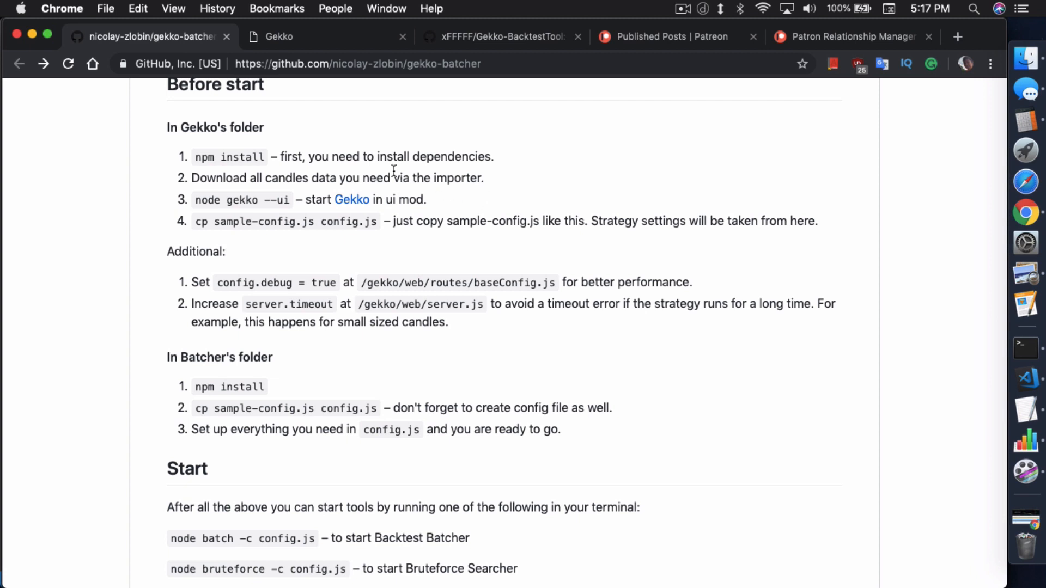
pyautogui.moveTo(448, 206)
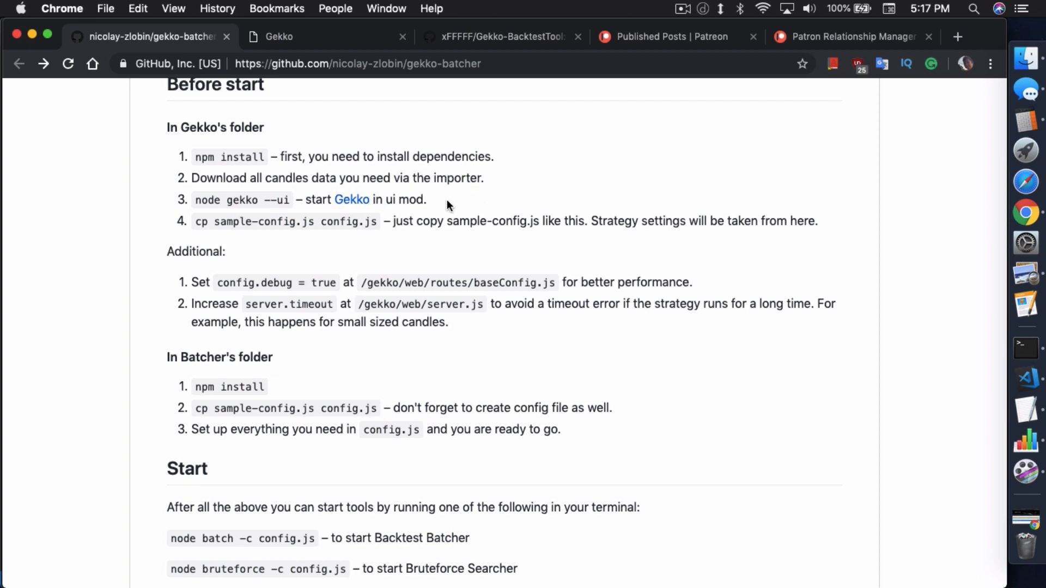
pyautogui.moveTo(477, 194)
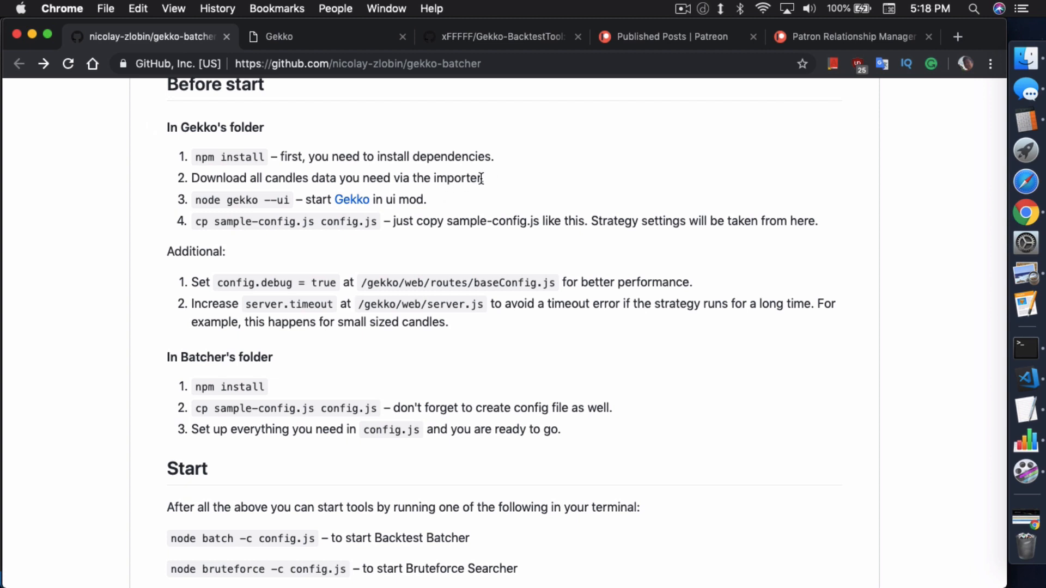
pyautogui.moveTo(189, 217)
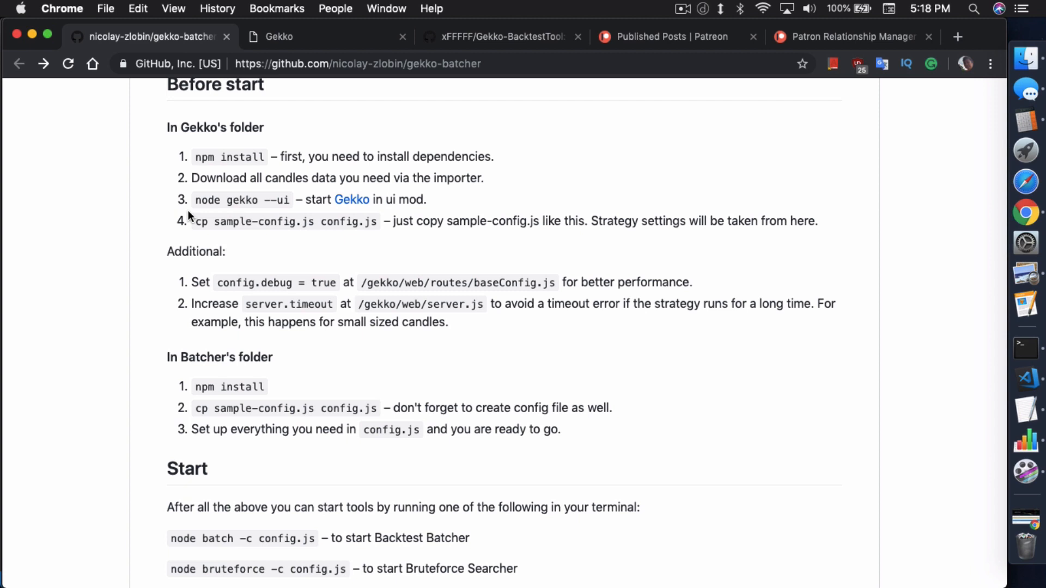
pyautogui.moveTo(287, 214)
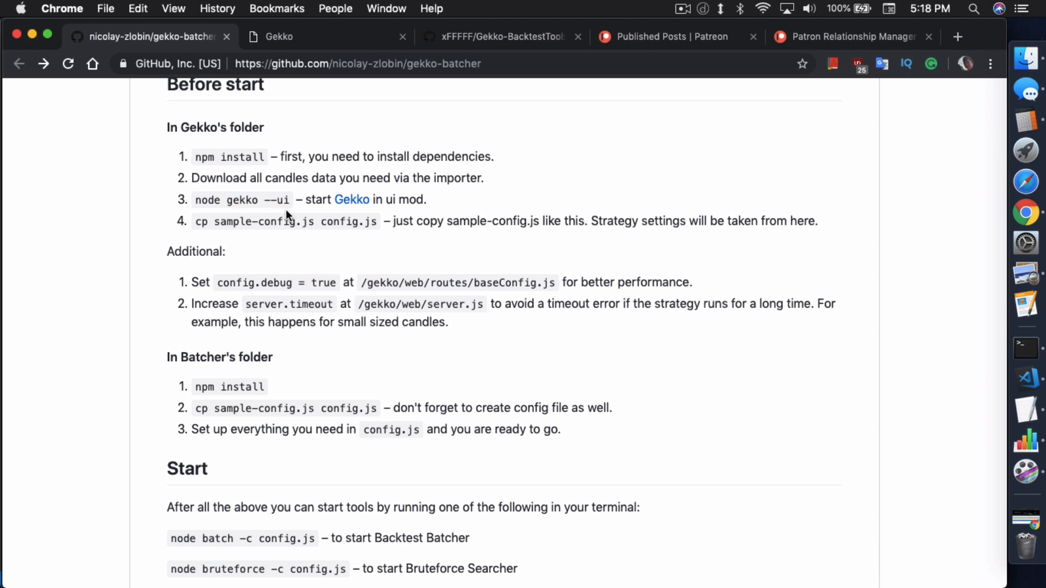
pyautogui.moveTo(270, 217)
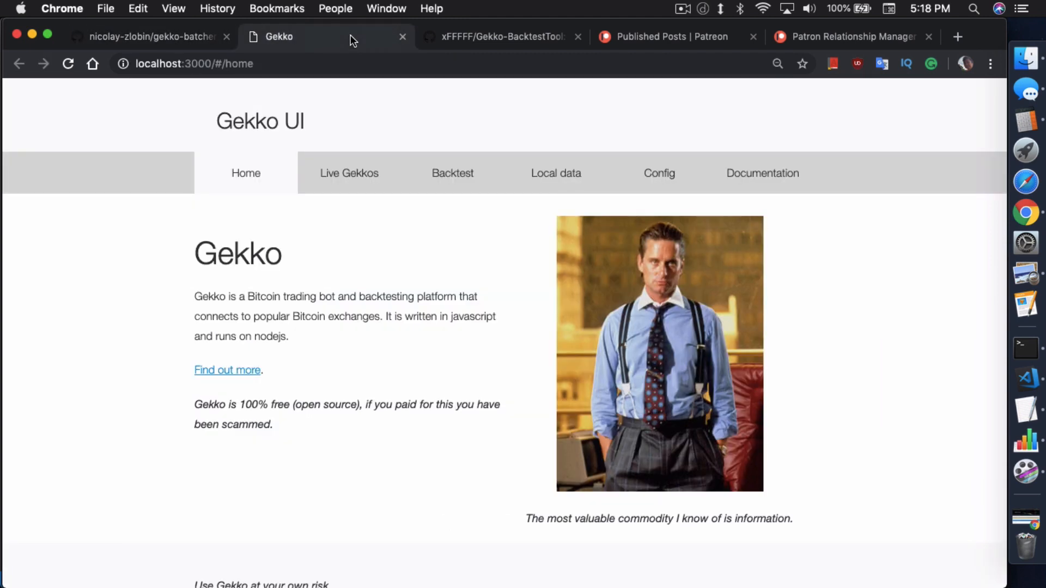
pyautogui.moveTo(895, 344)
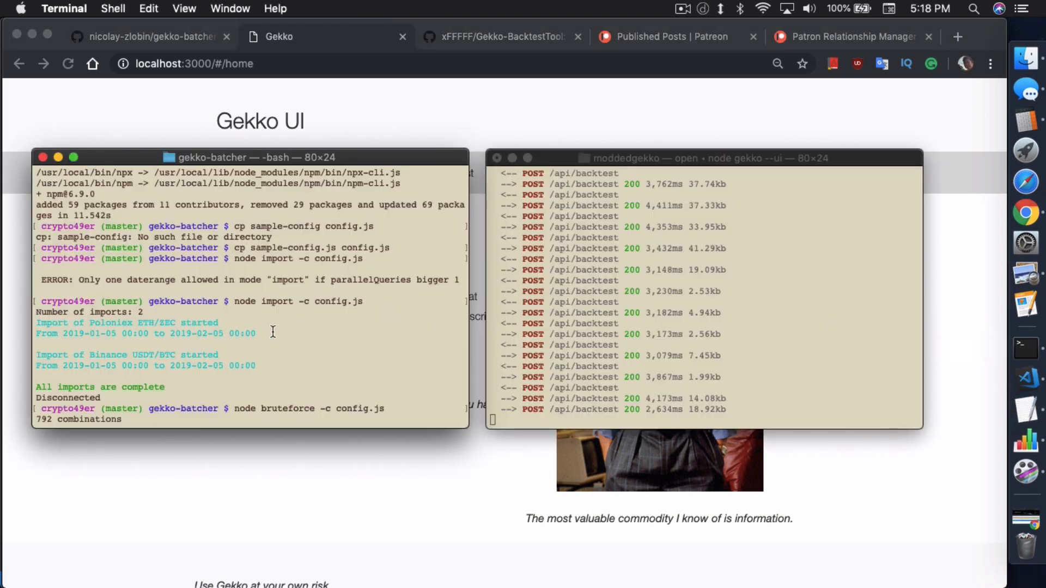
pyautogui.moveTo(837, 269)
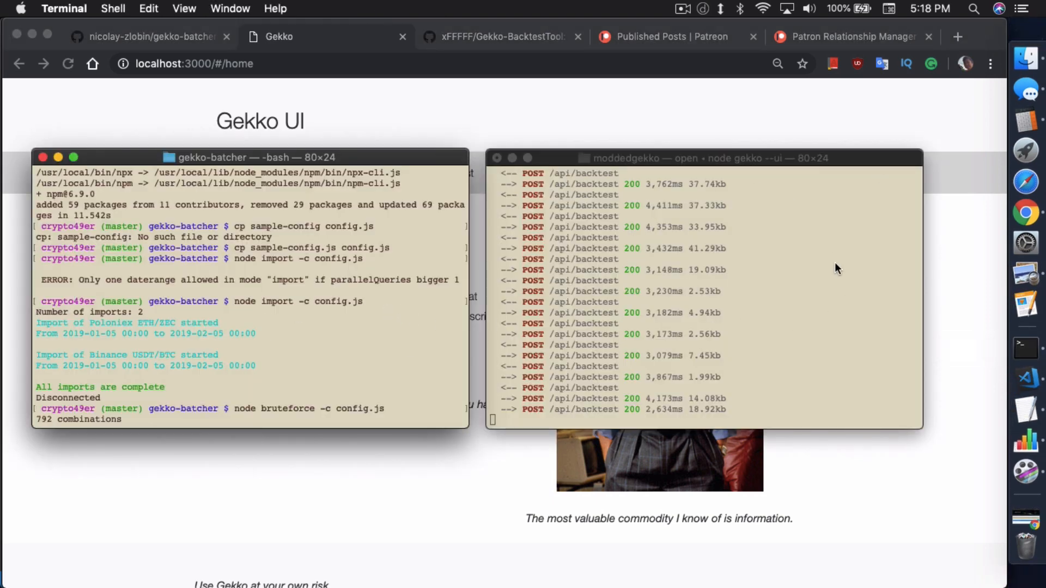
pyautogui.moveTo(624, 245)
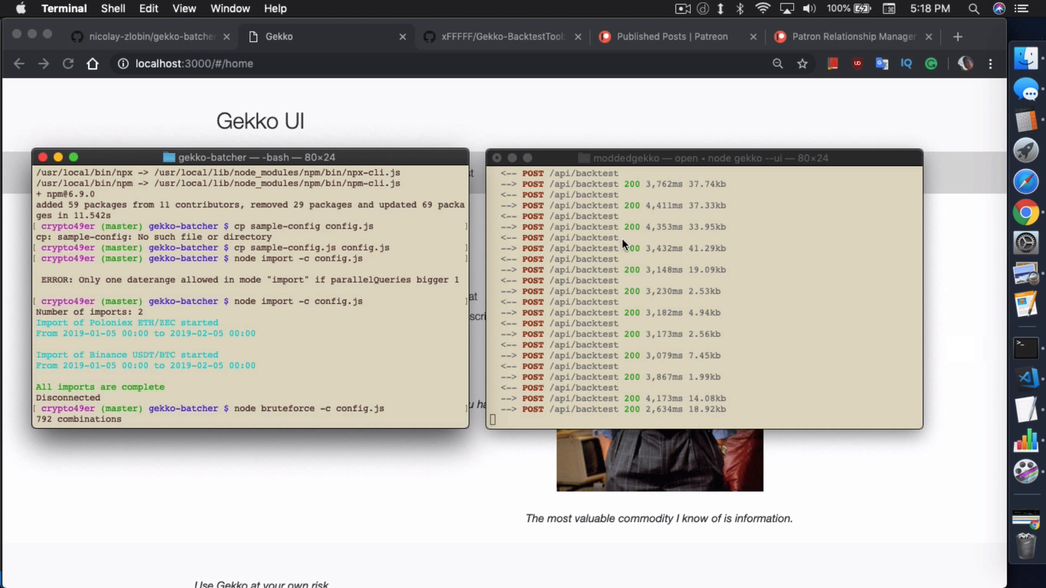
pyautogui.moveTo(195, 225)
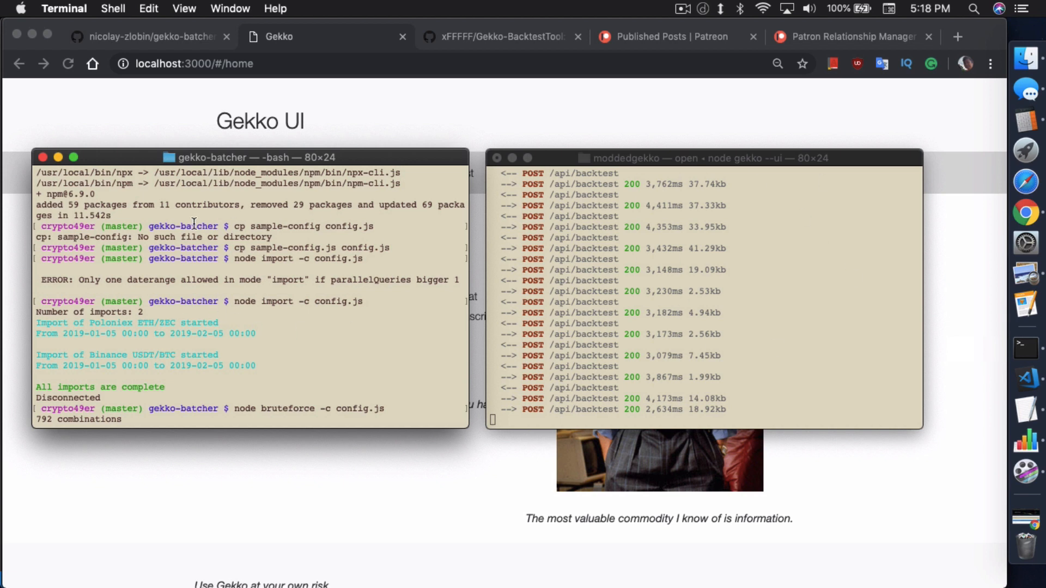
pyautogui.moveTo(664, 246)
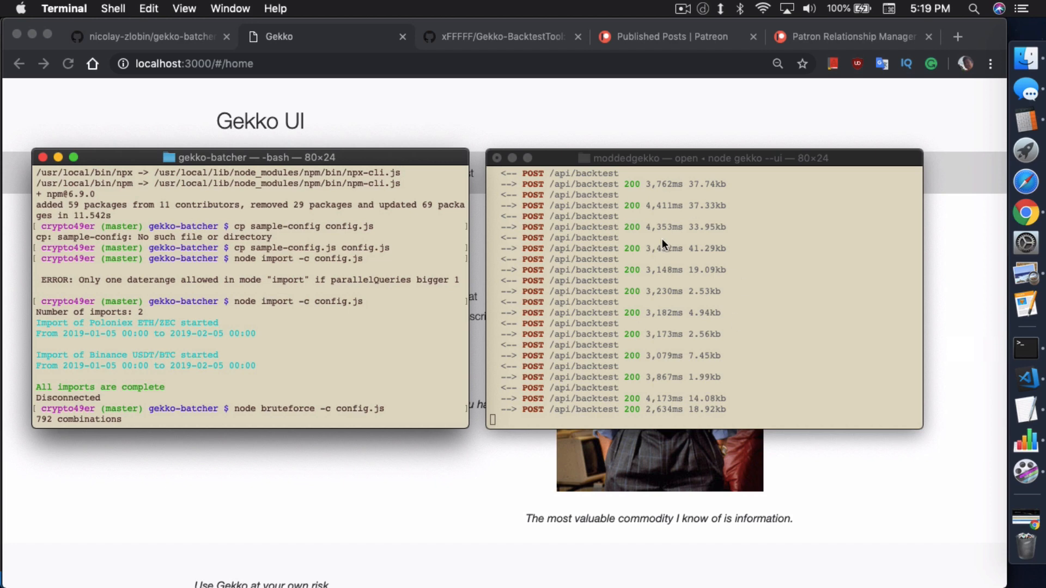
# Return to the gekko-batcher readme and scroll to the setup tips on debug and server.timeout
pyautogui.click(153, 37)
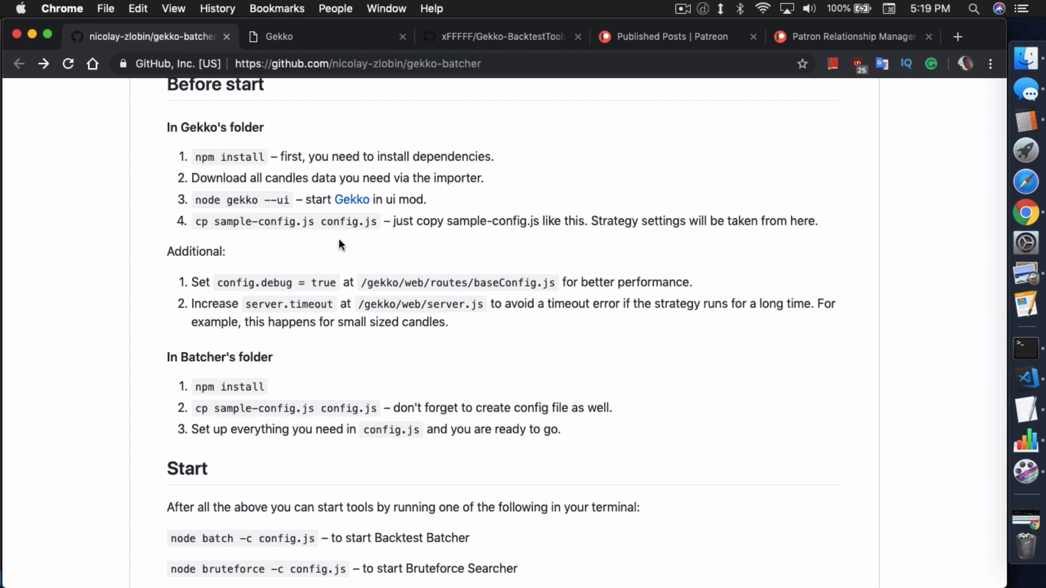
pyautogui.moveTo(349, 238)
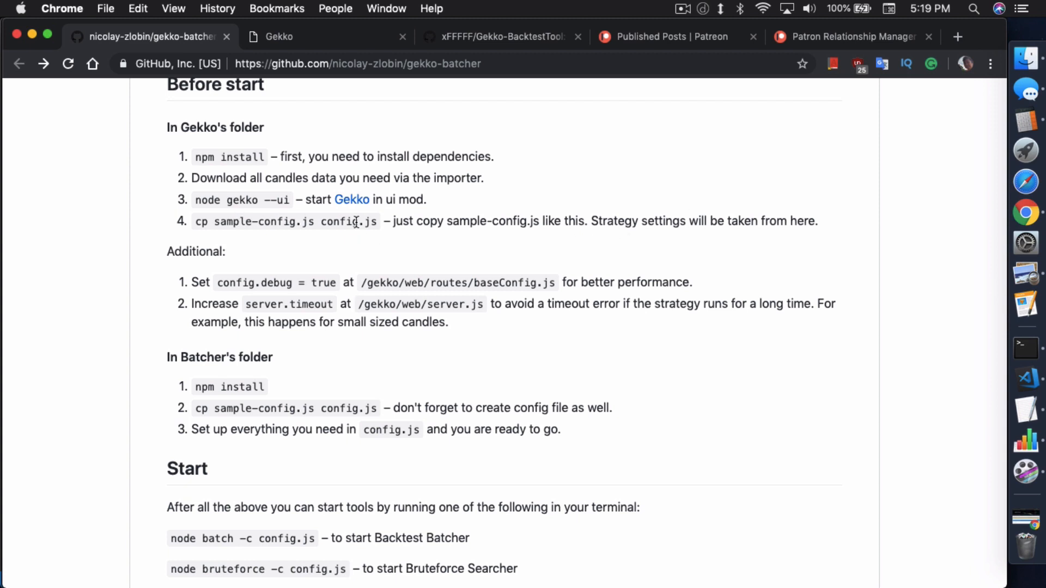
pyautogui.moveTo(374, 226)
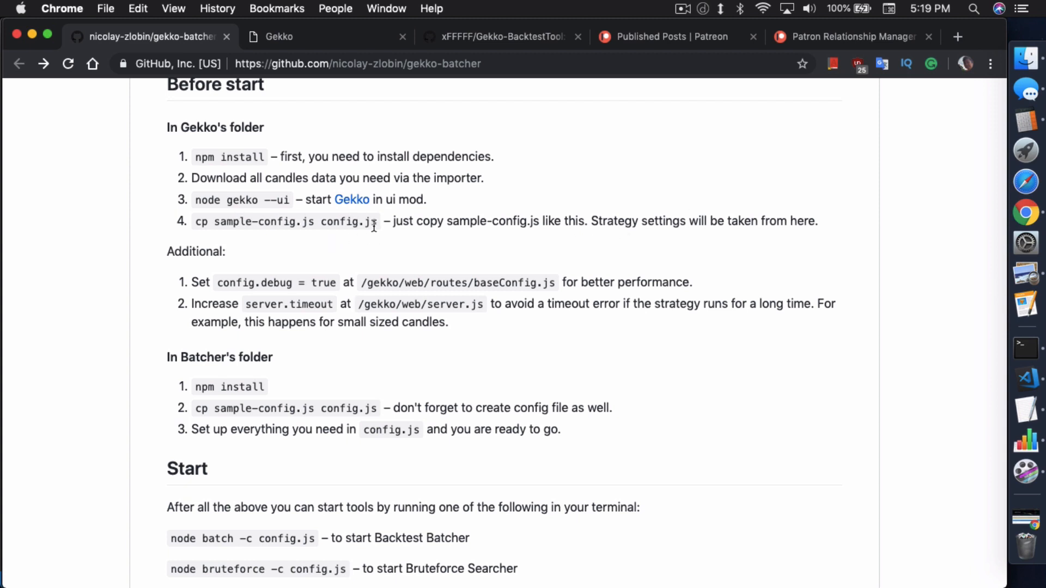
pyautogui.moveTo(372, 240)
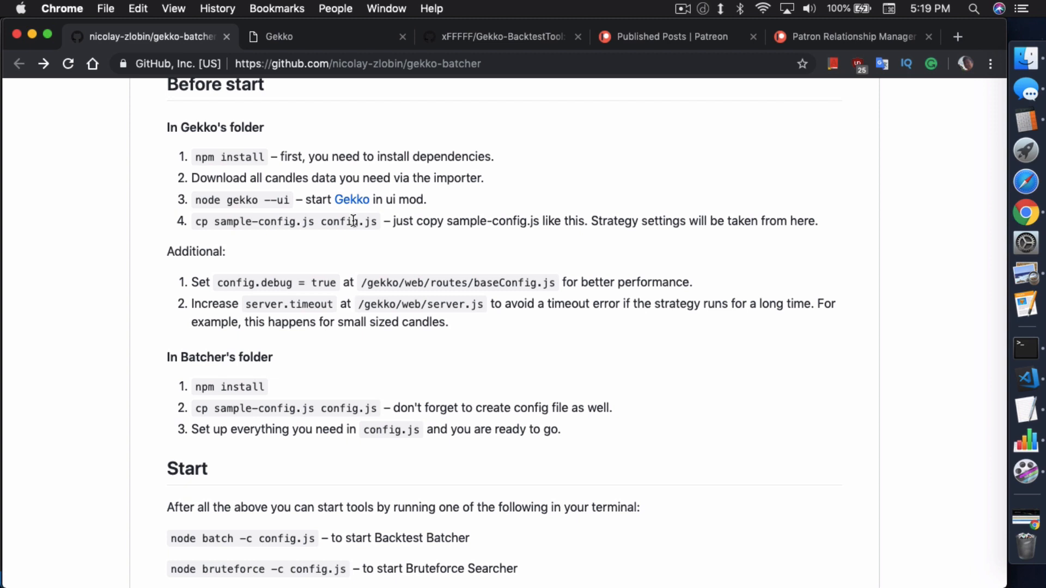
pyautogui.moveTo(480, 244)
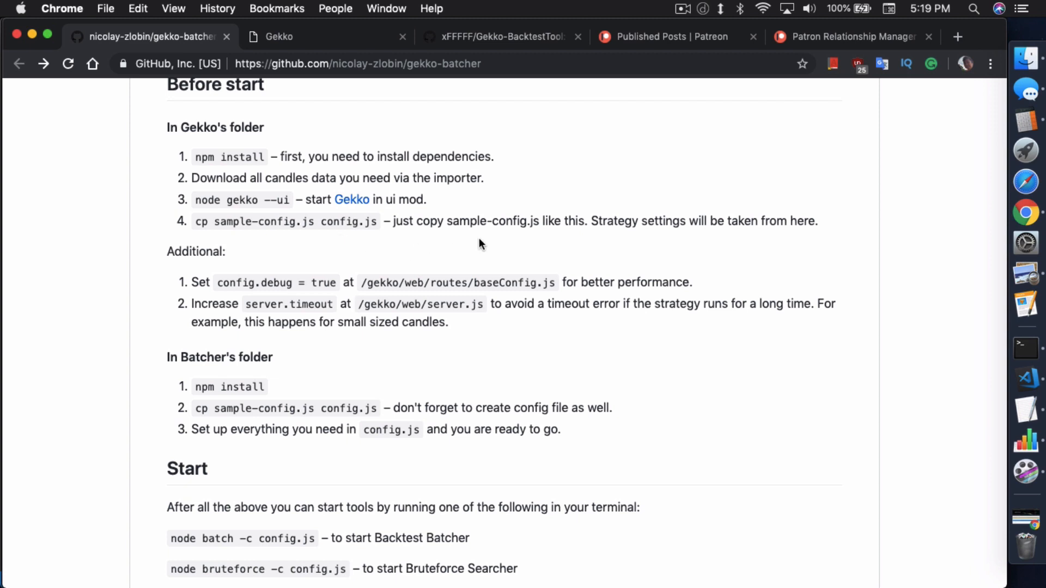
pyautogui.moveTo(383, 238)
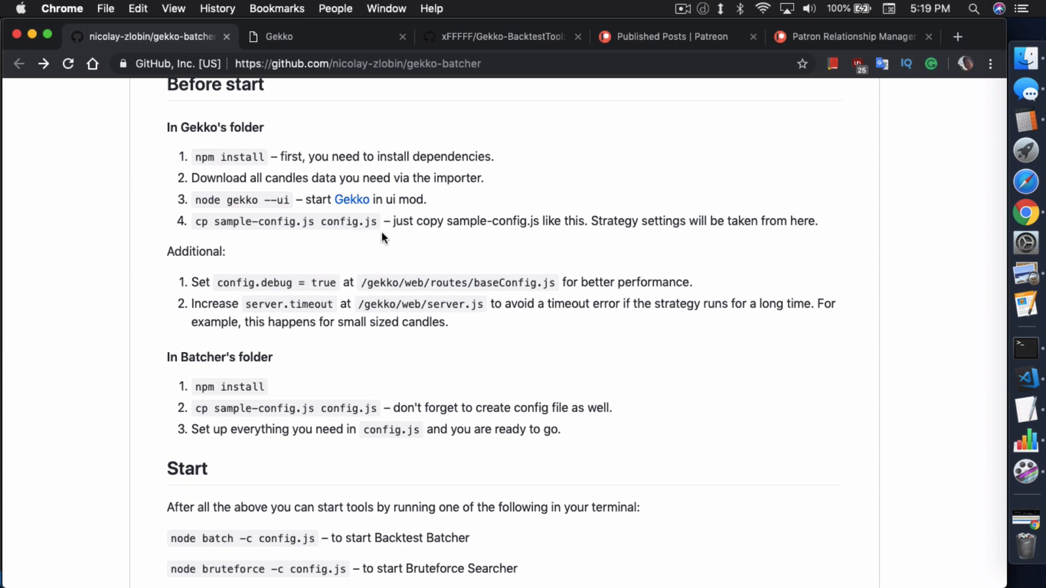
pyautogui.moveTo(340, 242)
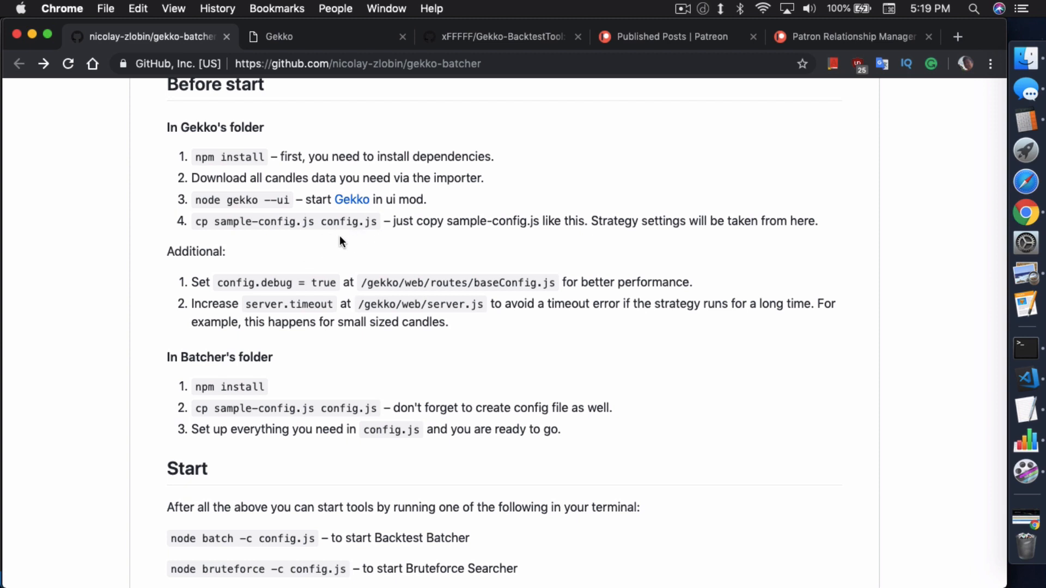
pyautogui.moveTo(323, 248)
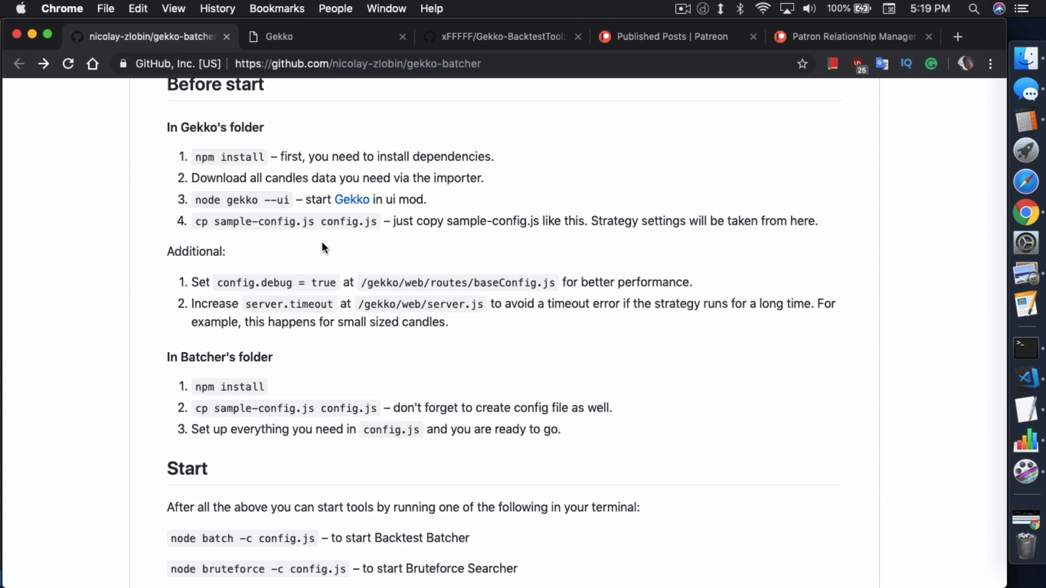
pyautogui.moveTo(365, 239)
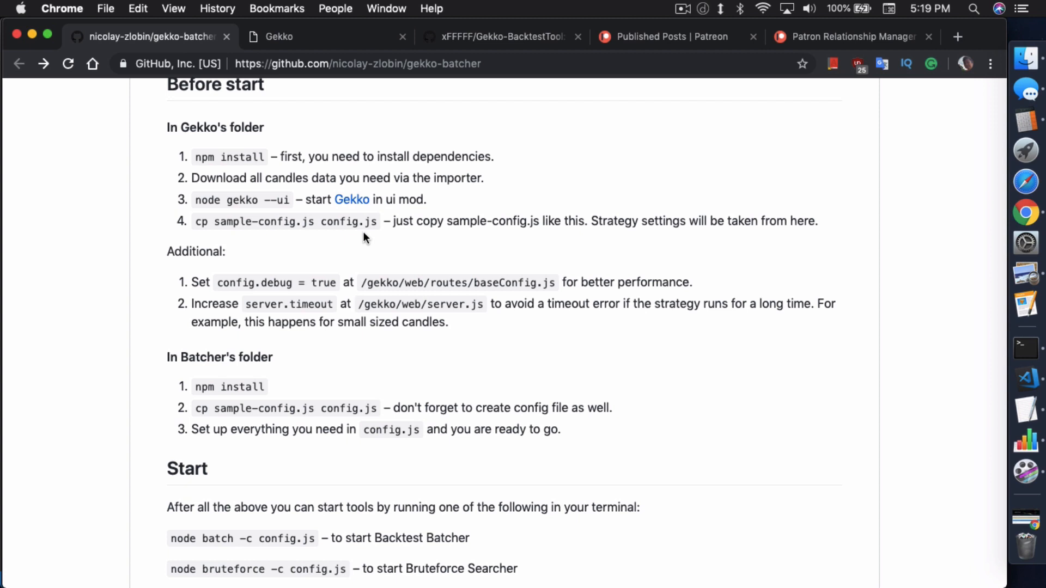
pyautogui.moveTo(353, 218)
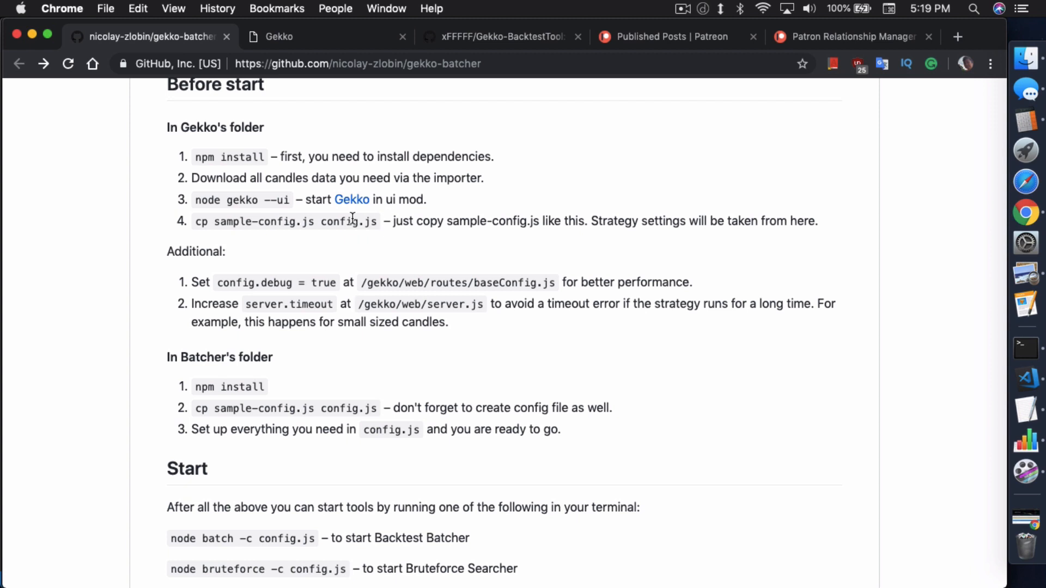
pyautogui.moveTo(347, 223)
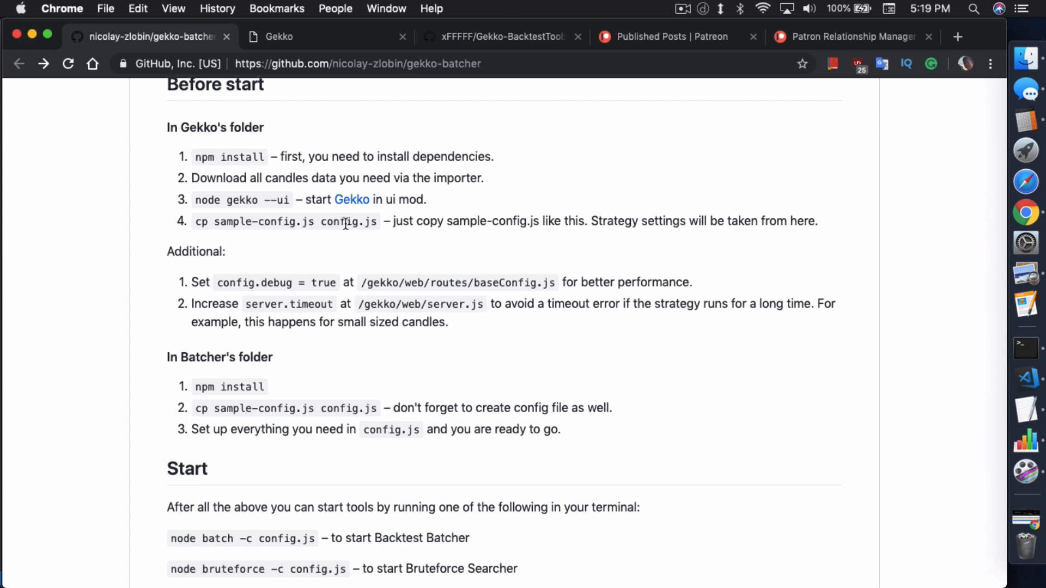
pyautogui.moveTo(387, 198)
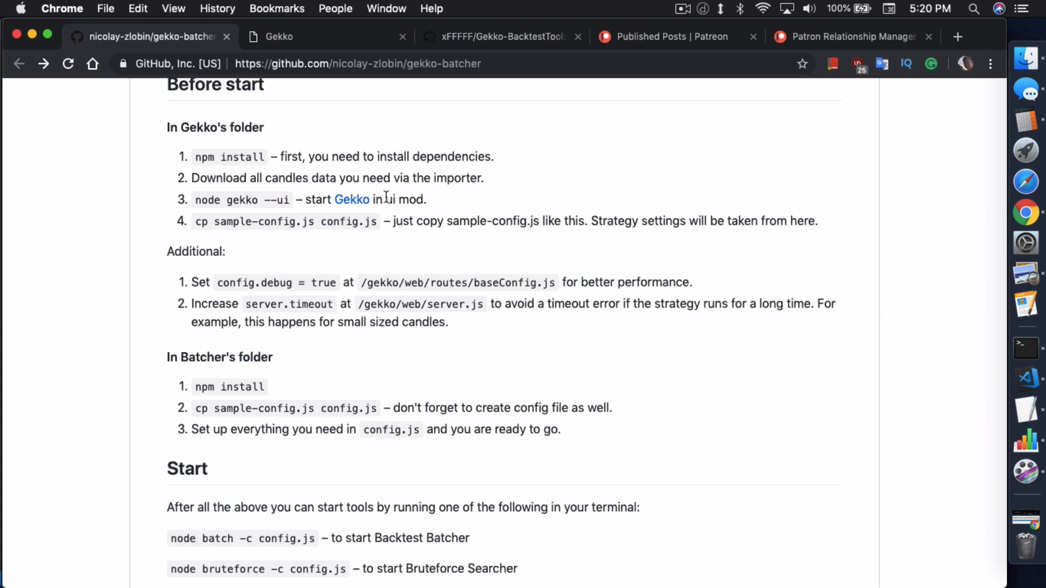
pyautogui.moveTo(349, 259)
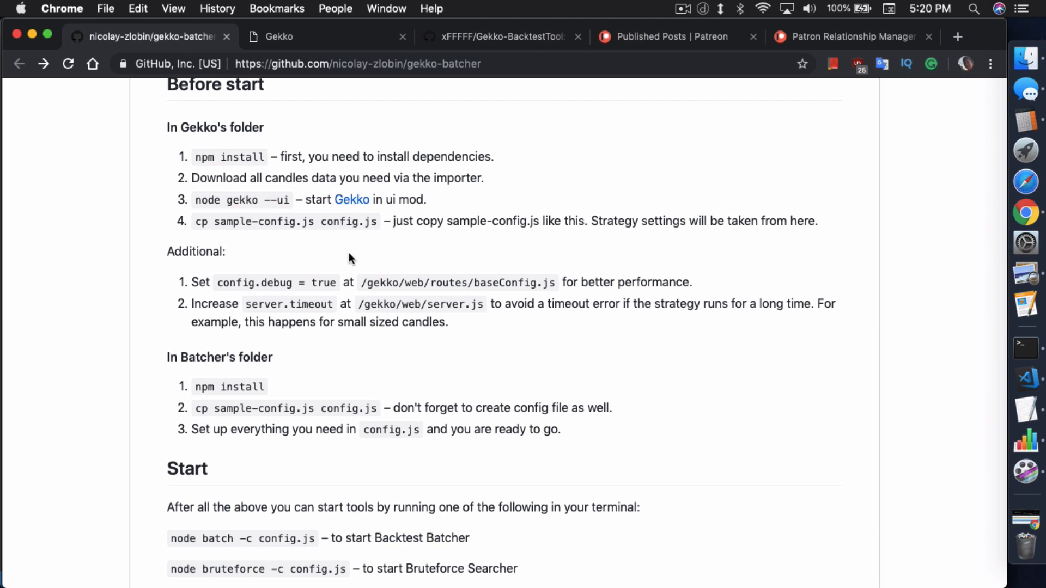
pyautogui.scroll(-3)
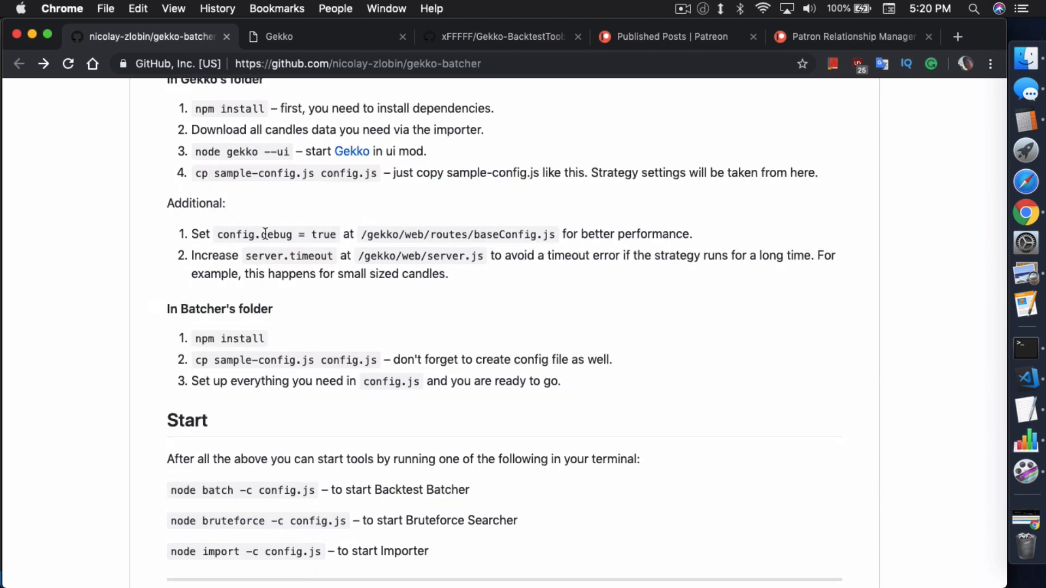
pyautogui.moveTo(247, 253)
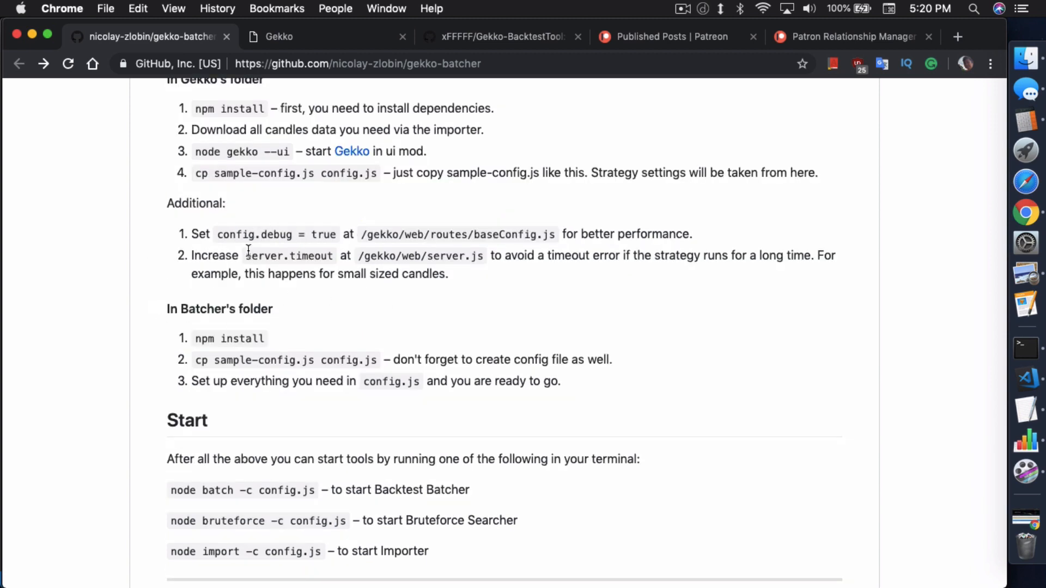
pyautogui.moveTo(459, 251)
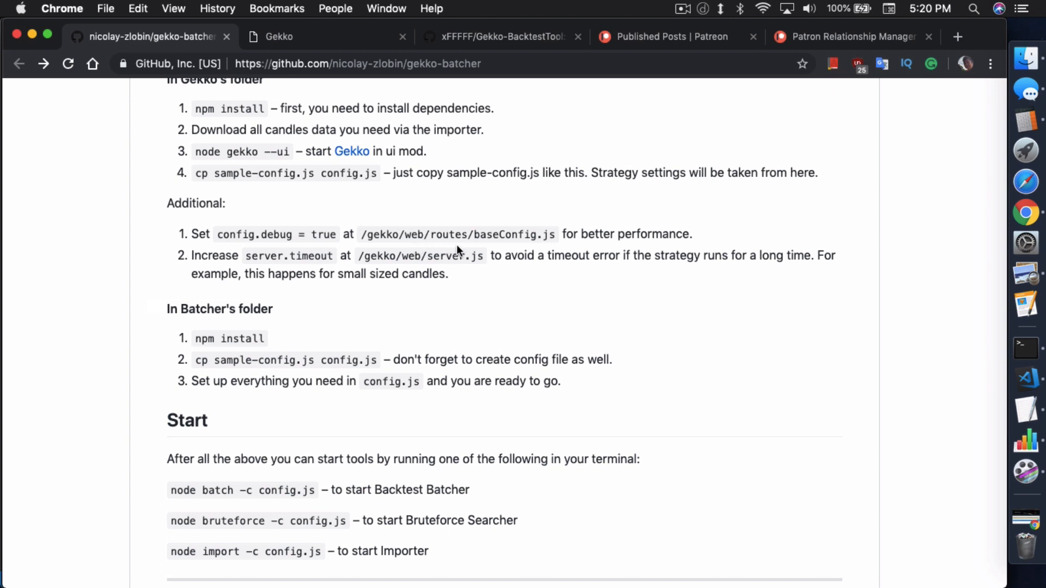
pyautogui.moveTo(651, 248)
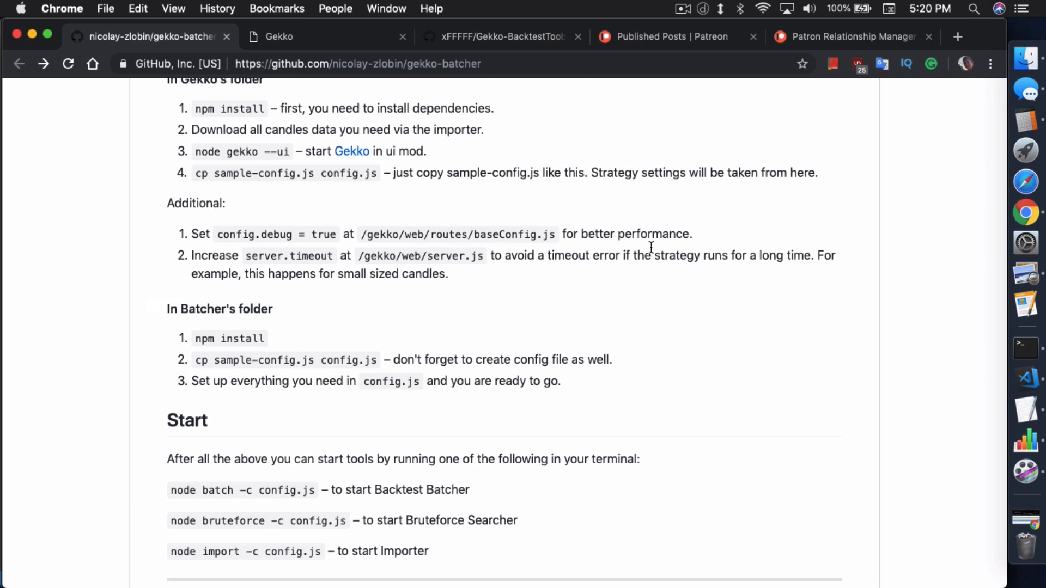
pyautogui.moveTo(486, 213)
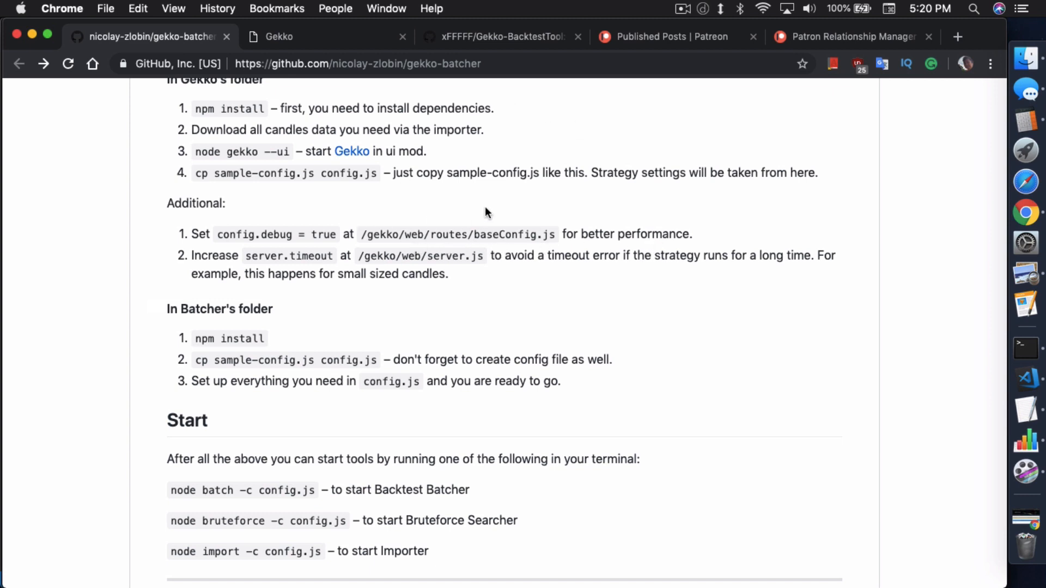
pyautogui.moveTo(347, 252)
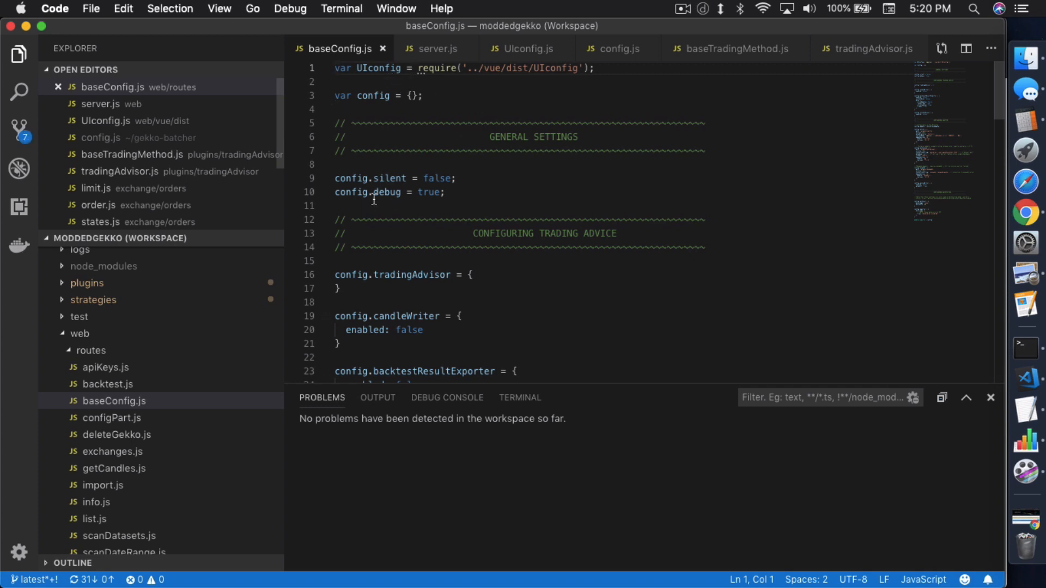
pyautogui.moveTo(1030, 147)
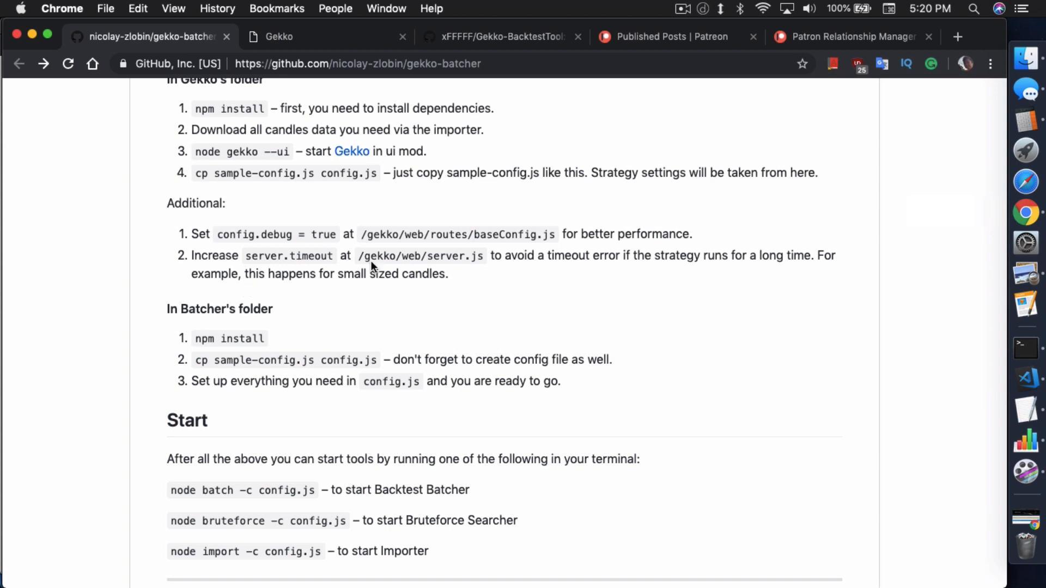
pyautogui.moveTo(342, 270)
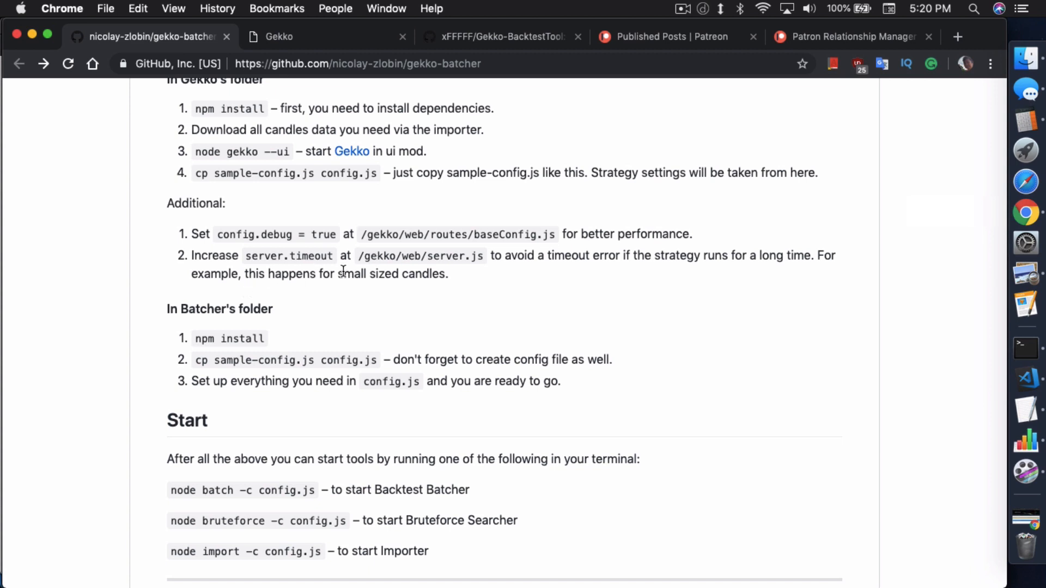
pyautogui.moveTo(456, 275)
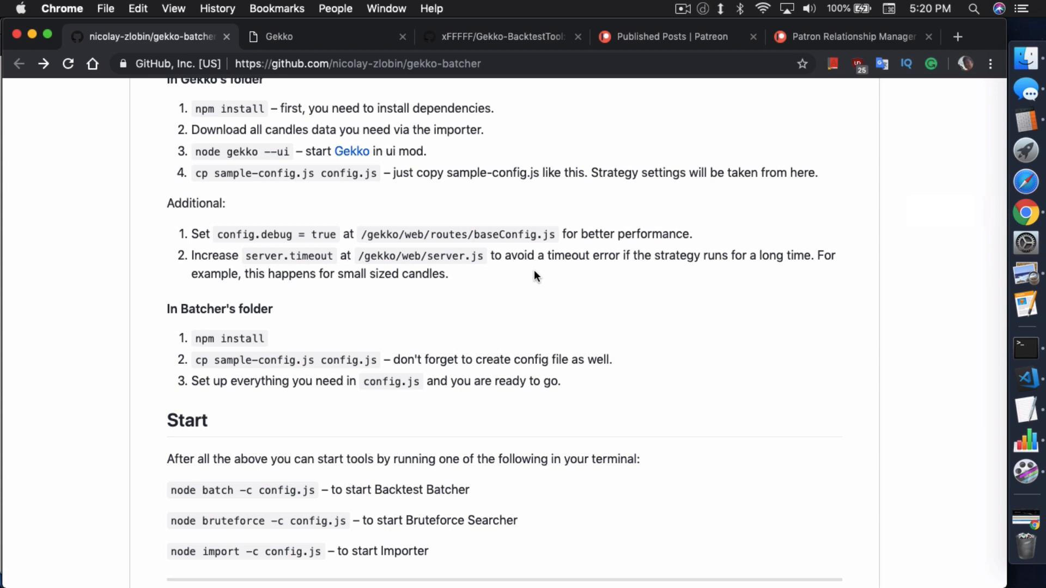
pyautogui.moveTo(816, 280)
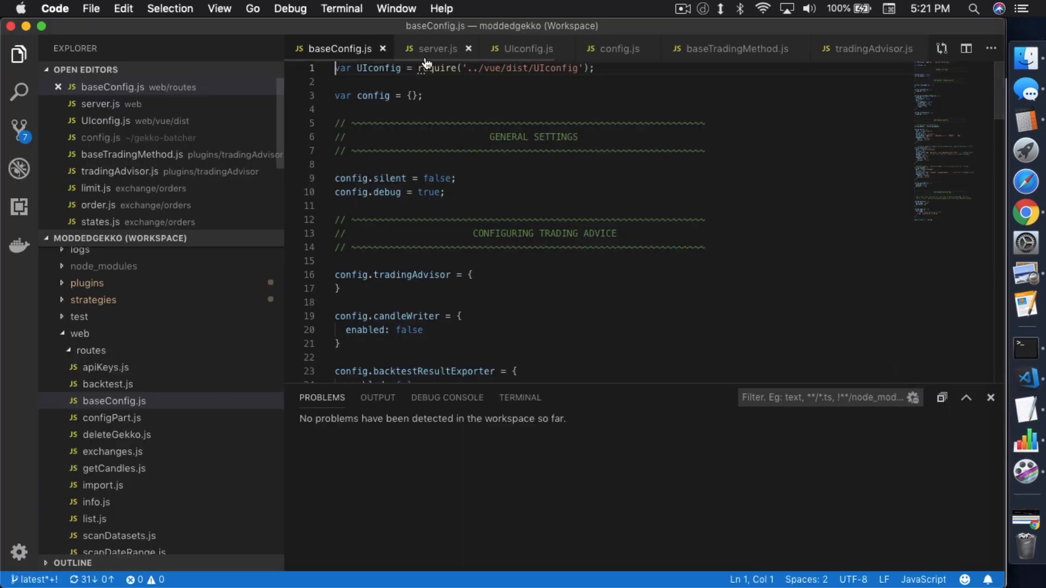
# Open server.js to view its server.timeout fallback of 120000
pyautogui.click(438, 48)
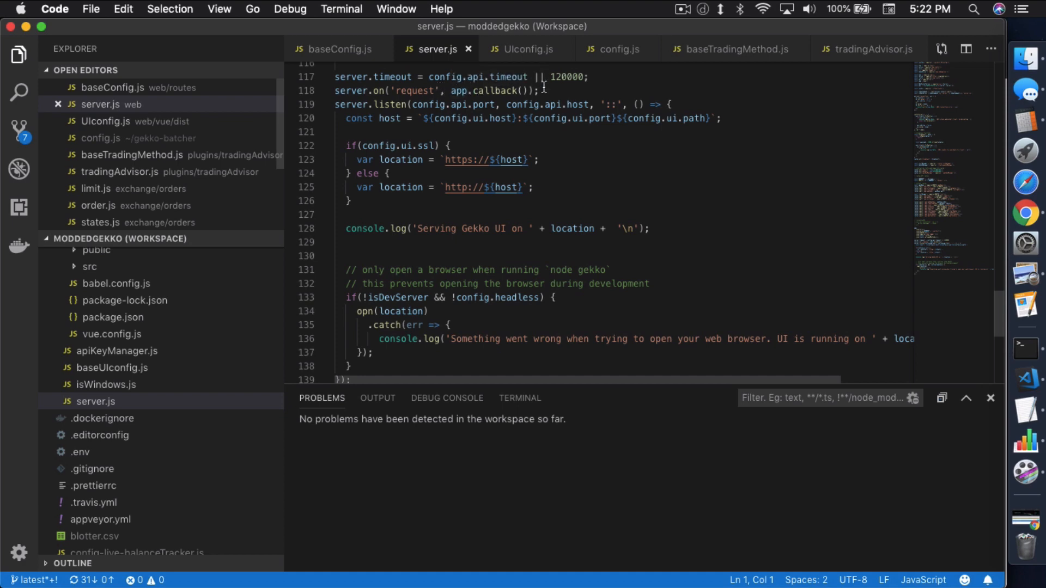
pyautogui.moveTo(494, 118)
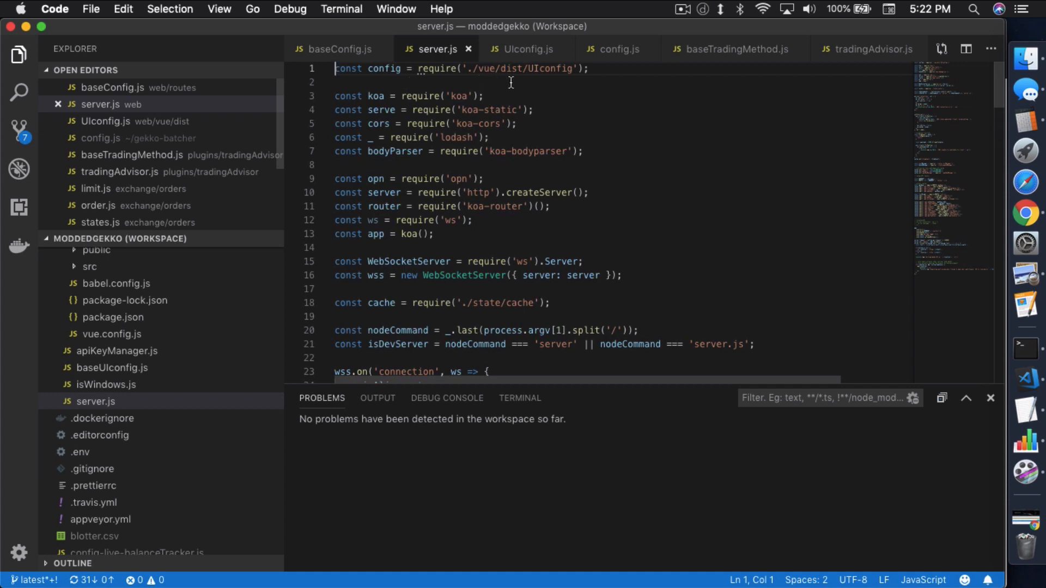
pyautogui.moveTo(522, 56)
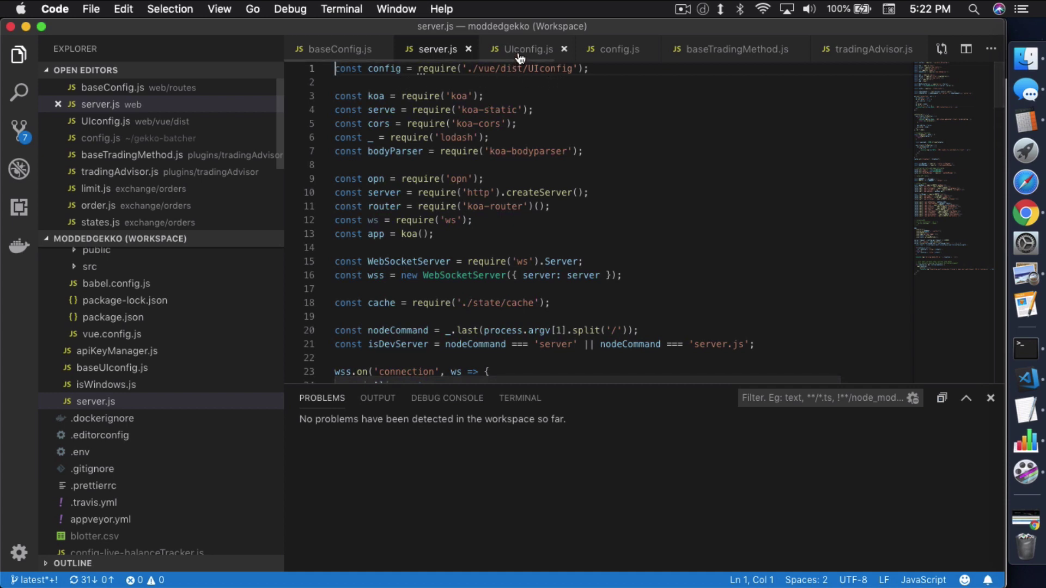
# Open UIconfig.js to check api.timeout set to 120000 (2 minutes)
pyautogui.click(525, 49)
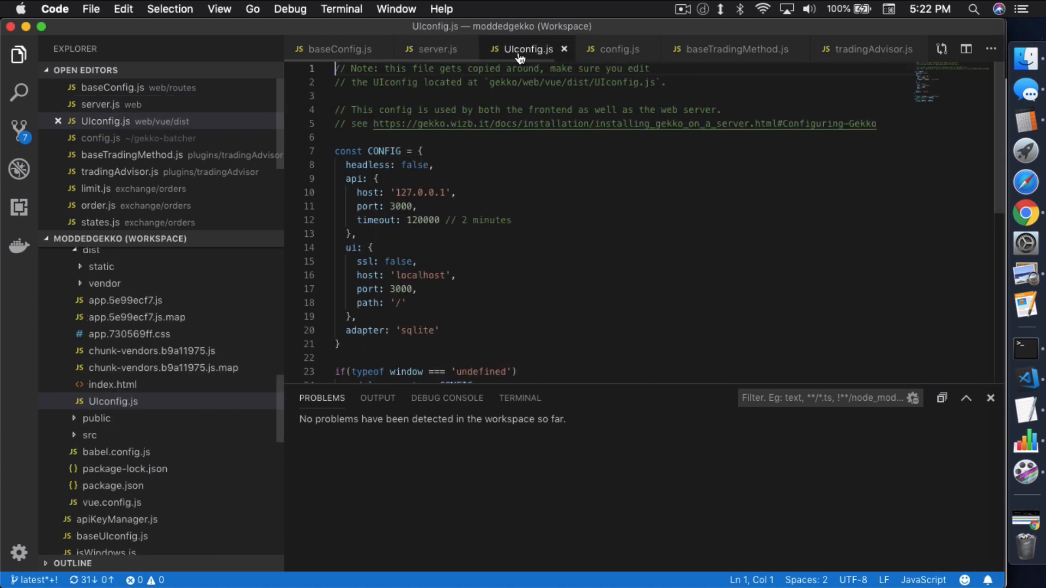
pyautogui.moveTo(412, 246)
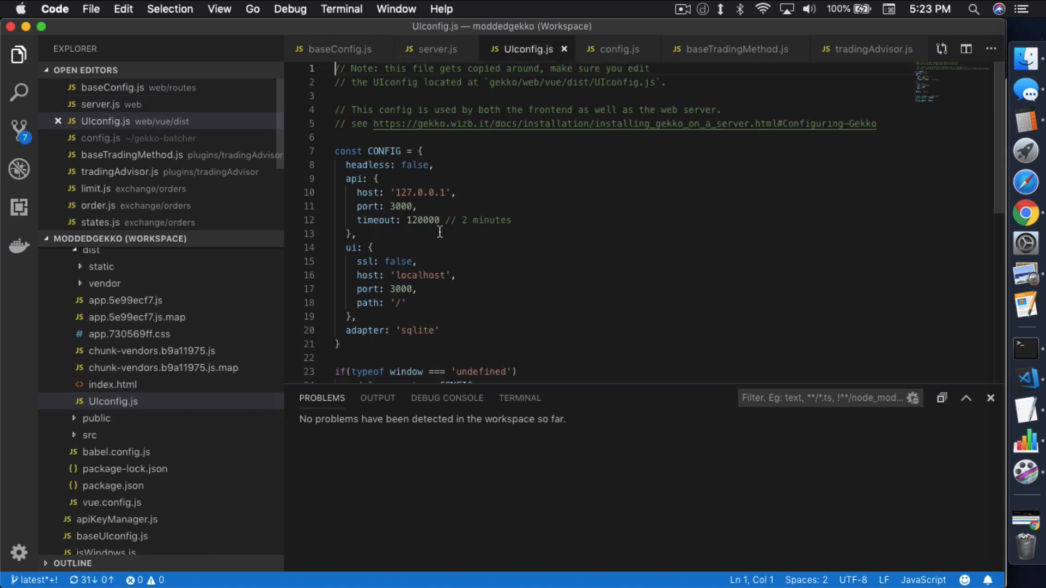
pyautogui.moveTo(475, 235)
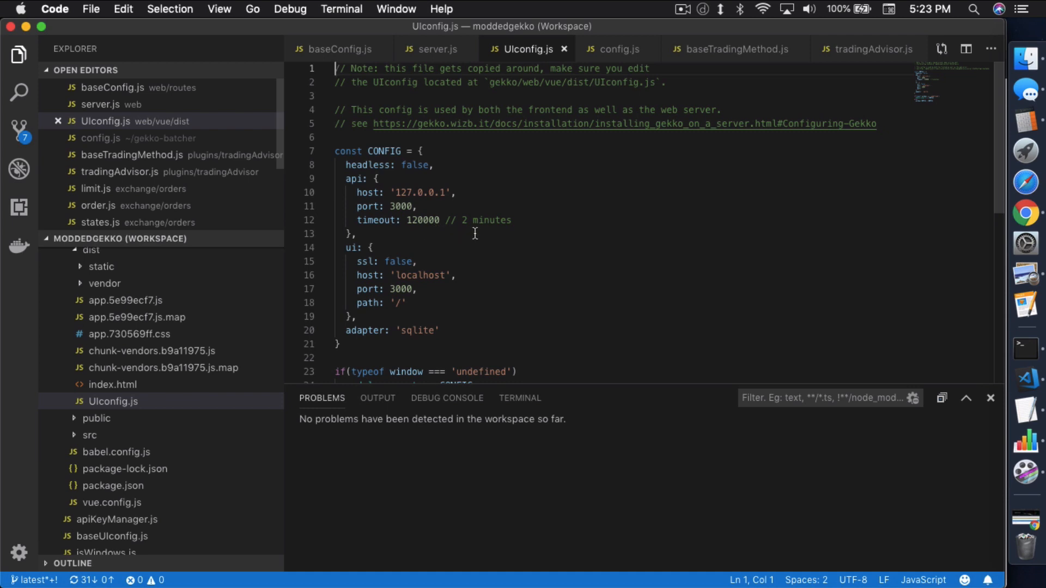
pyautogui.moveTo(489, 234)
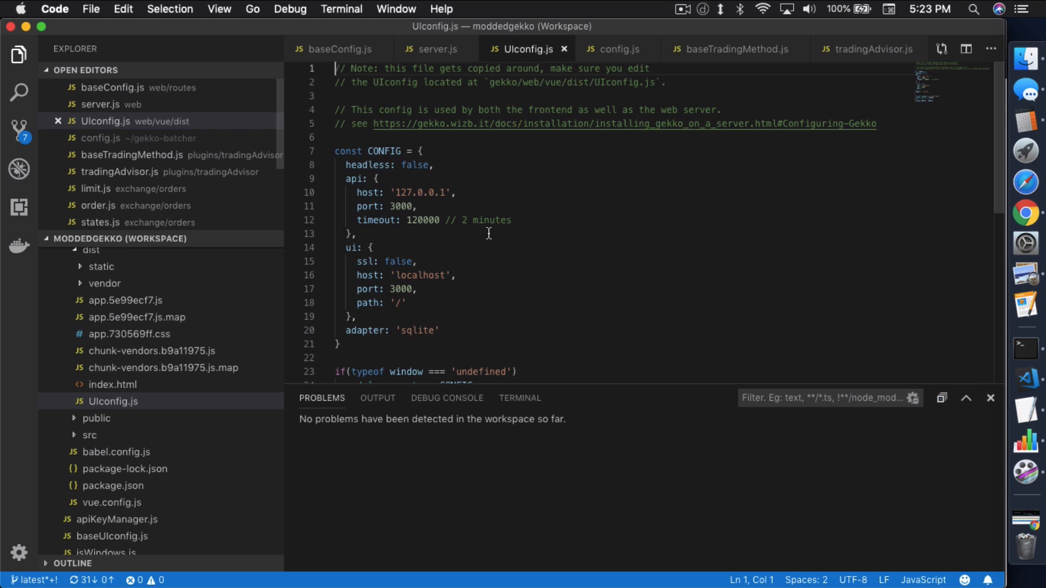
pyautogui.moveTo(501, 158)
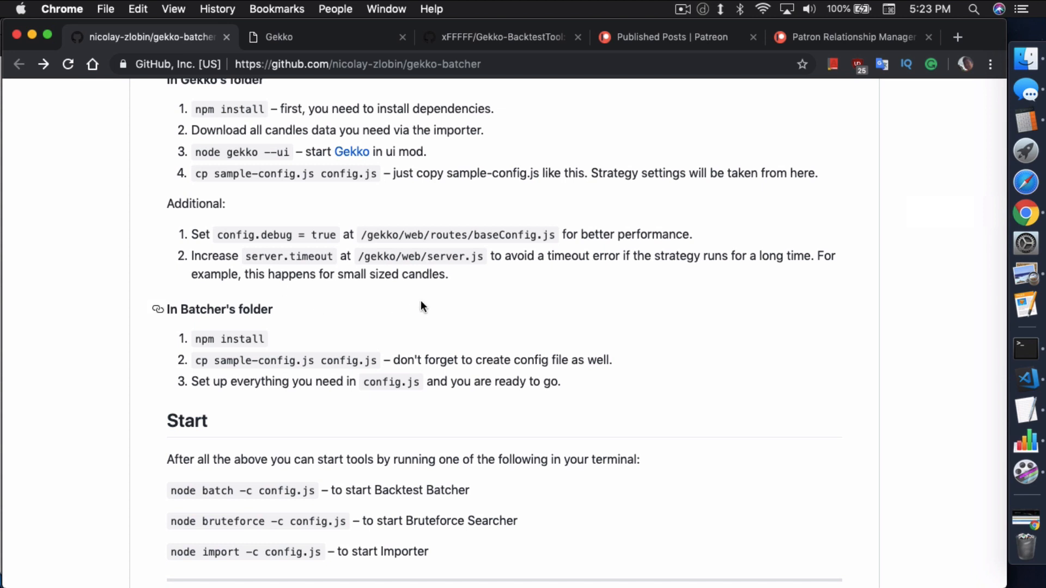
# Scroll the readme past the Batcher's folder steps to the Start commands and results note
pyautogui.scroll(-3)
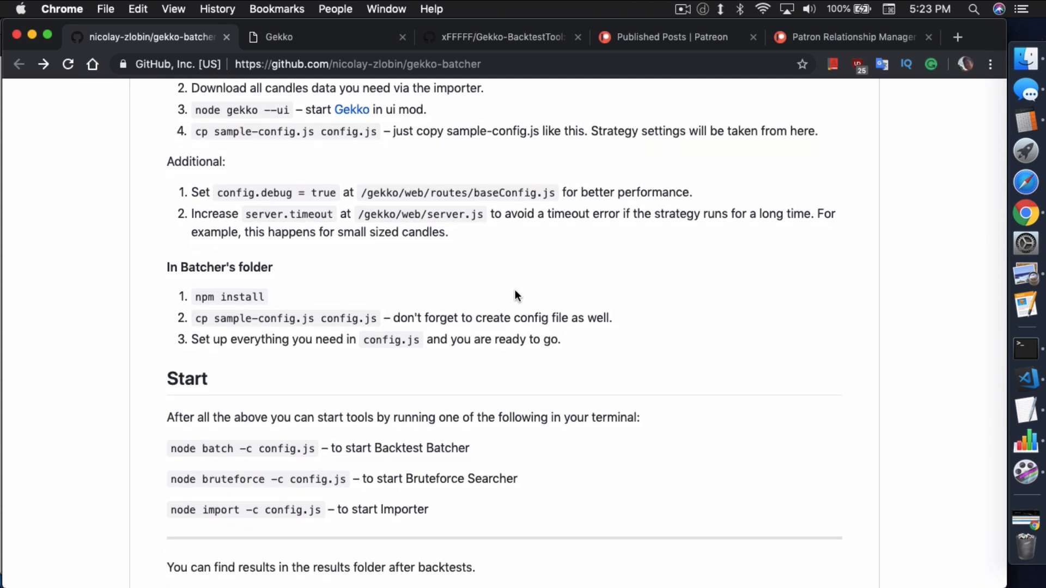
pyautogui.scroll(-3)
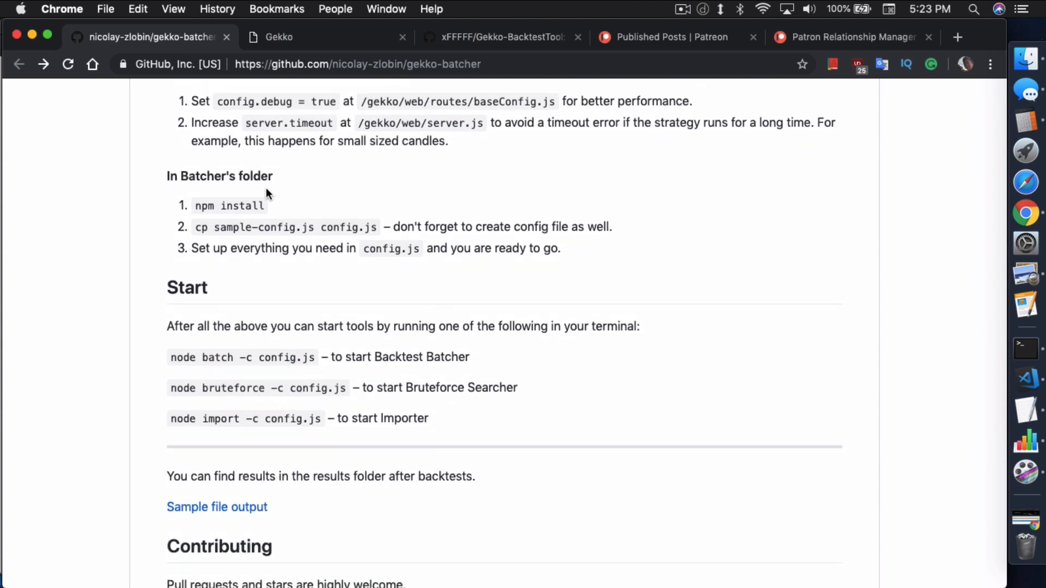
pyautogui.moveTo(260, 206)
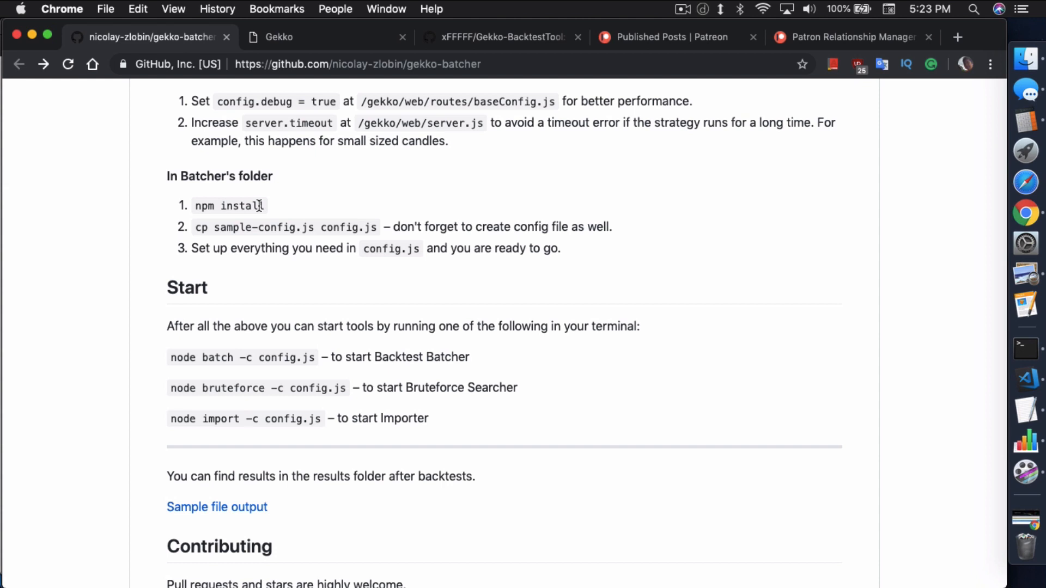
pyautogui.moveTo(236, 220)
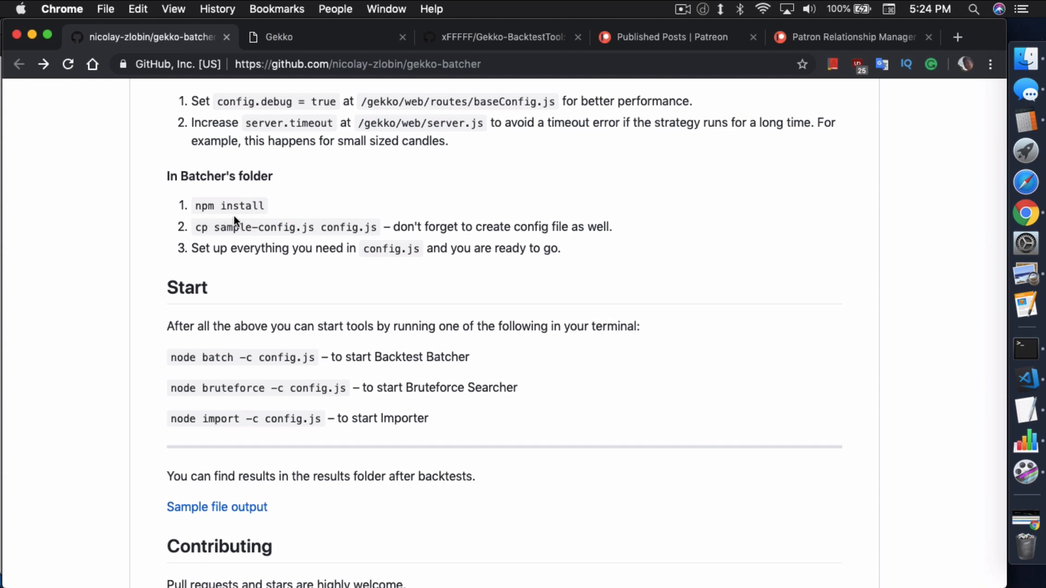
pyautogui.moveTo(272, 220)
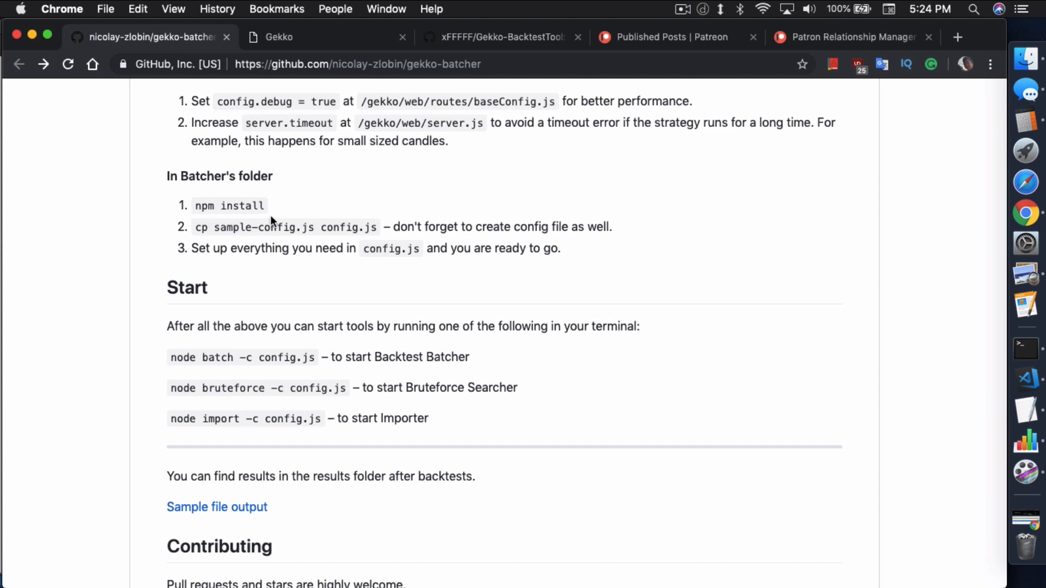
pyautogui.moveTo(205, 246)
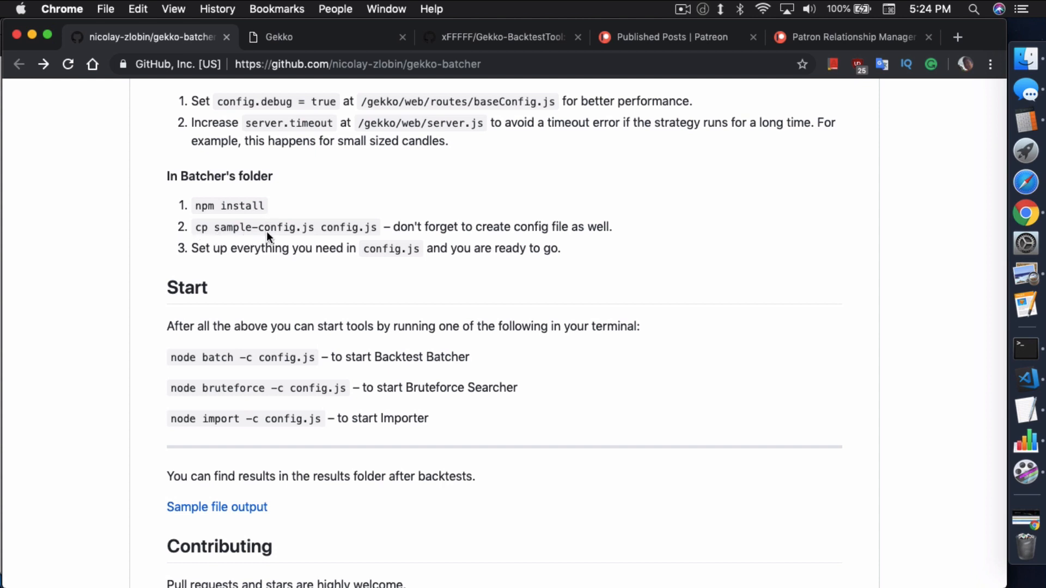
pyautogui.moveTo(396, 244)
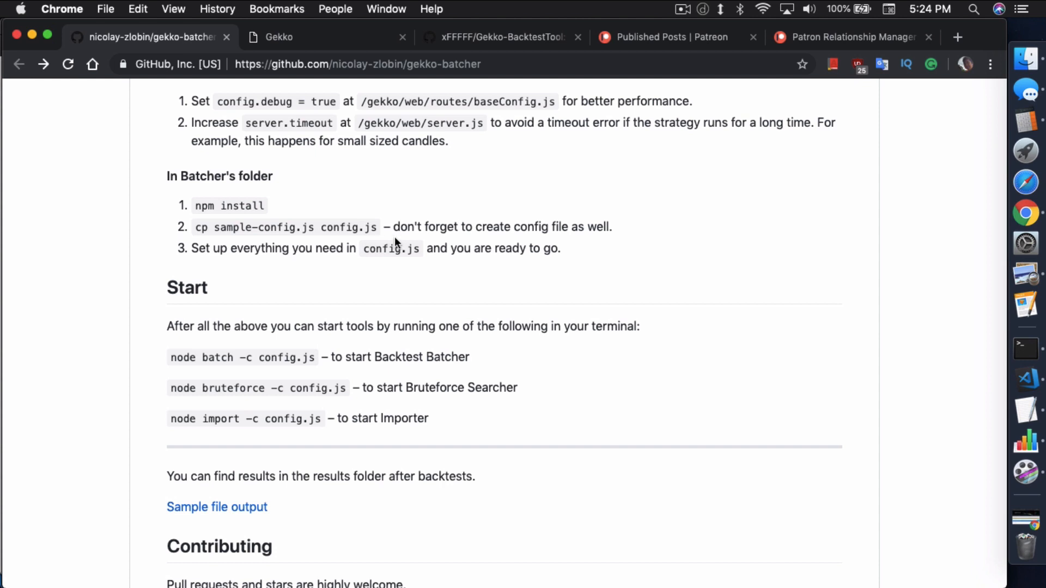
pyautogui.moveTo(1021, 377)
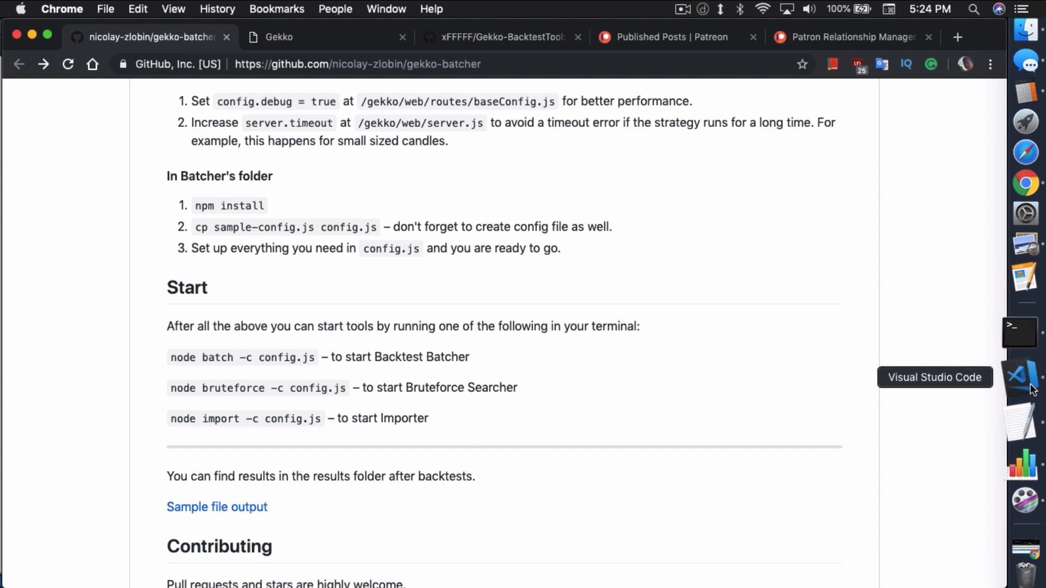
pyautogui.click(1020, 374)
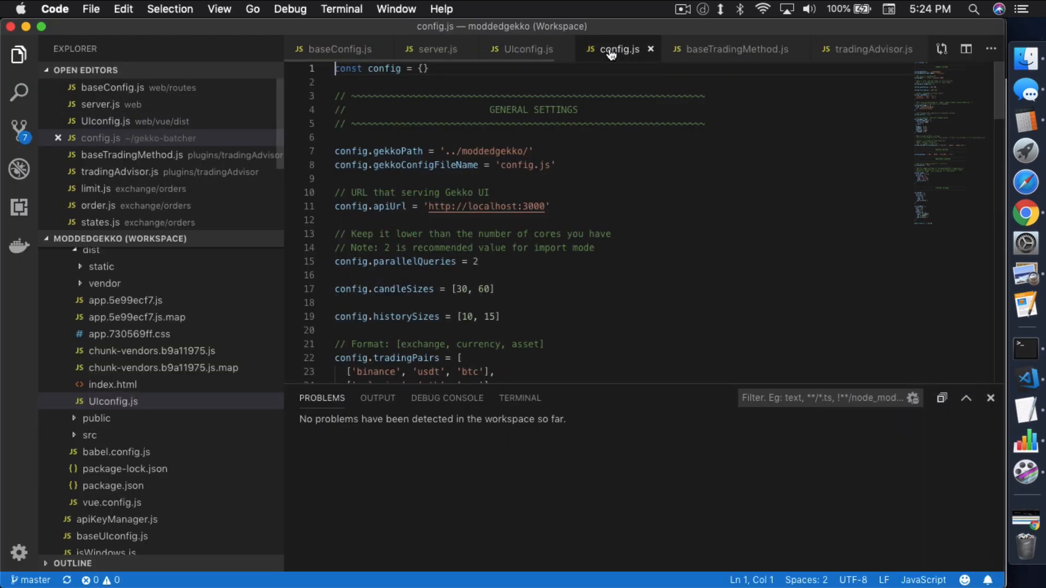
pyautogui.moveTo(520, 277)
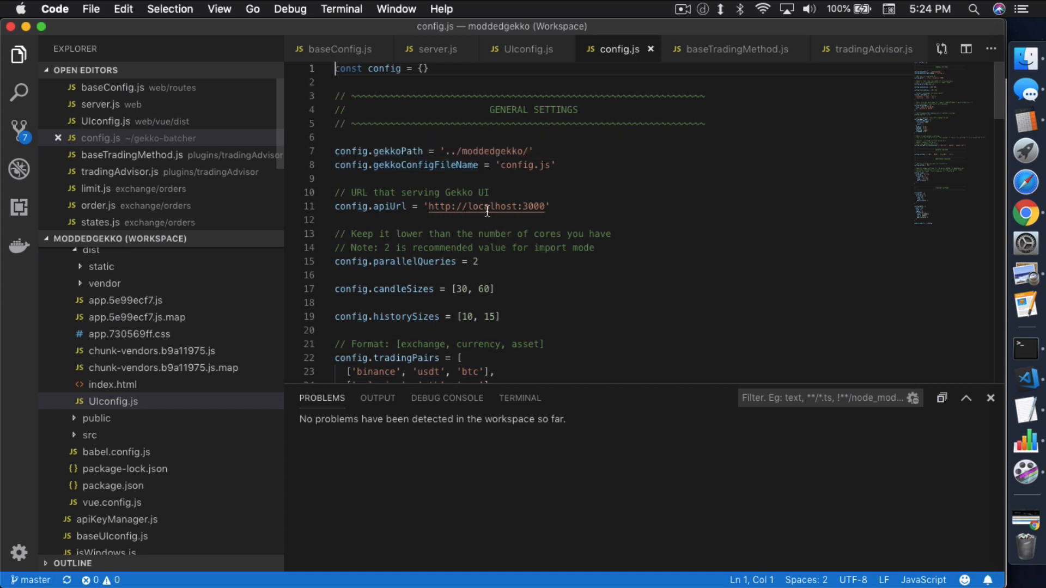
pyautogui.moveTo(635, 174)
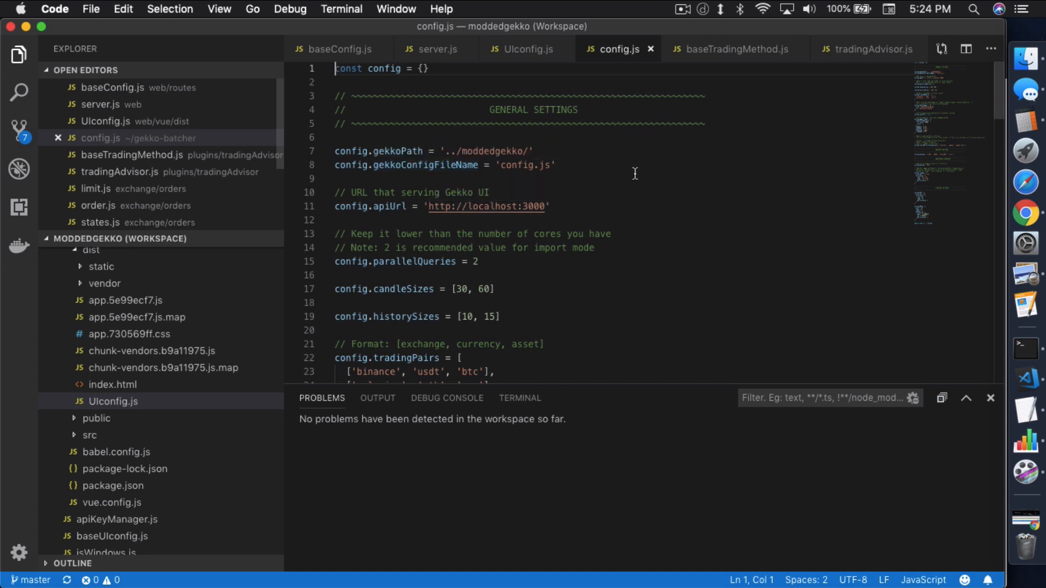
pyautogui.moveTo(633, 176)
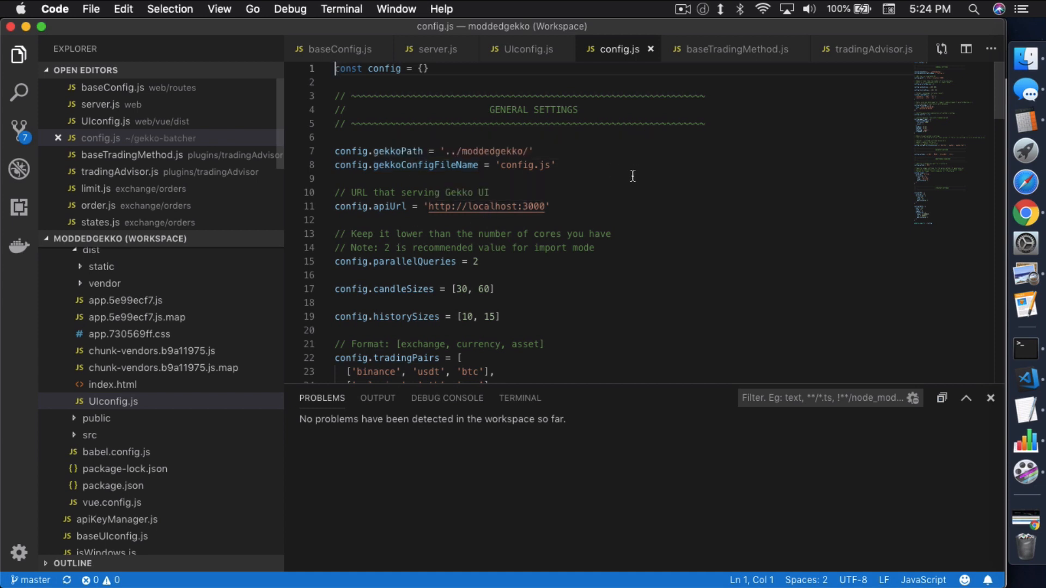
pyautogui.moveTo(611, 153)
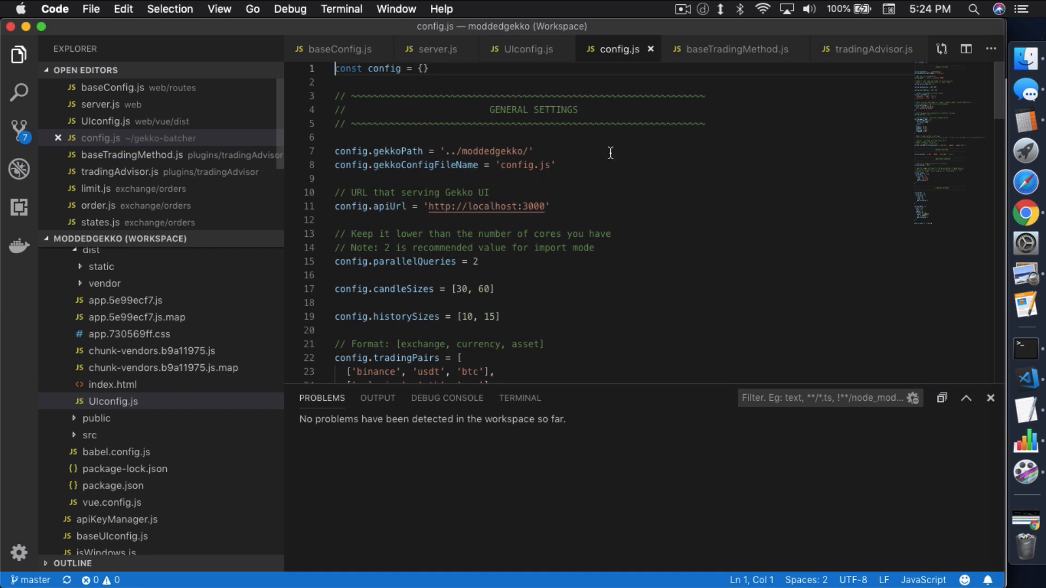
pyautogui.moveTo(443, 157)
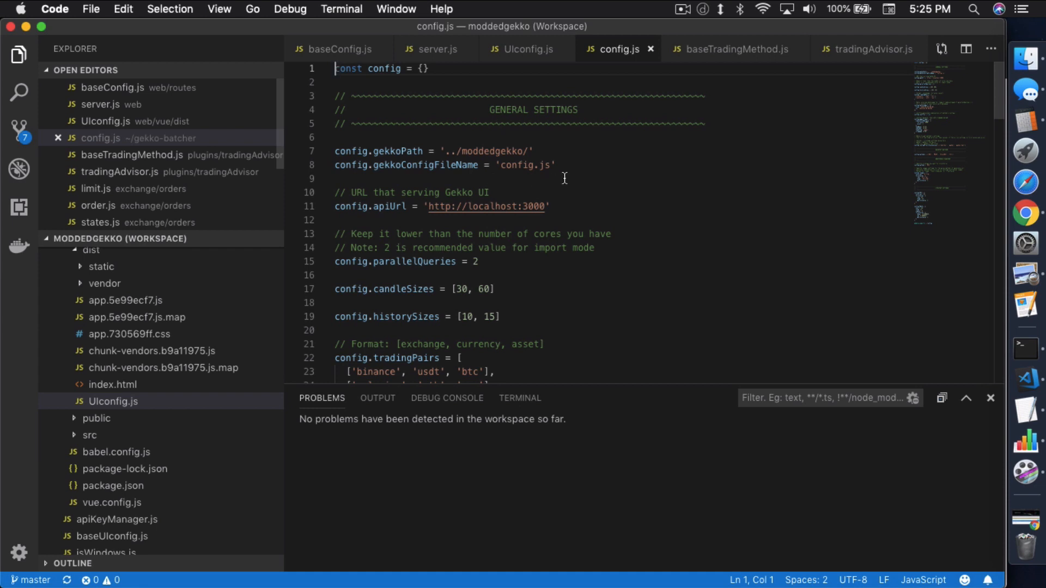
pyautogui.moveTo(563, 151)
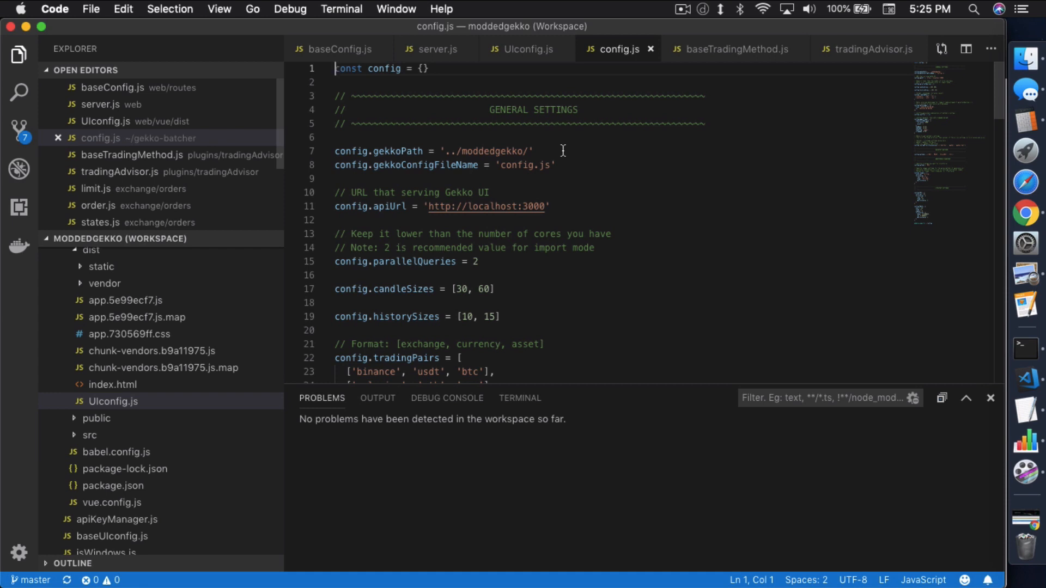
pyautogui.moveTo(570, 217)
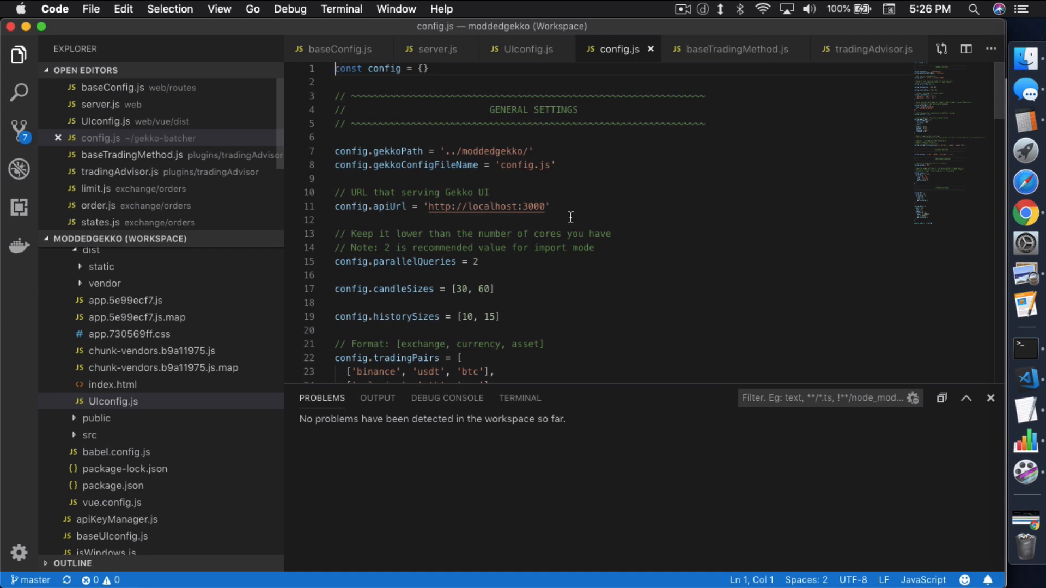
pyautogui.moveTo(570, 213)
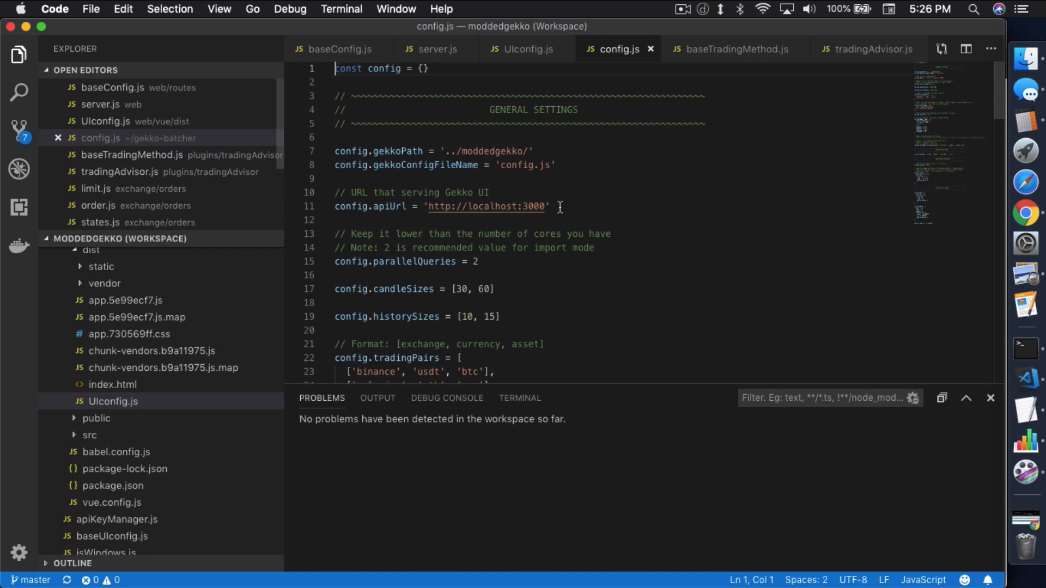
pyautogui.scroll(-3)
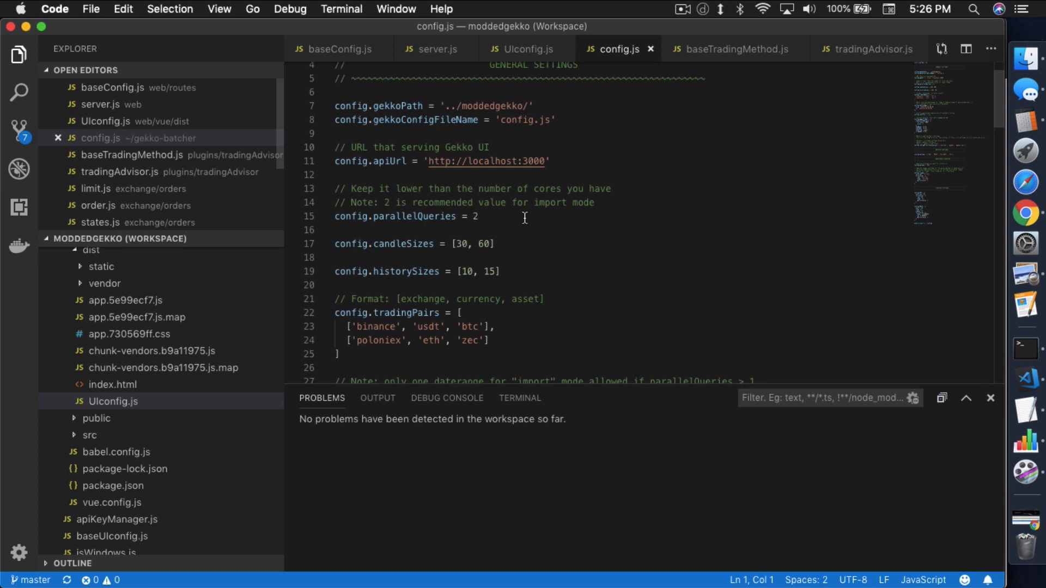
pyautogui.scroll(-3)
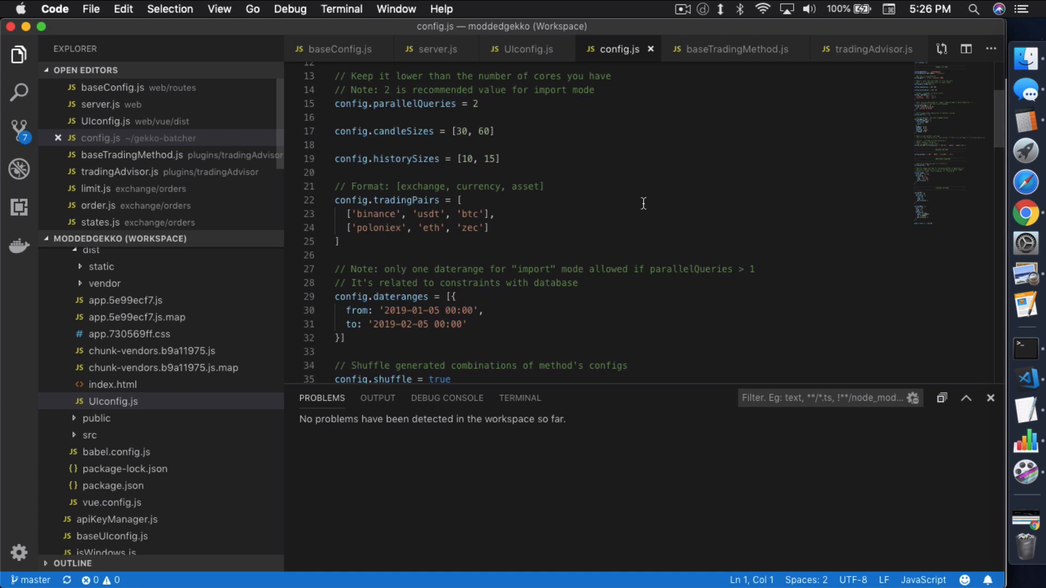
pyautogui.scroll(-3)
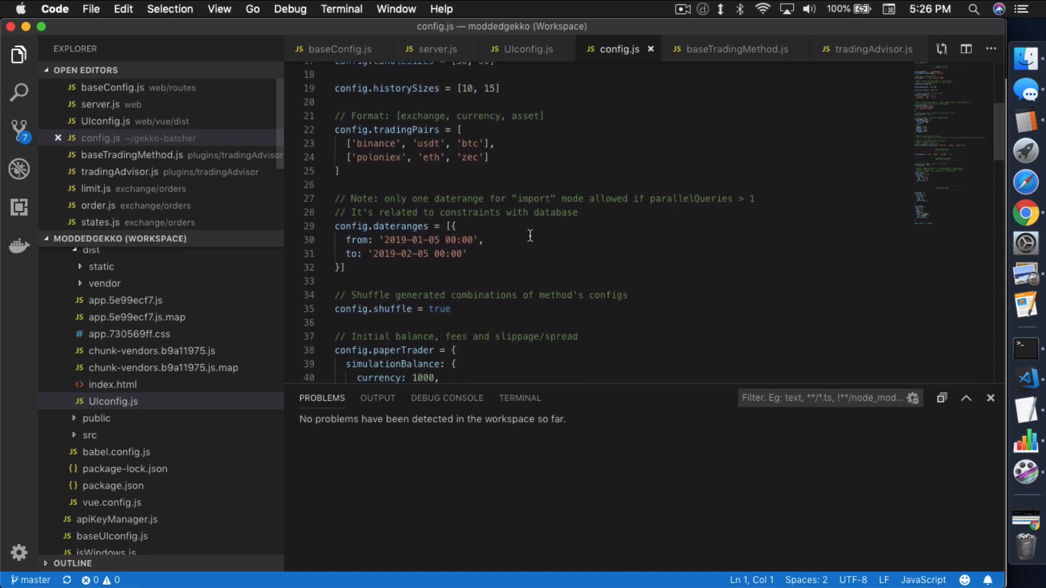
pyautogui.moveTo(496, 260)
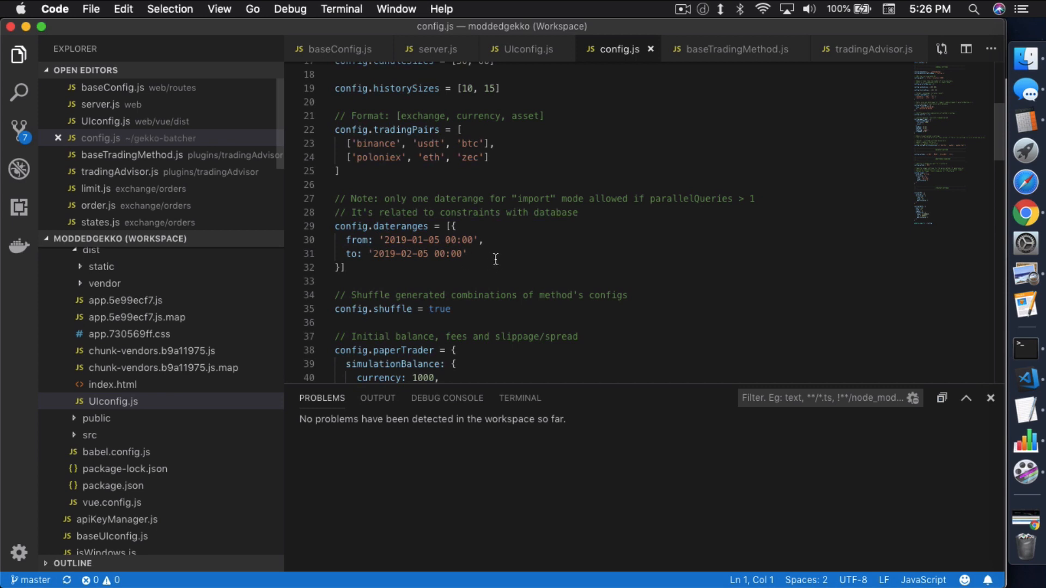
pyautogui.moveTo(484, 260)
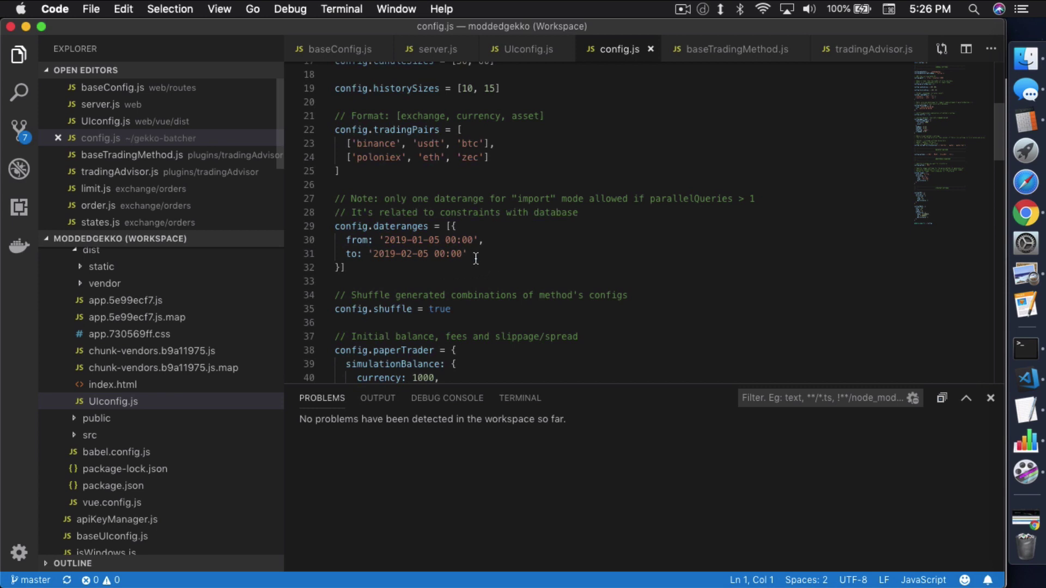
pyautogui.moveTo(438, 208)
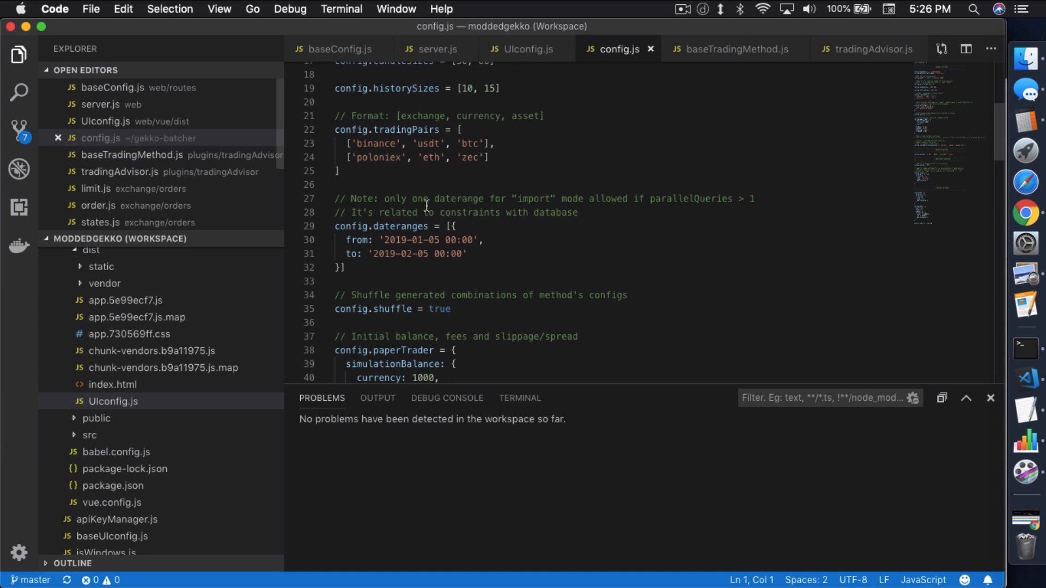
pyautogui.moveTo(545, 213)
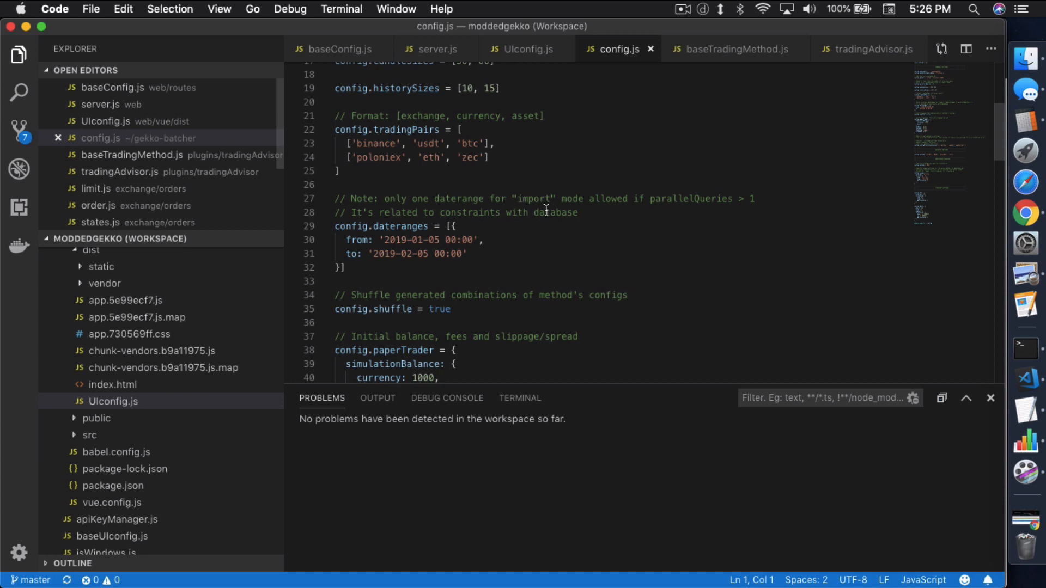
pyautogui.moveTo(738, 206)
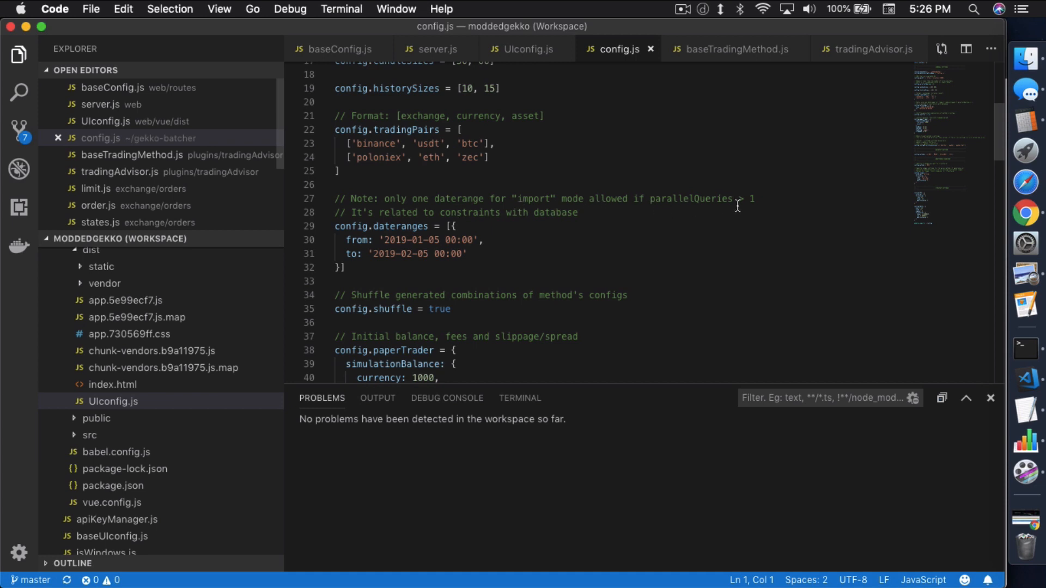
pyautogui.scroll(-3)
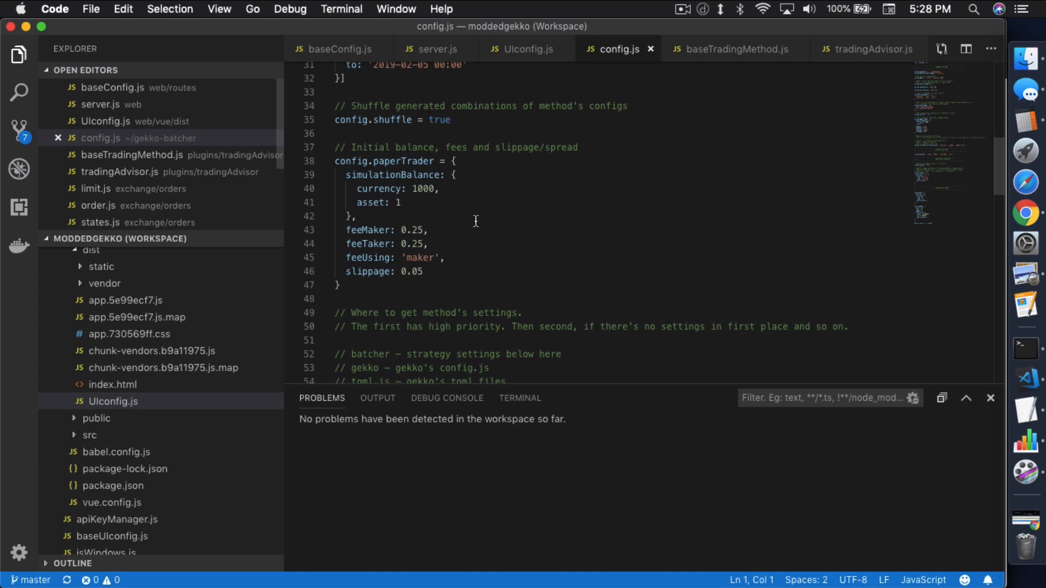
pyautogui.scroll(-3)
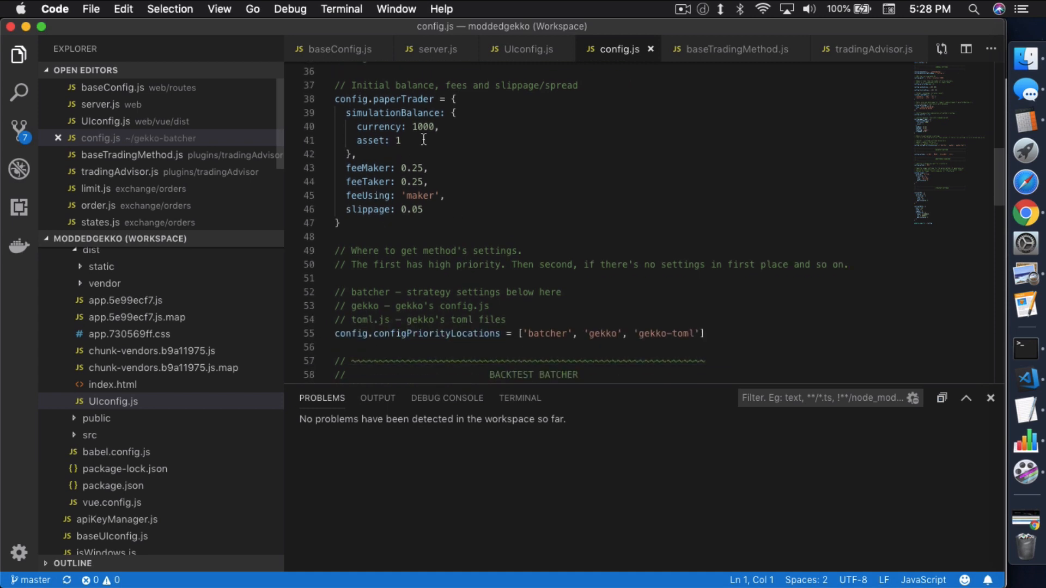
pyautogui.scroll(-3)
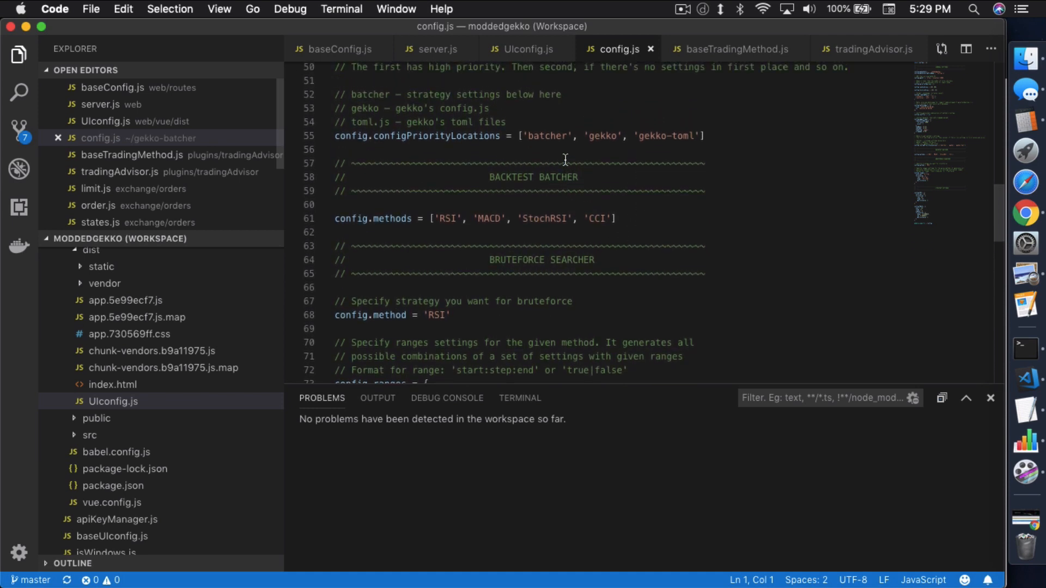
pyautogui.moveTo(504, 247)
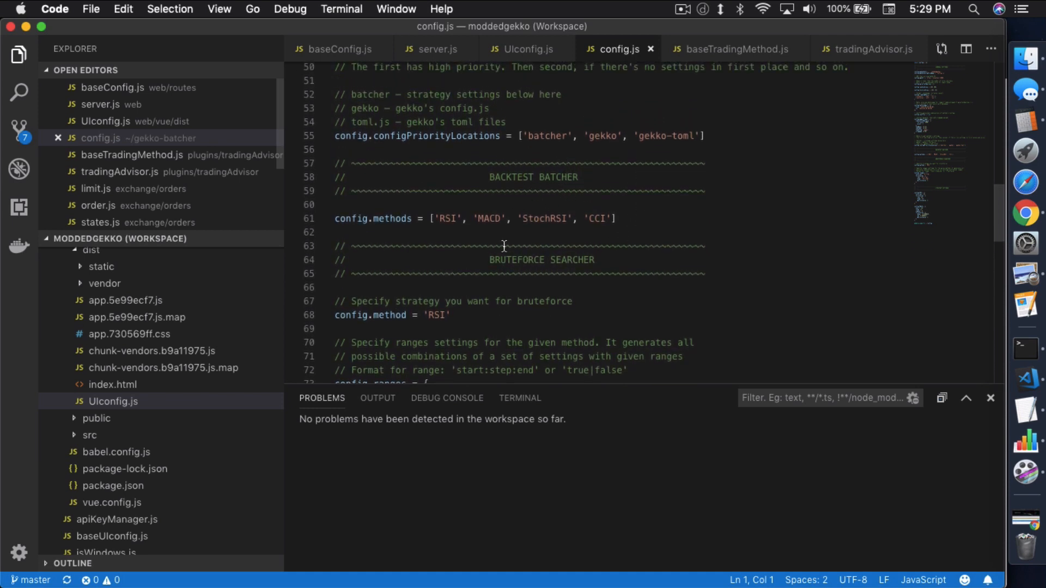
pyautogui.scroll(-3)
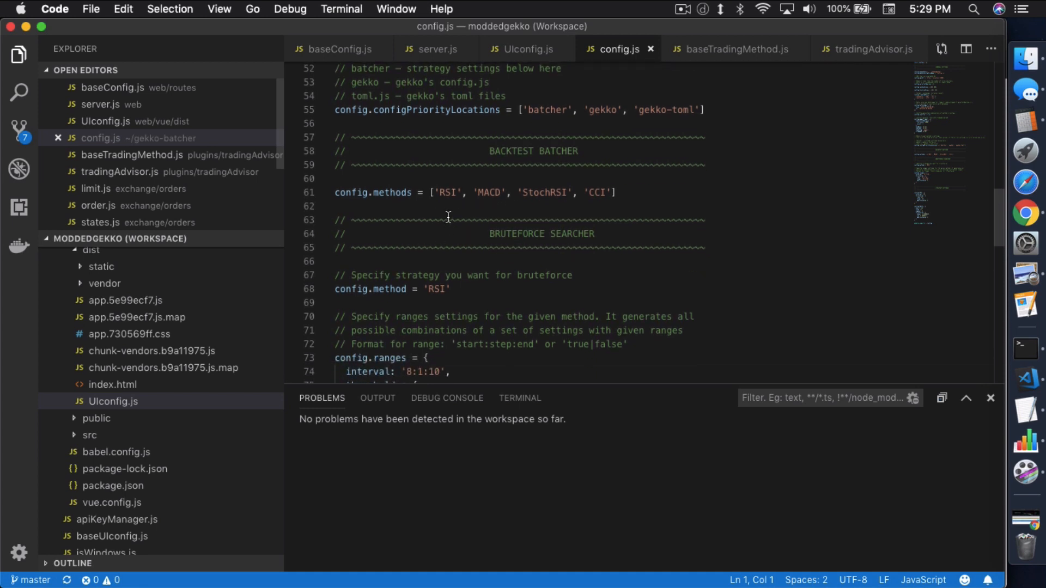
pyautogui.scroll(-3)
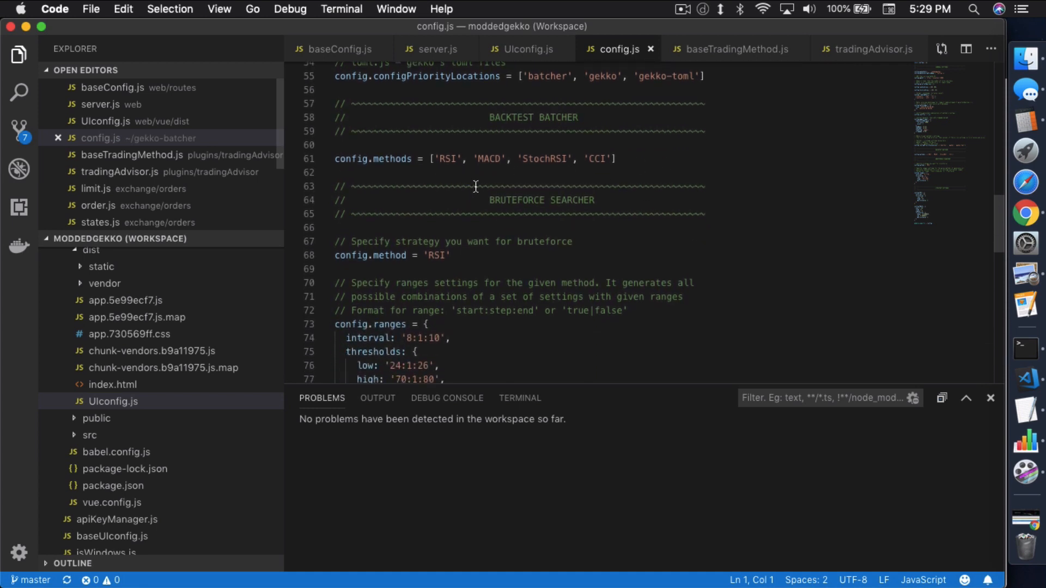
pyautogui.moveTo(624, 180)
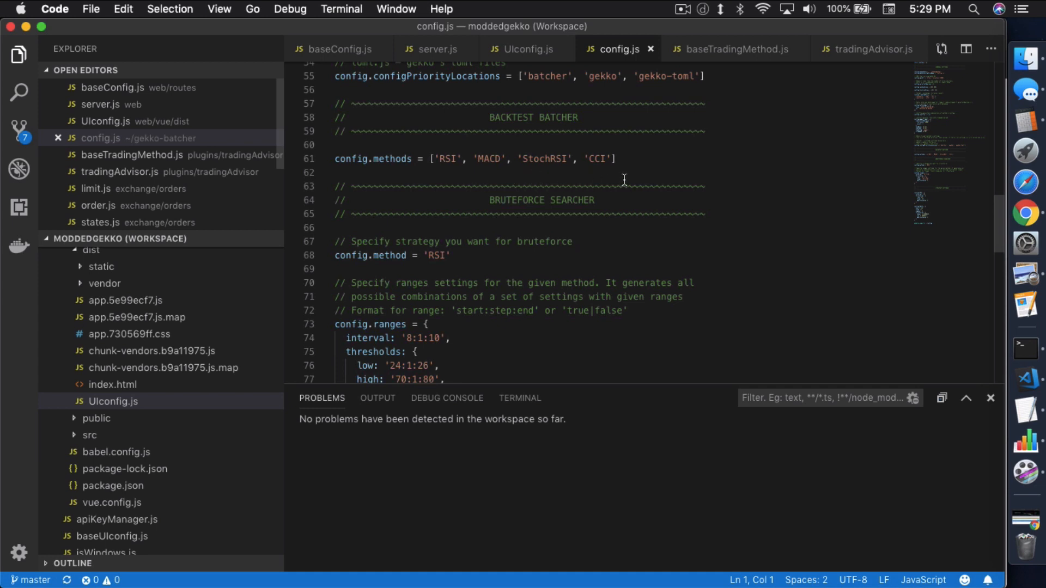
pyautogui.scroll(-3)
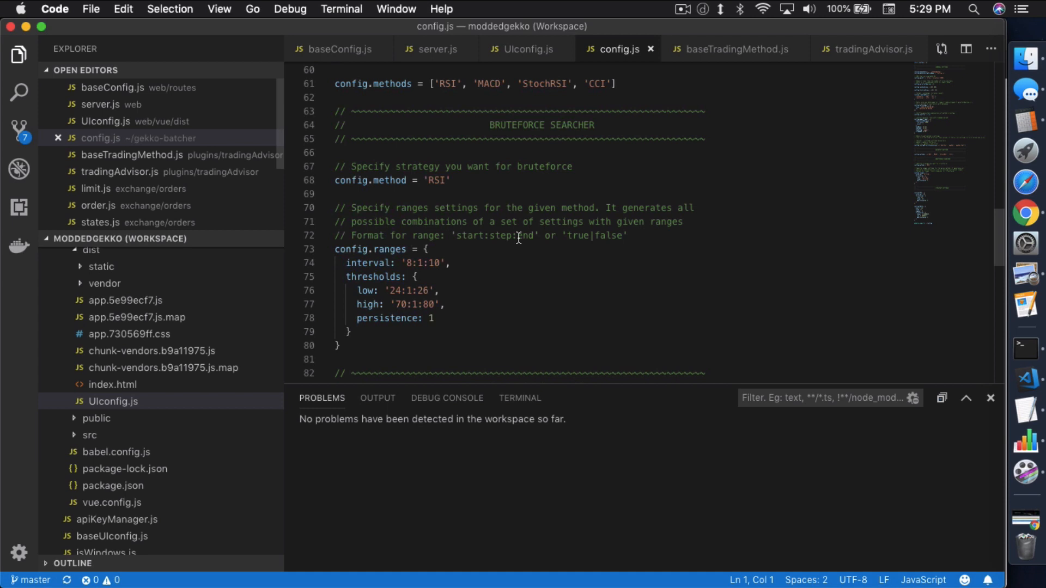
pyautogui.moveTo(419, 204)
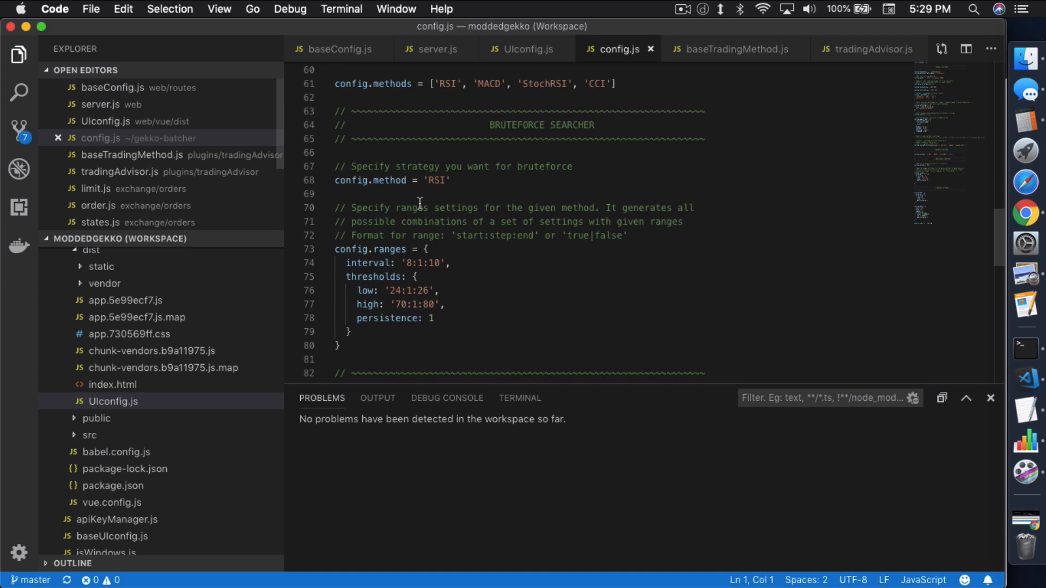
pyautogui.scroll(-3)
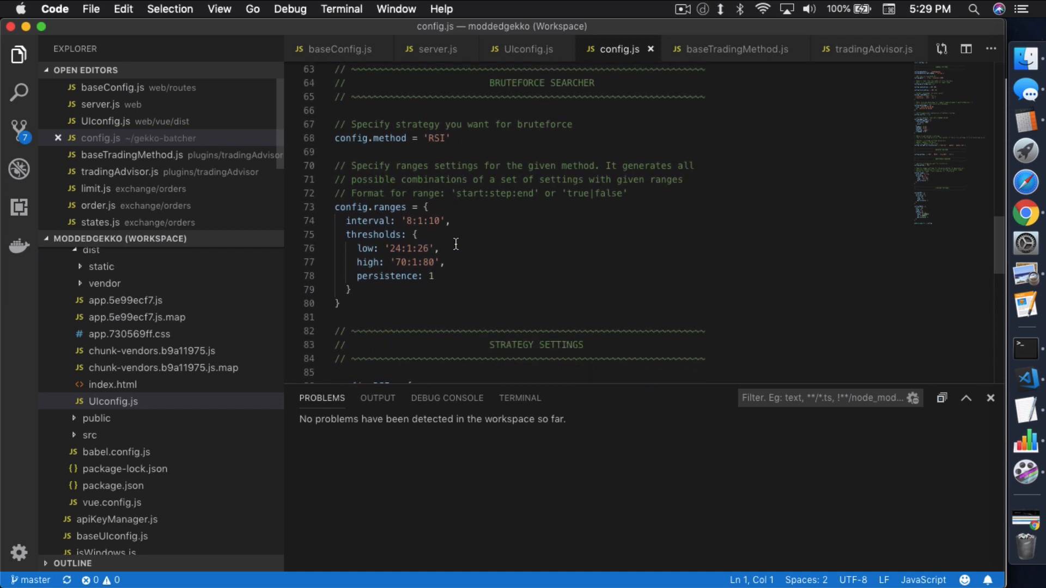
pyautogui.moveTo(425, 220)
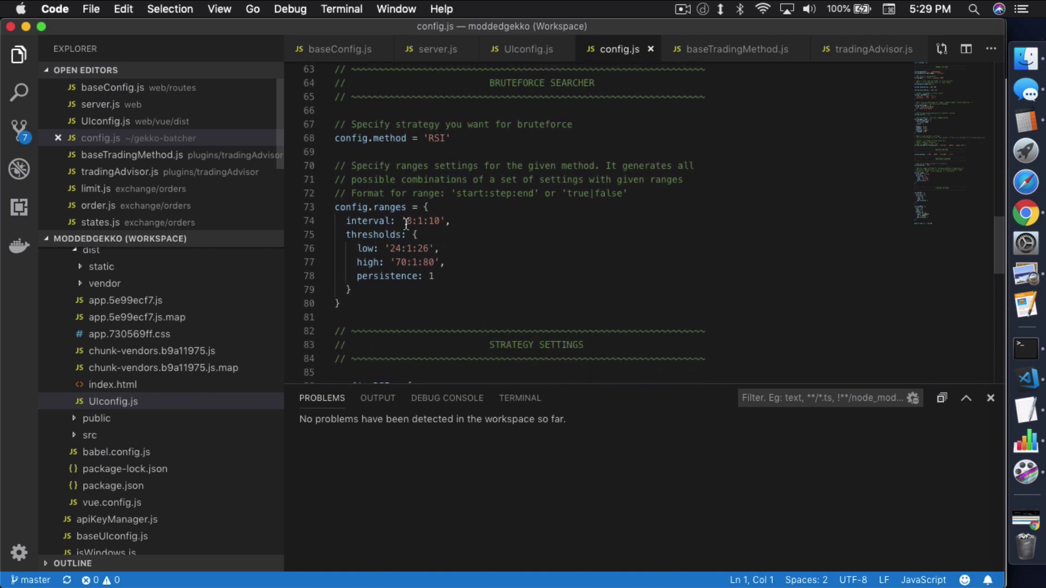
pyautogui.moveTo(437, 229)
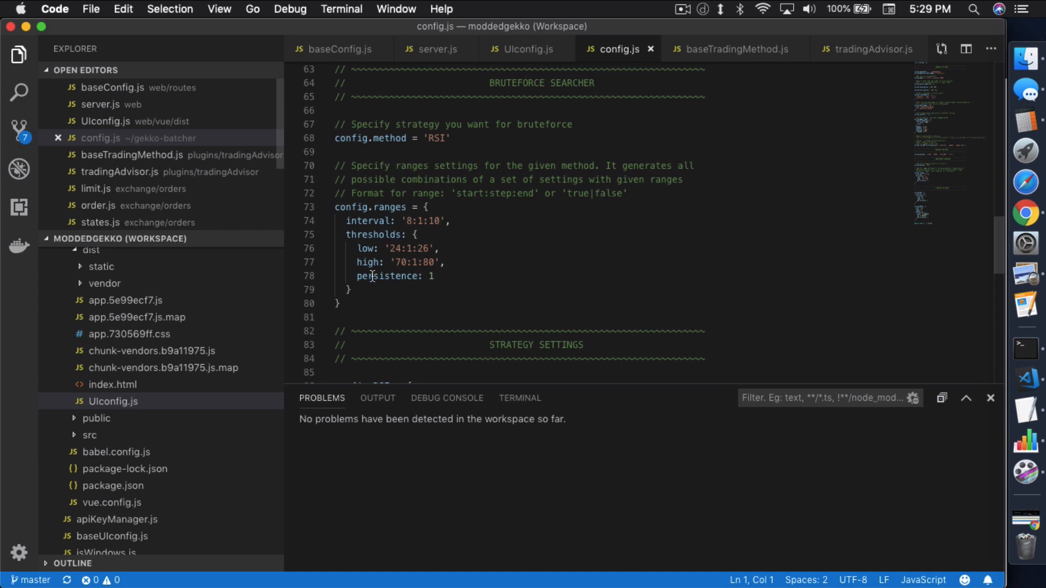
pyautogui.moveTo(405, 249)
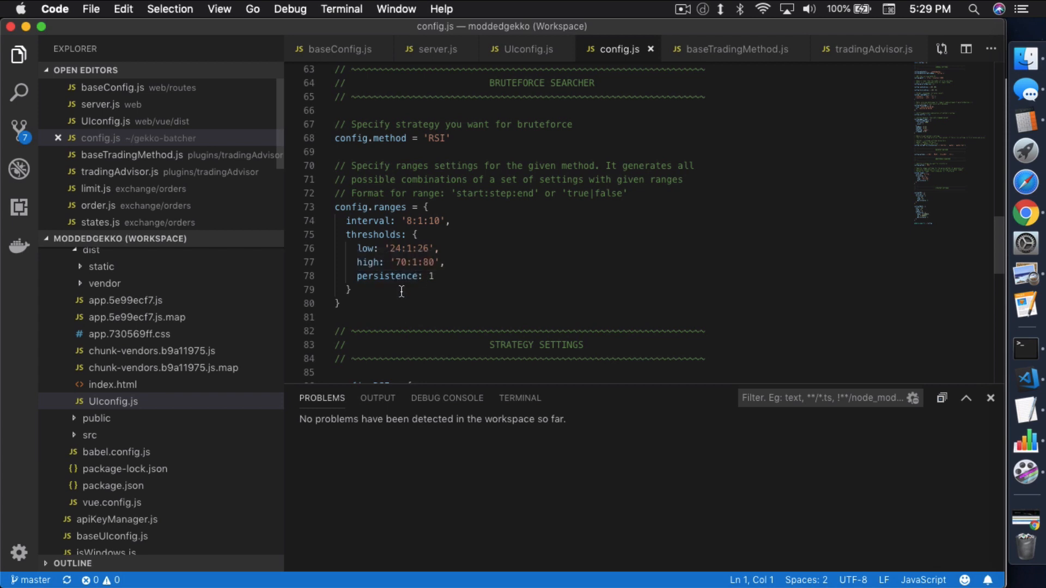
pyautogui.moveTo(462, 287)
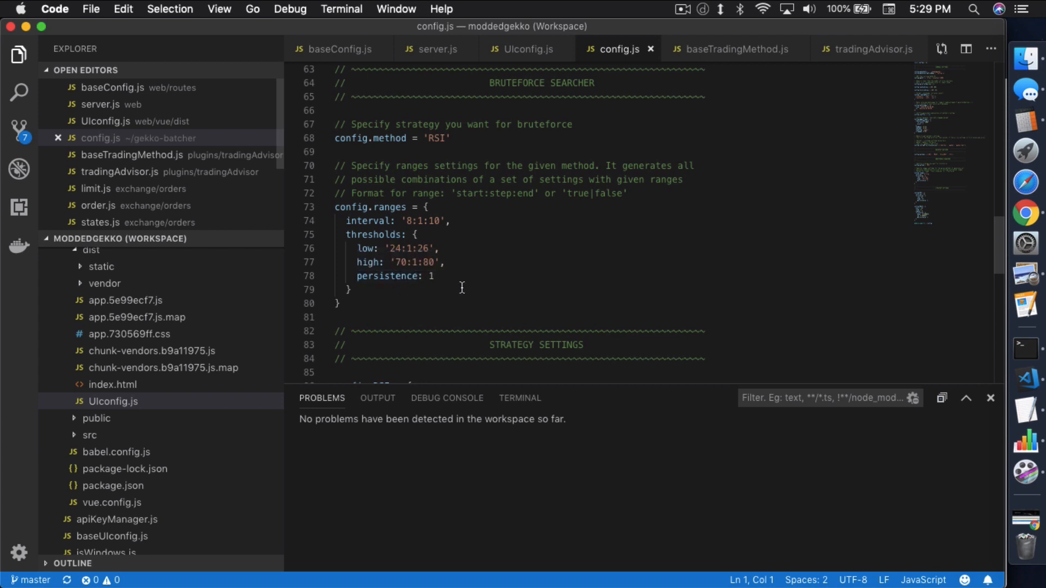
pyautogui.scroll(-3)
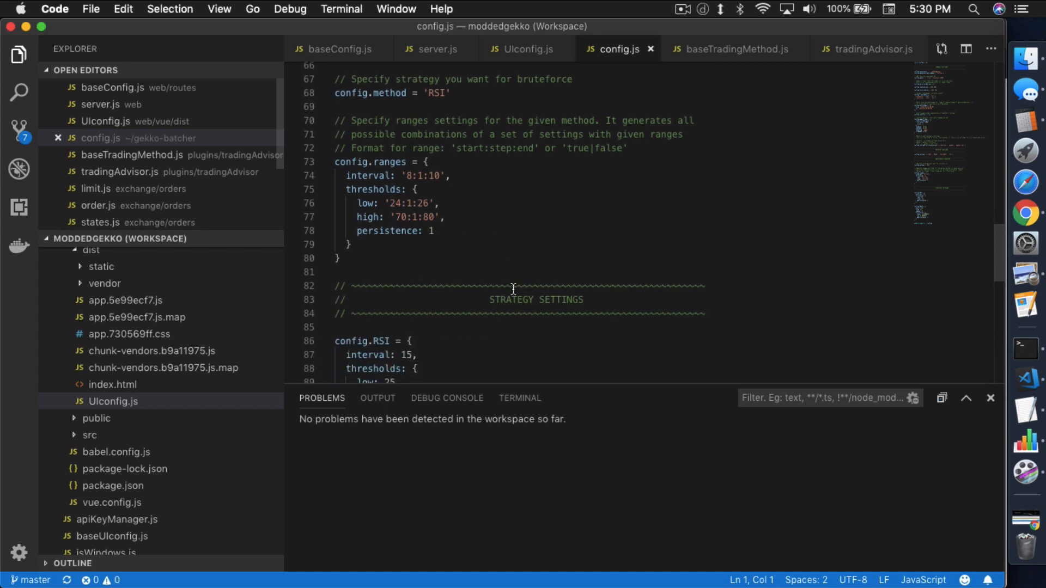
pyautogui.scroll(-3)
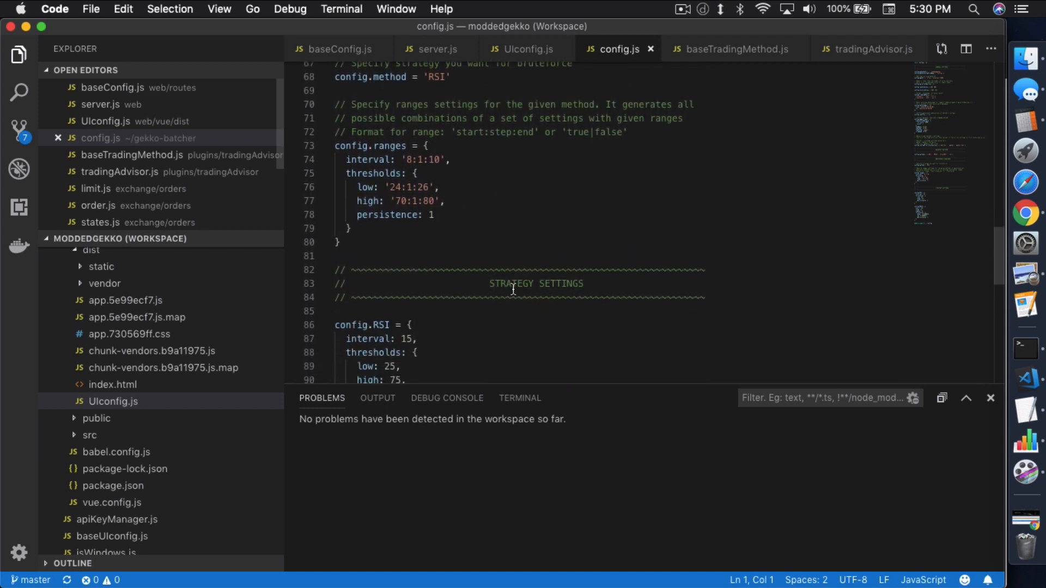
pyautogui.scroll(-3)
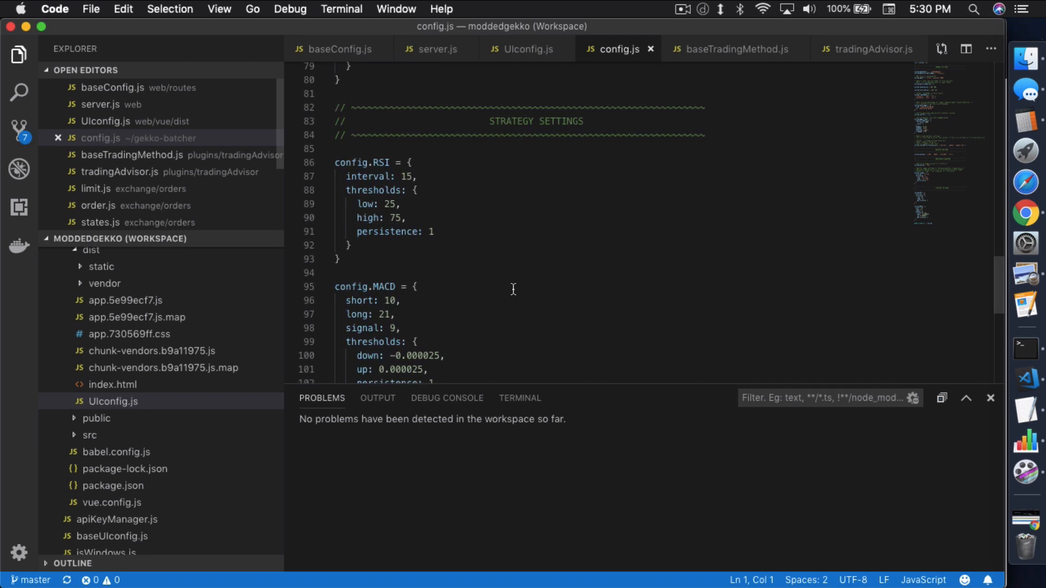
pyautogui.scroll(-3)
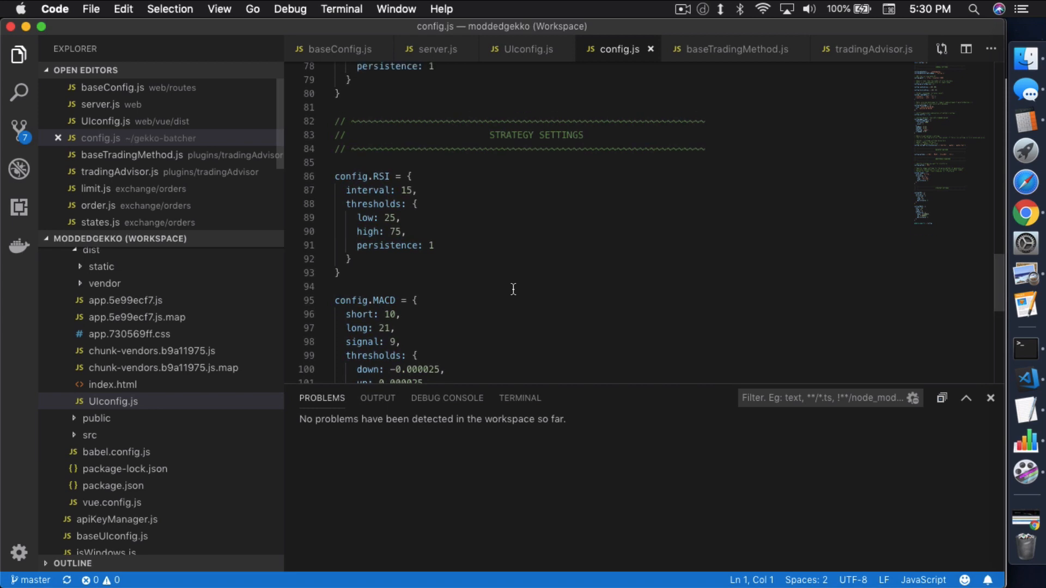
pyautogui.scroll(-3)
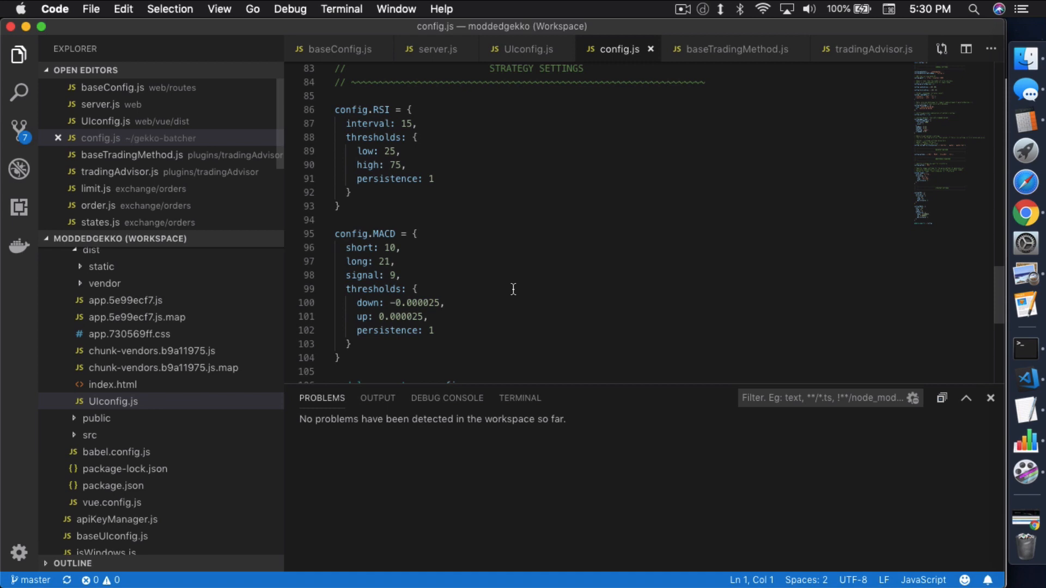
pyautogui.moveTo(359, 293)
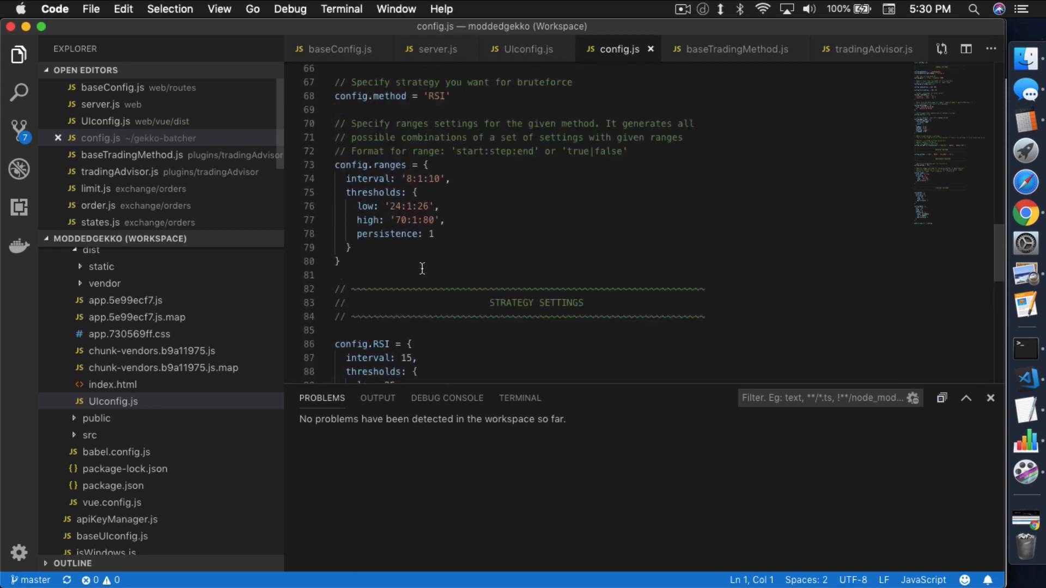
pyautogui.scroll(3)
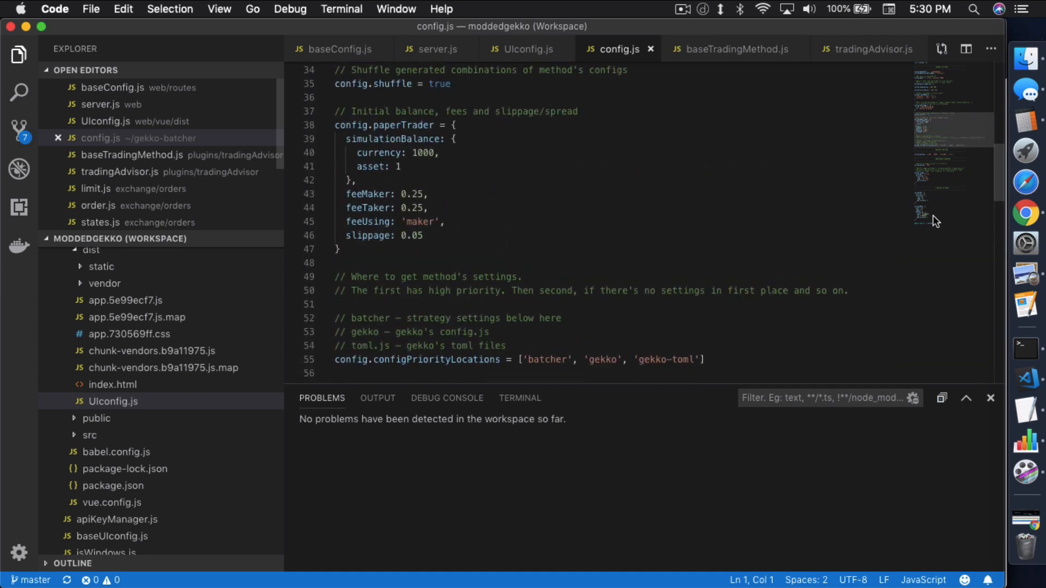
pyautogui.moveTo(1022, 212)
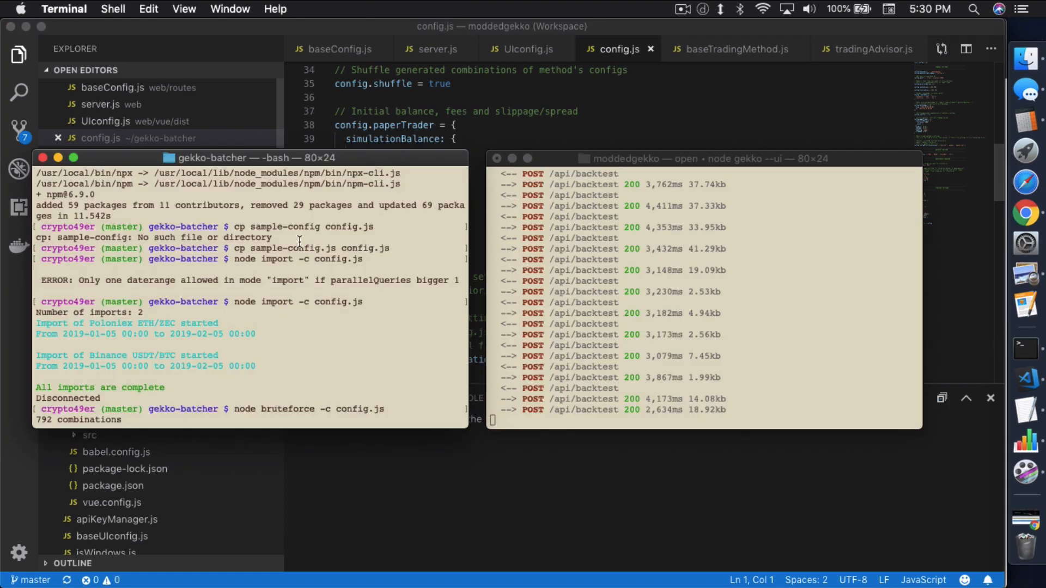
pyautogui.moveTo(245, 307)
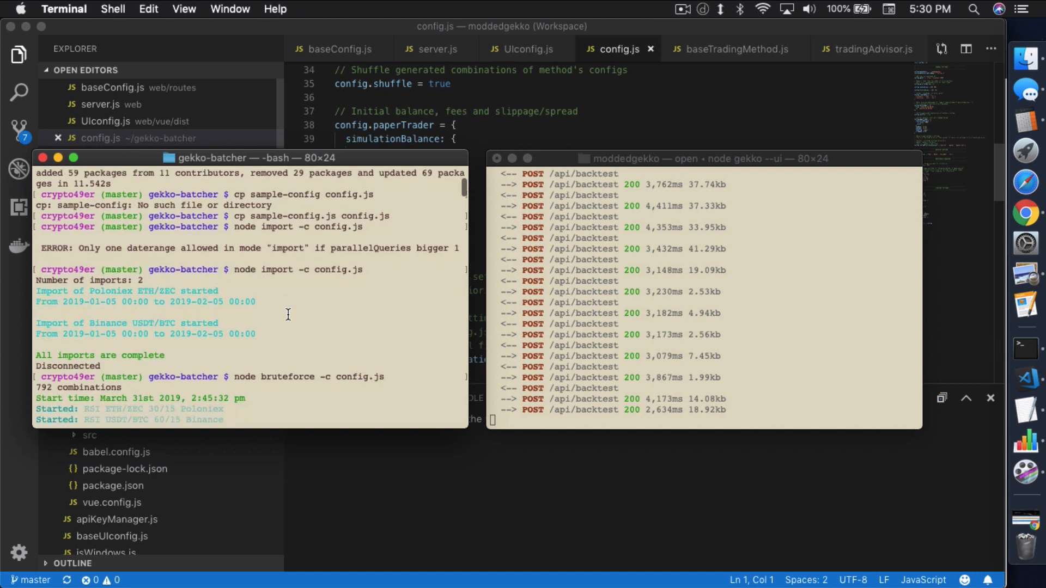
pyautogui.moveTo(178, 252)
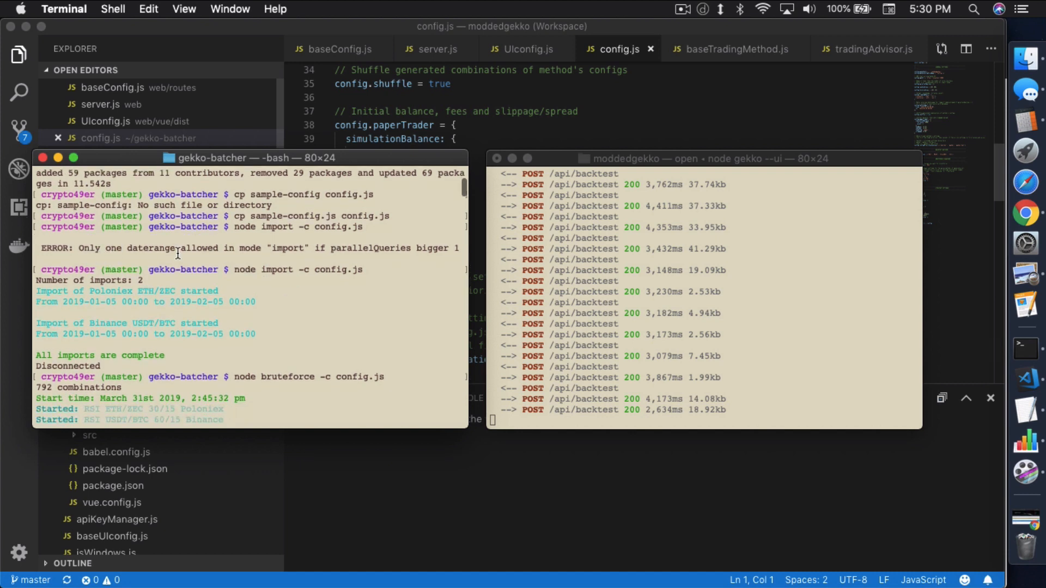
pyautogui.moveTo(330, 254)
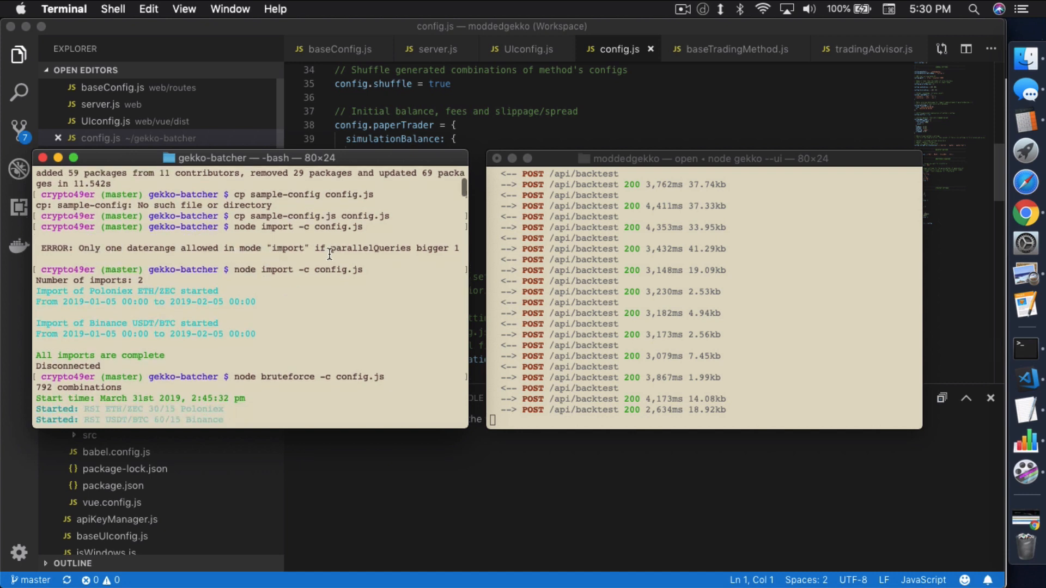
pyautogui.moveTo(440, 248)
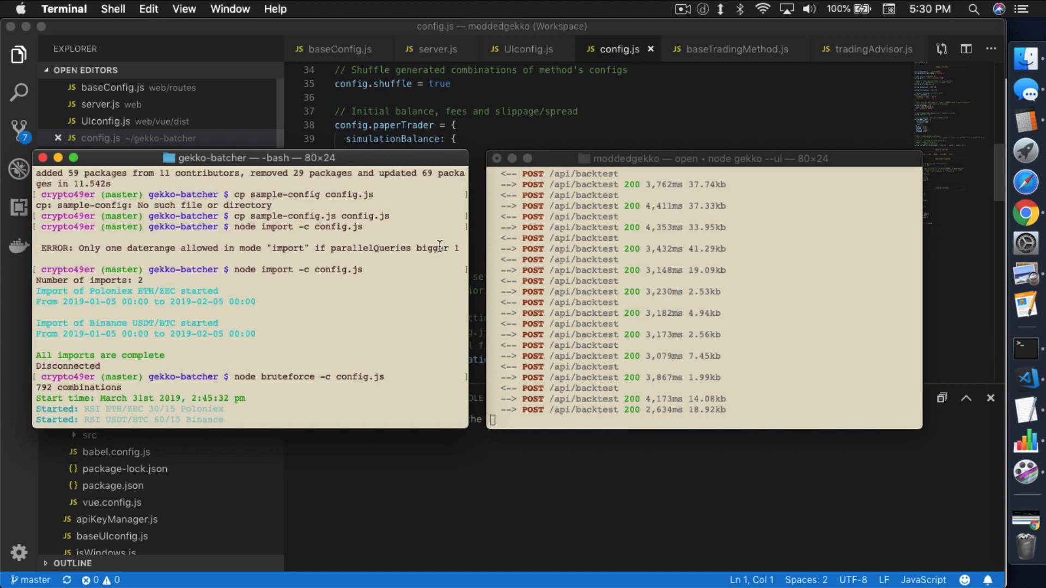
pyautogui.moveTo(446, 248)
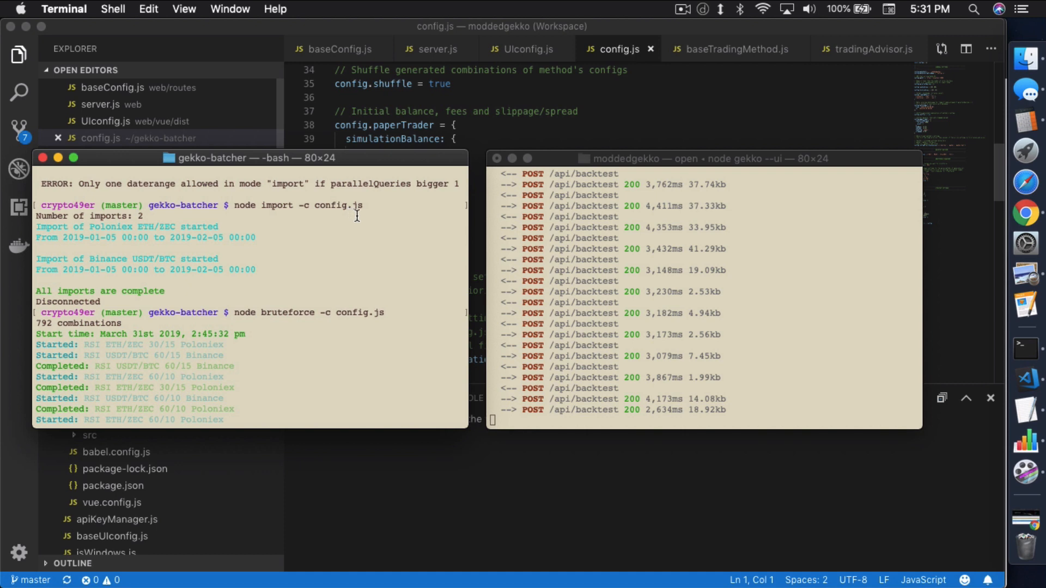
pyautogui.moveTo(265, 232)
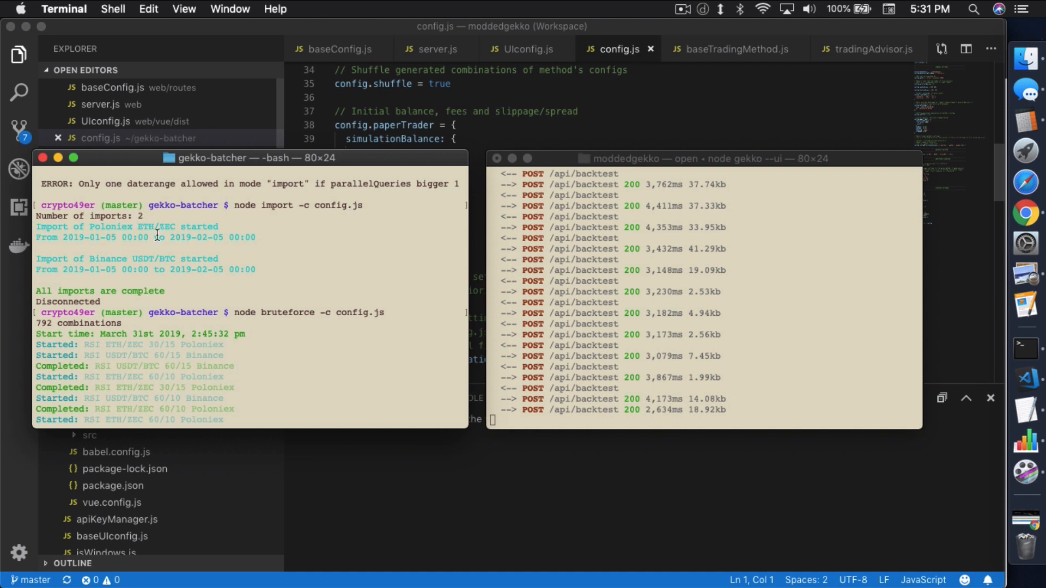
pyautogui.moveTo(185, 242)
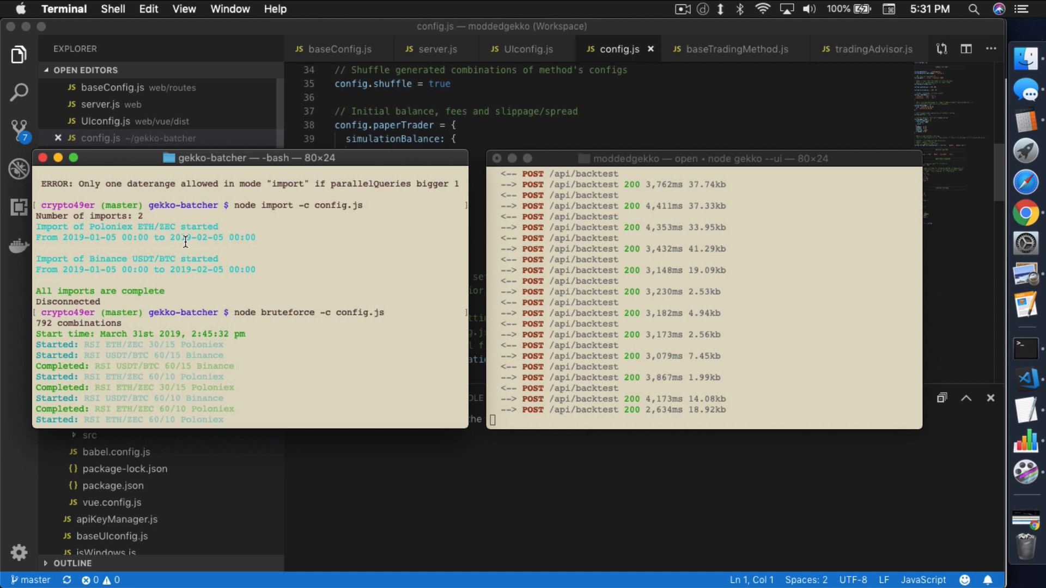
pyautogui.moveTo(261, 234)
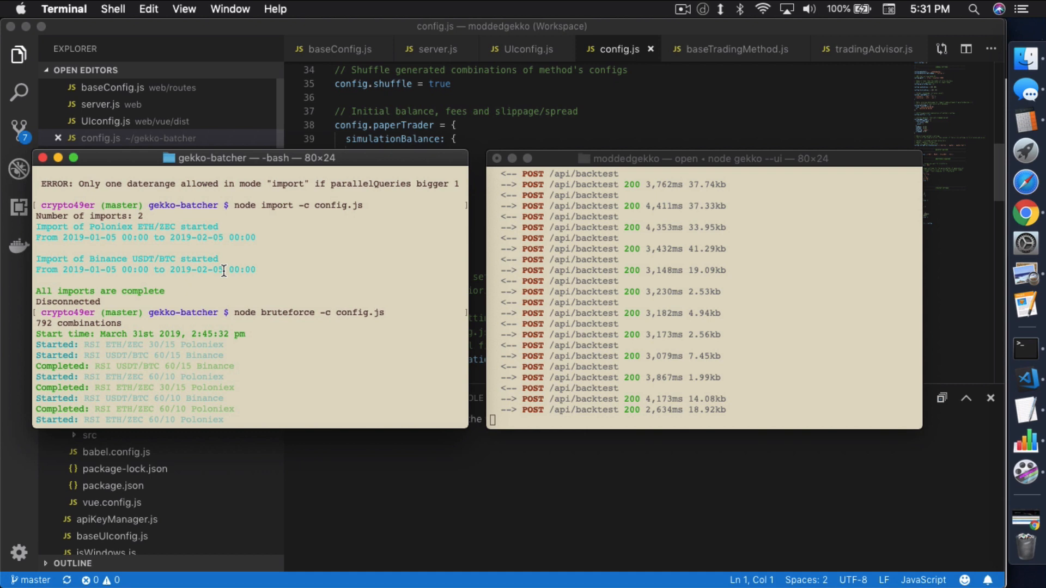
pyautogui.moveTo(313, 265)
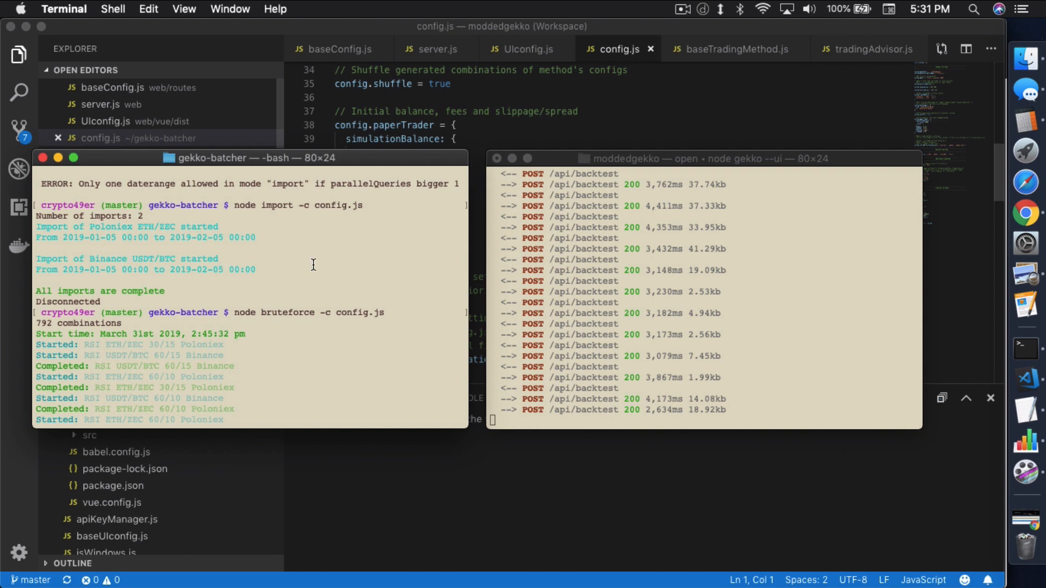
pyautogui.moveTo(126, 252)
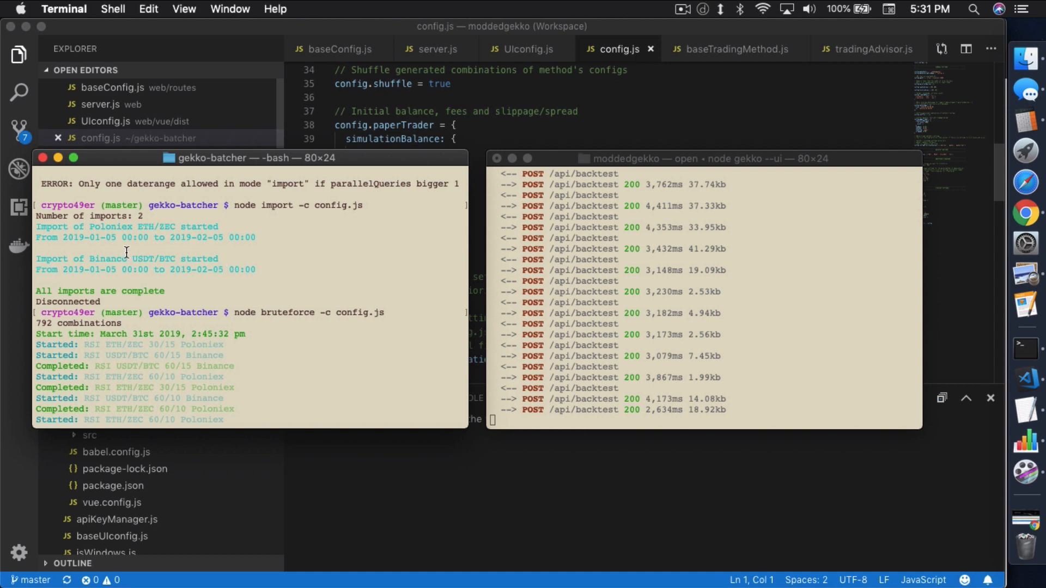
pyautogui.moveTo(217, 275)
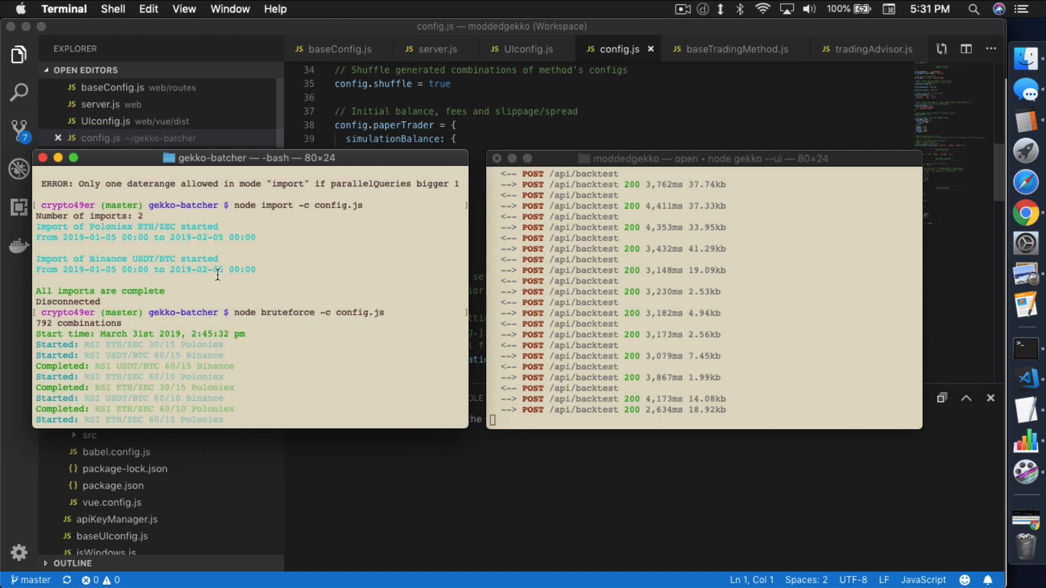
pyautogui.moveTo(1022, 210)
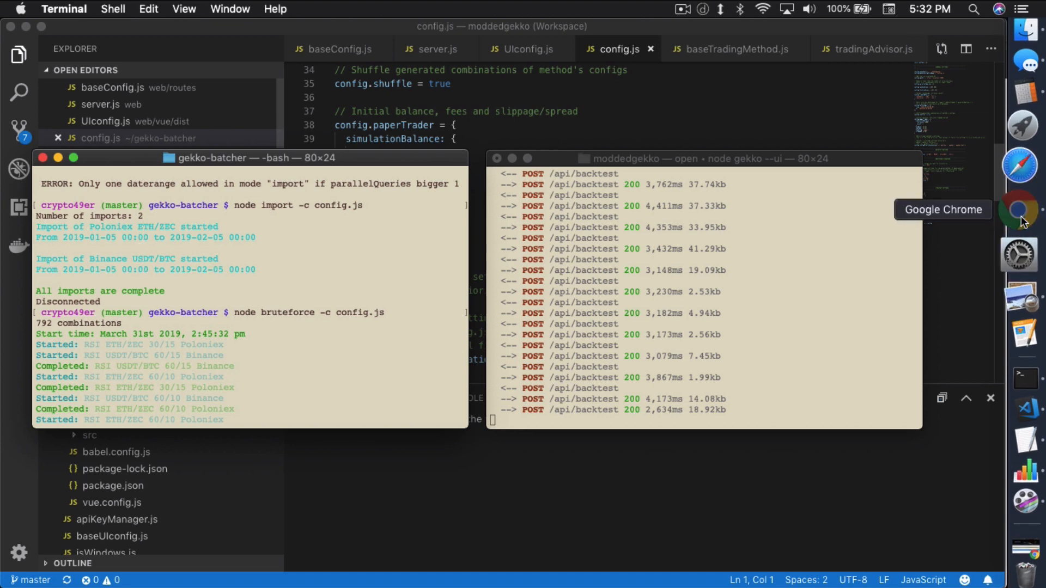
# Switch to Chrome and watch the gekko-batcher demo GIF's import command
pyautogui.click(1025, 209)
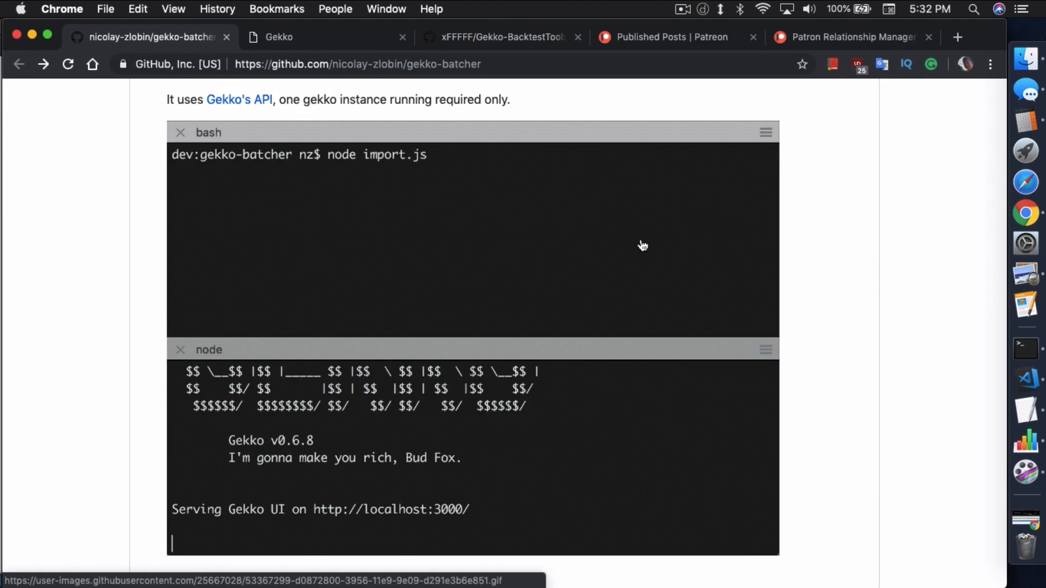
pyautogui.write('-c config.js')
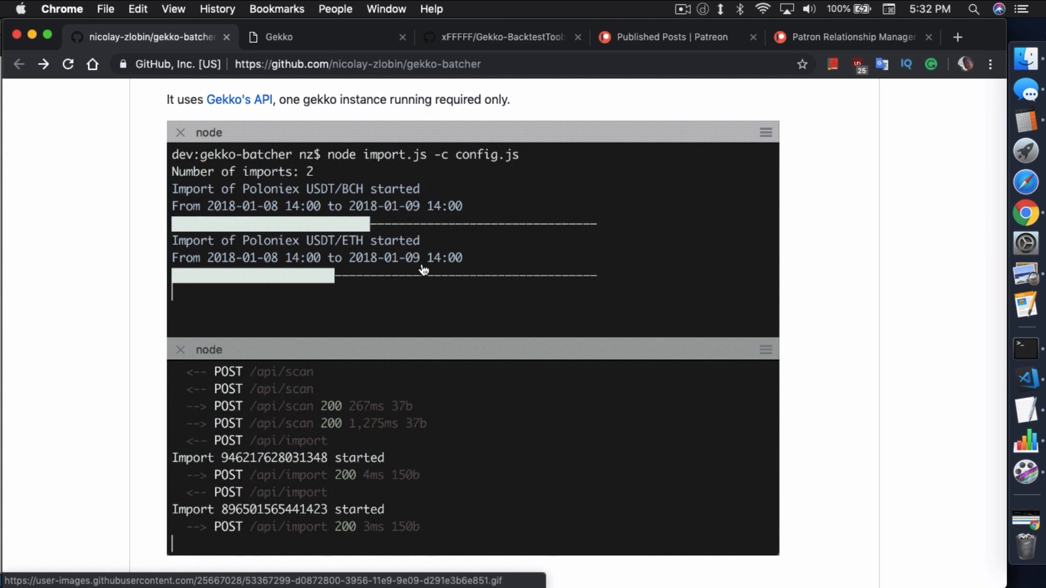
pyautogui.moveTo(428, 361)
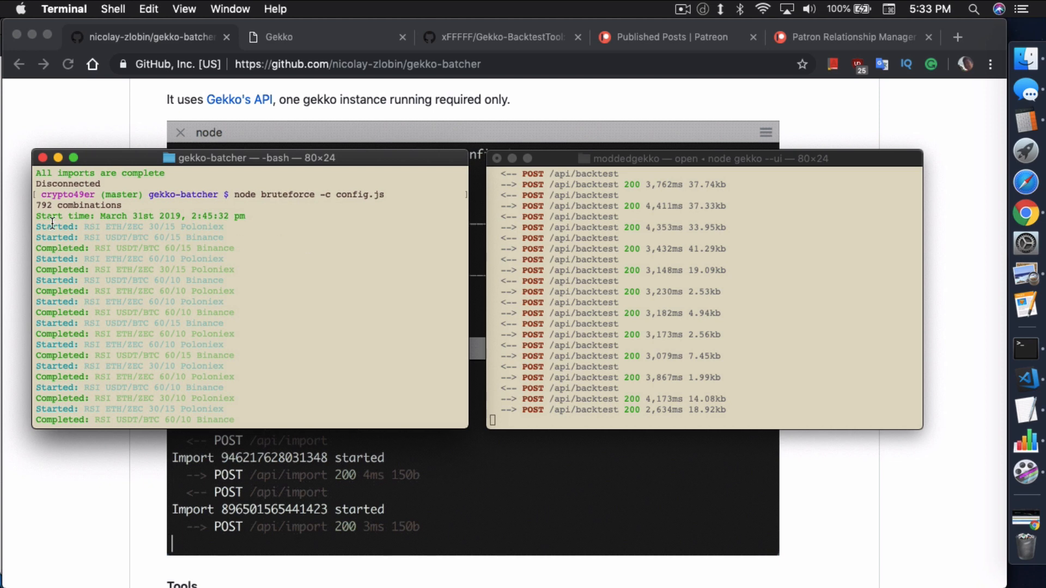
pyautogui.moveTo(300, 217)
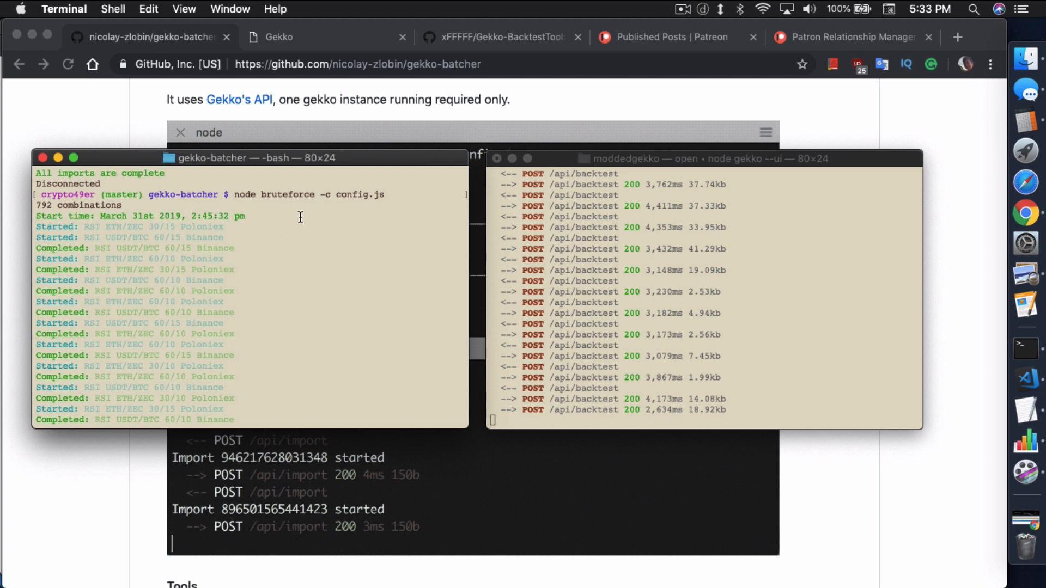
pyautogui.moveTo(250, 228)
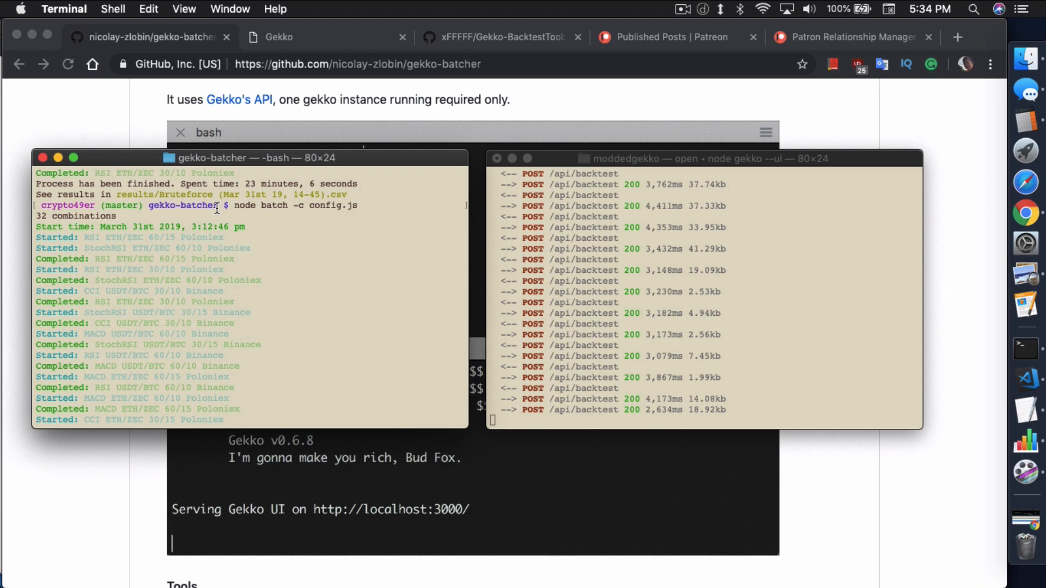
pyautogui.moveTo(908, 274)
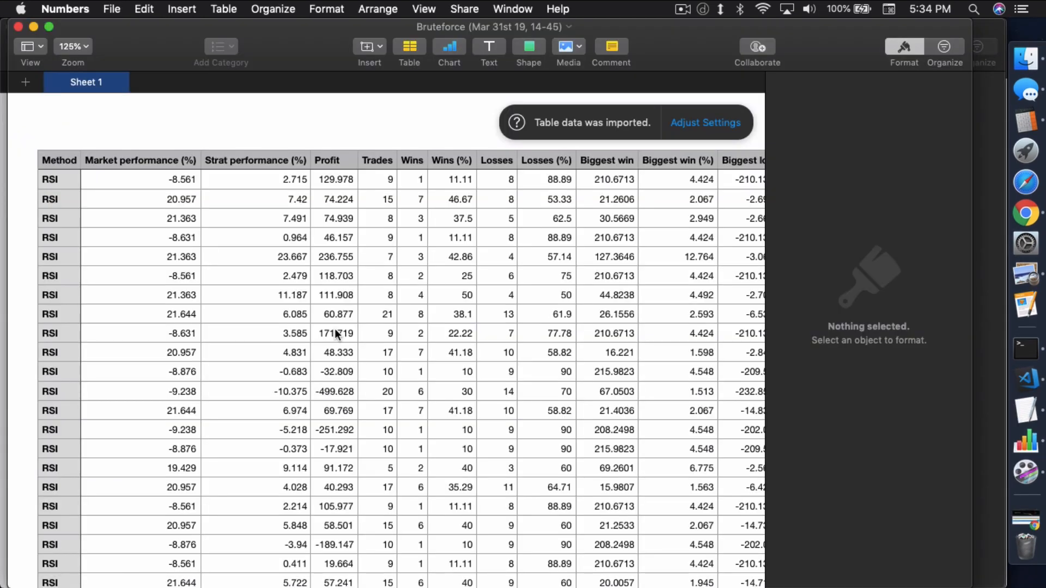
pyautogui.moveTo(486, 284)
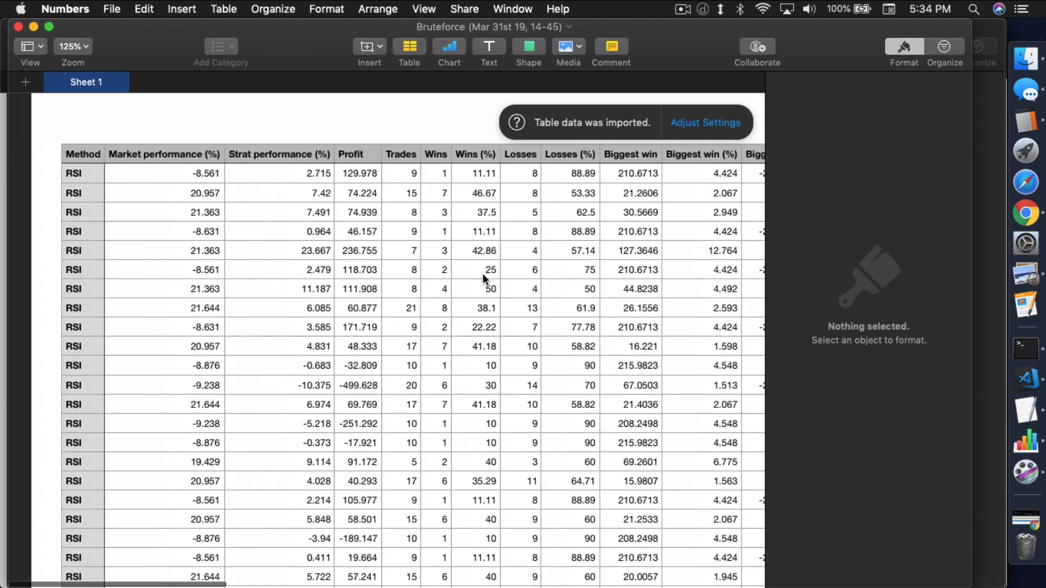
# Scroll across the Bruteforce results table through the profit, trade and RSI Config columns
pyautogui.hscroll(3)
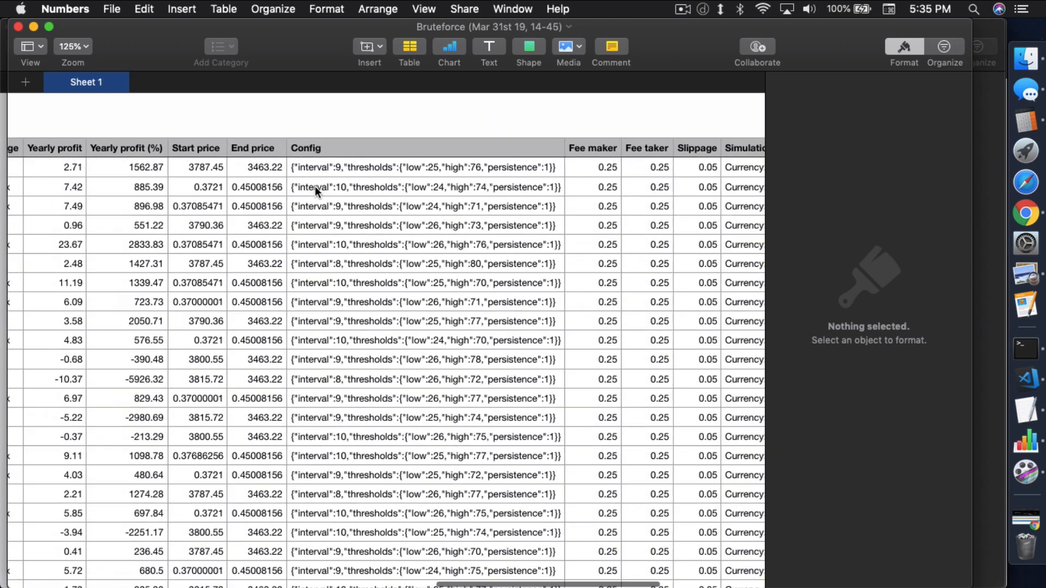
pyautogui.hscroll(3)
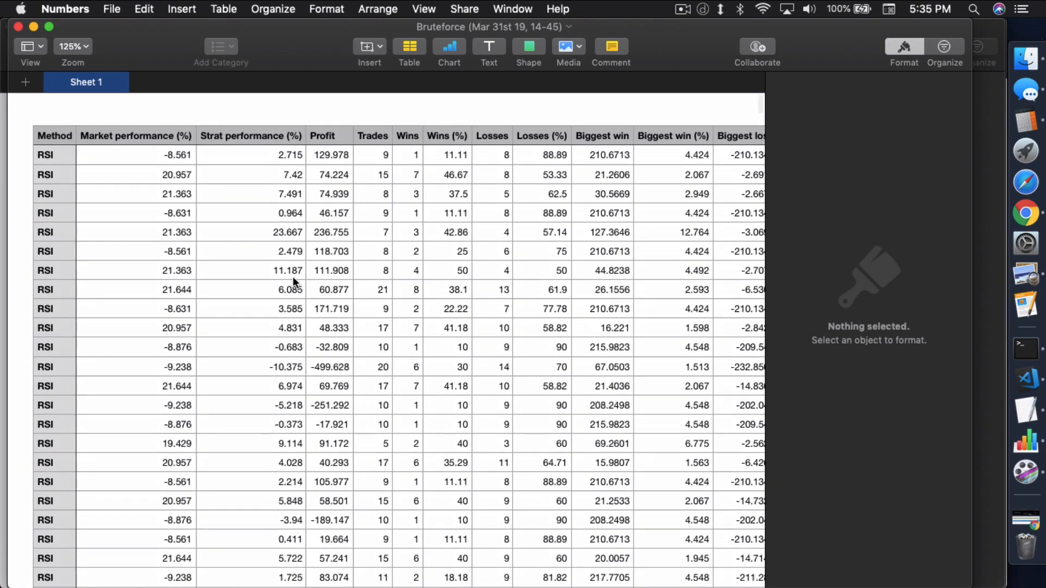
pyautogui.scroll(-3)
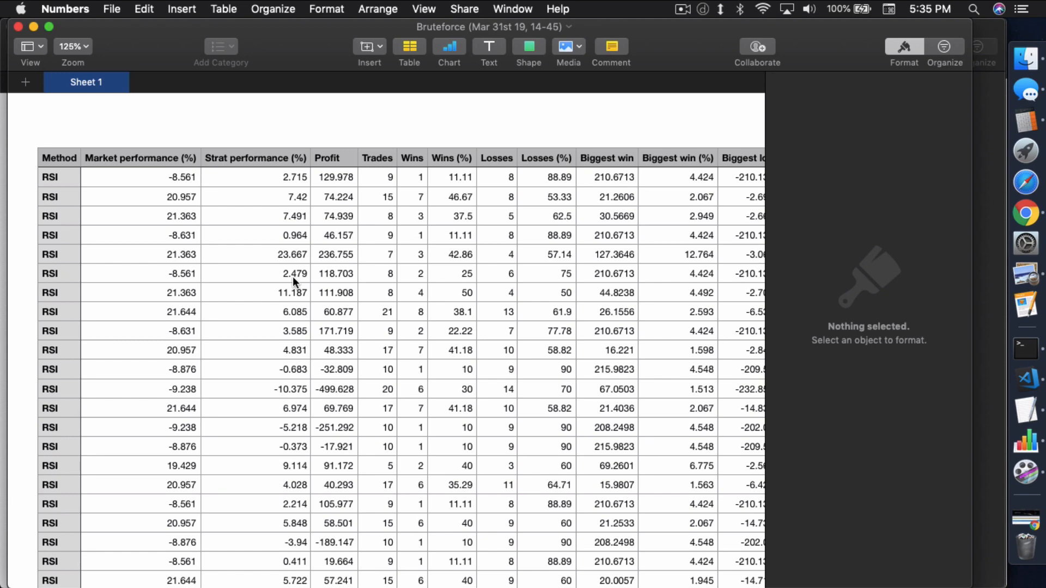
pyautogui.hscroll(3)
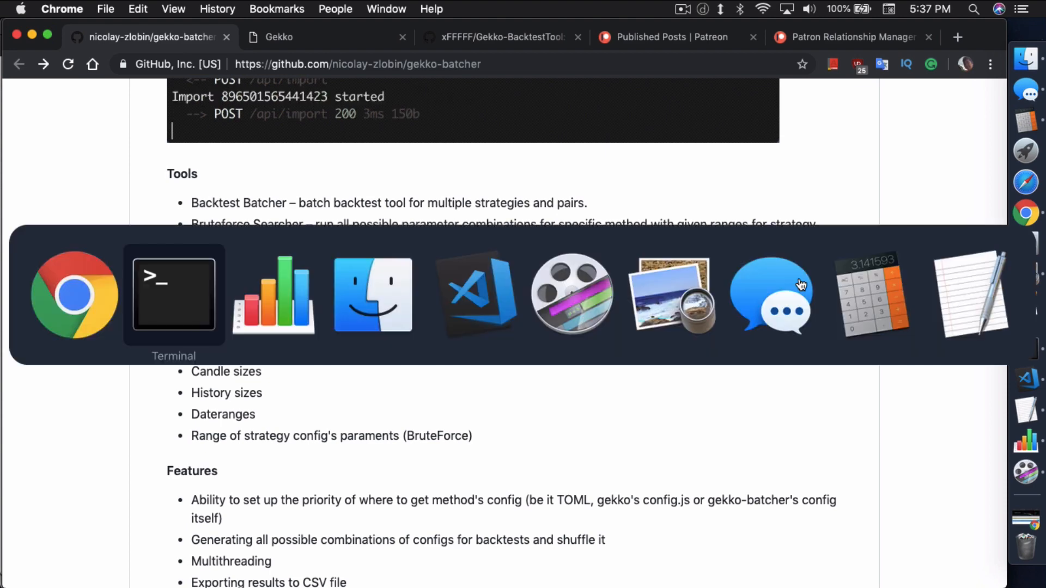
# Bring Terminal forward to check the 32-combination batch run's progress
pyautogui.click(173, 296)
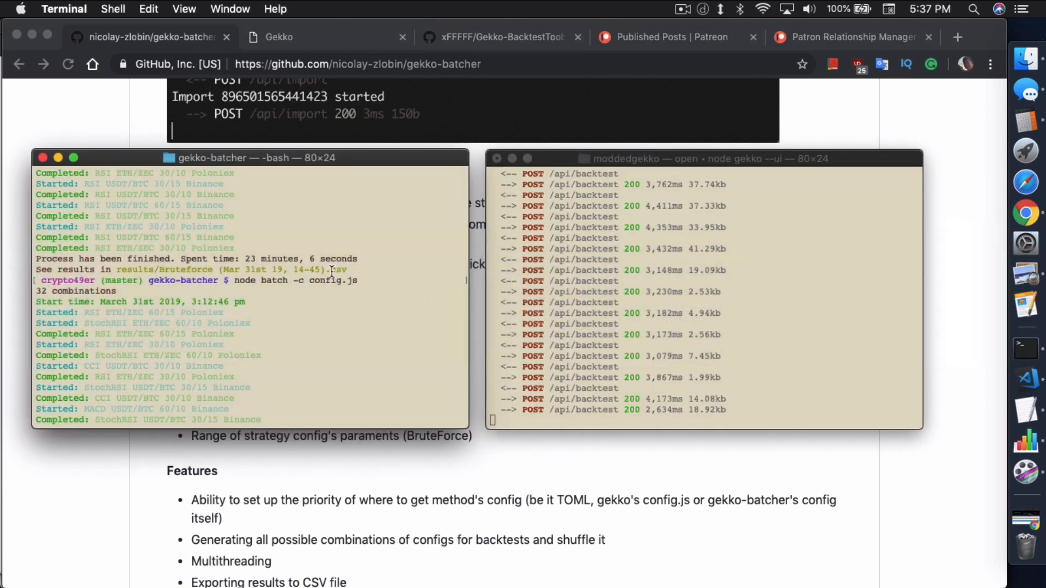
pyautogui.moveTo(348, 290)
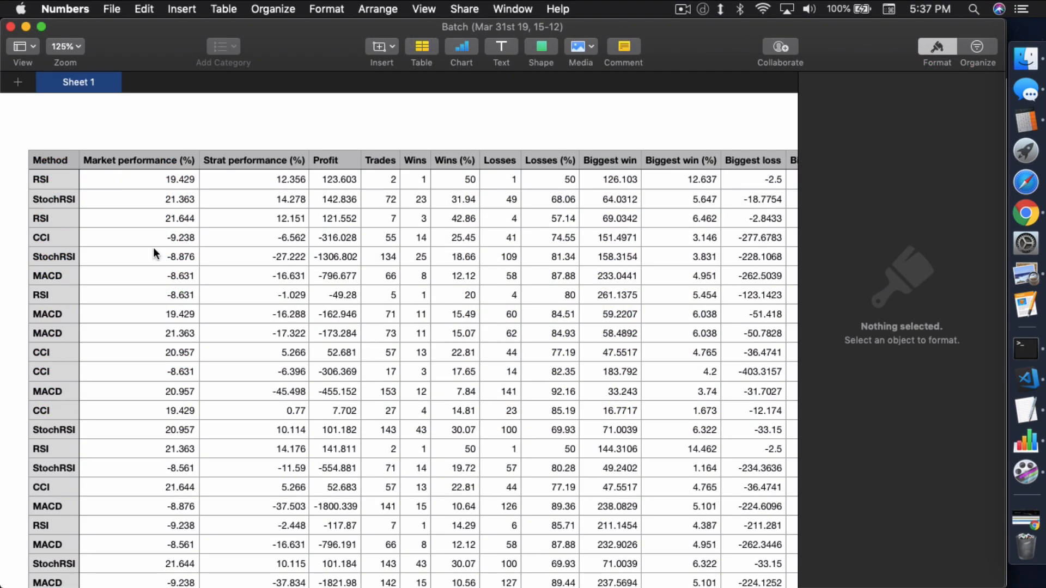
pyautogui.moveTo(92, 198)
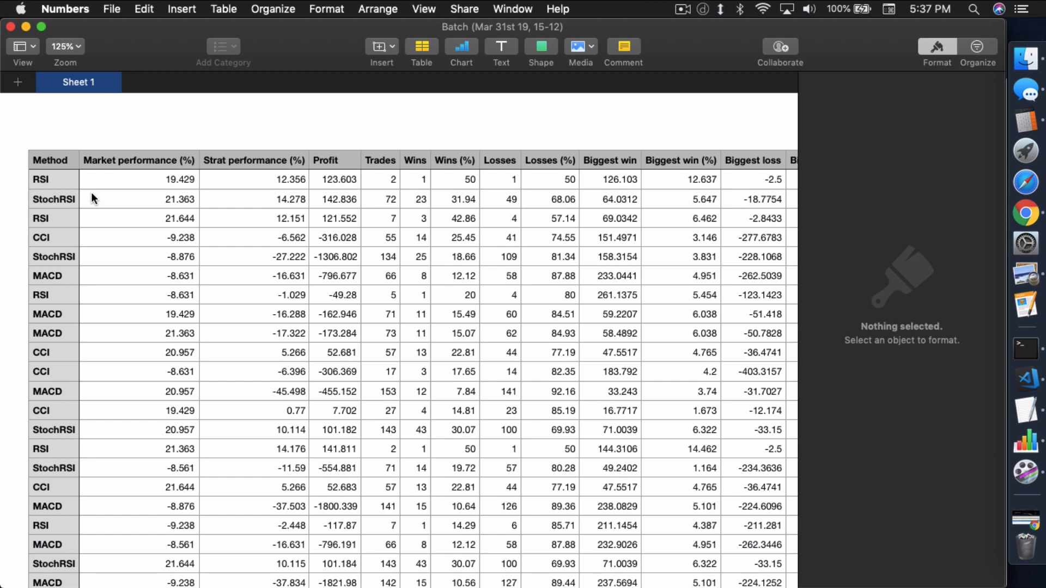
pyautogui.moveTo(137, 209)
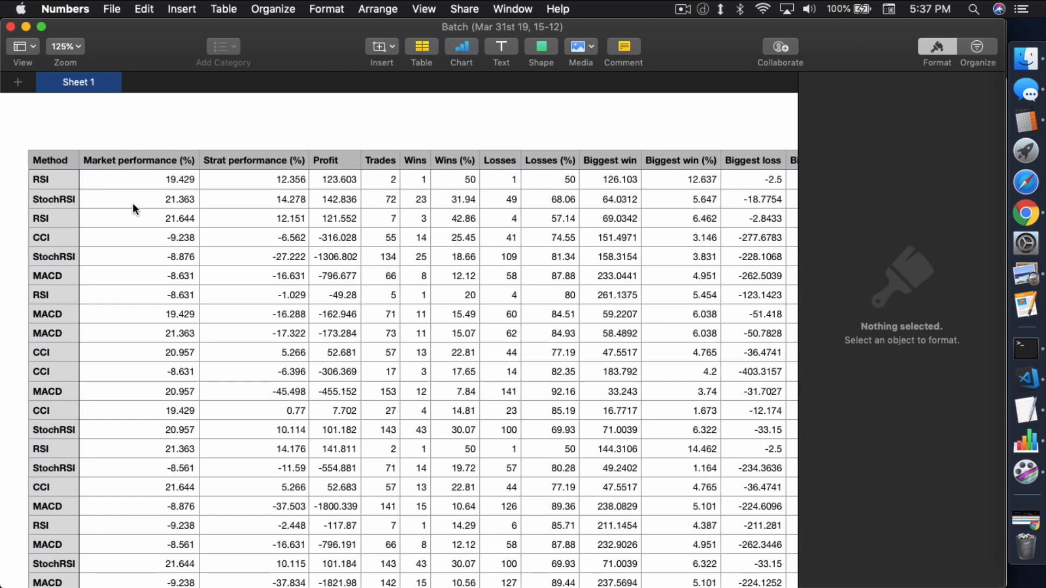
pyautogui.moveTo(160, 230)
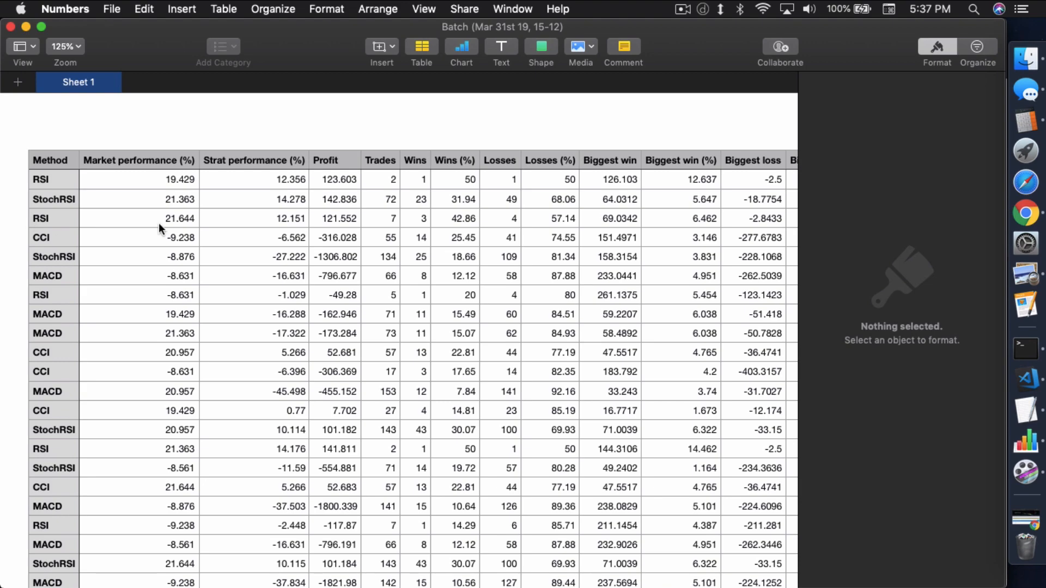
pyautogui.hscroll(3)
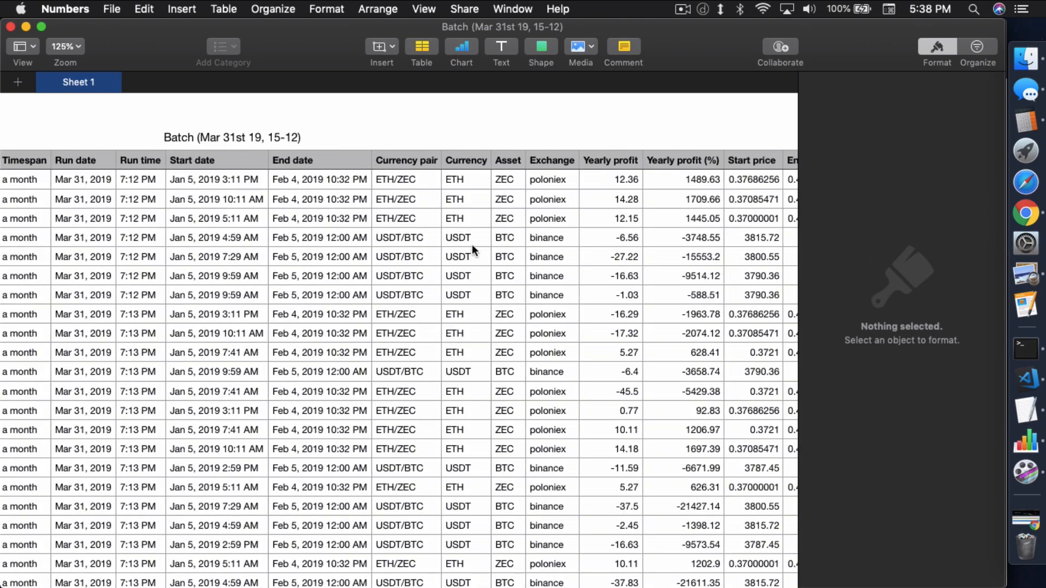
pyautogui.hscroll(3)
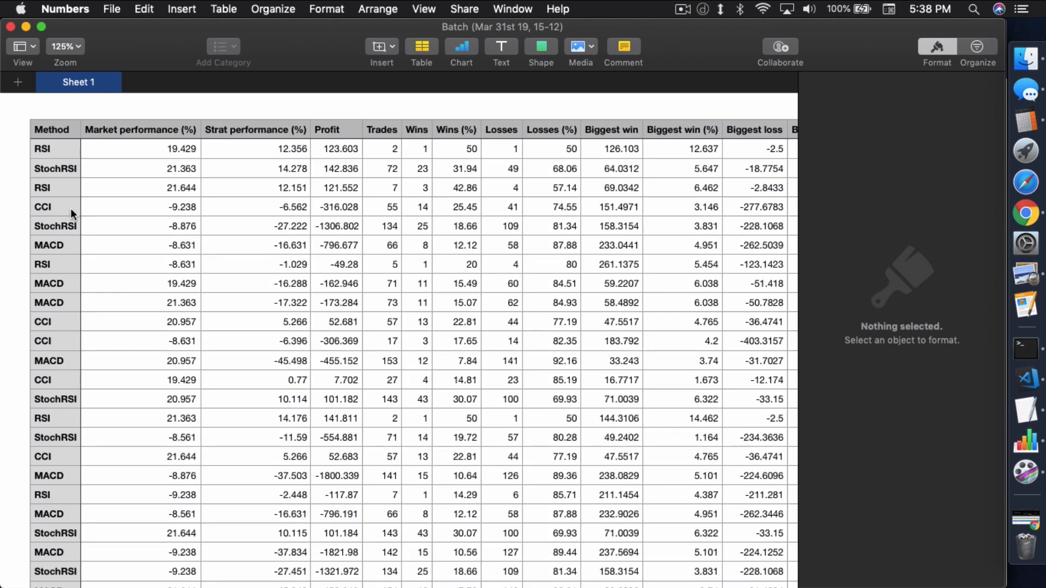
pyautogui.moveTo(87, 171)
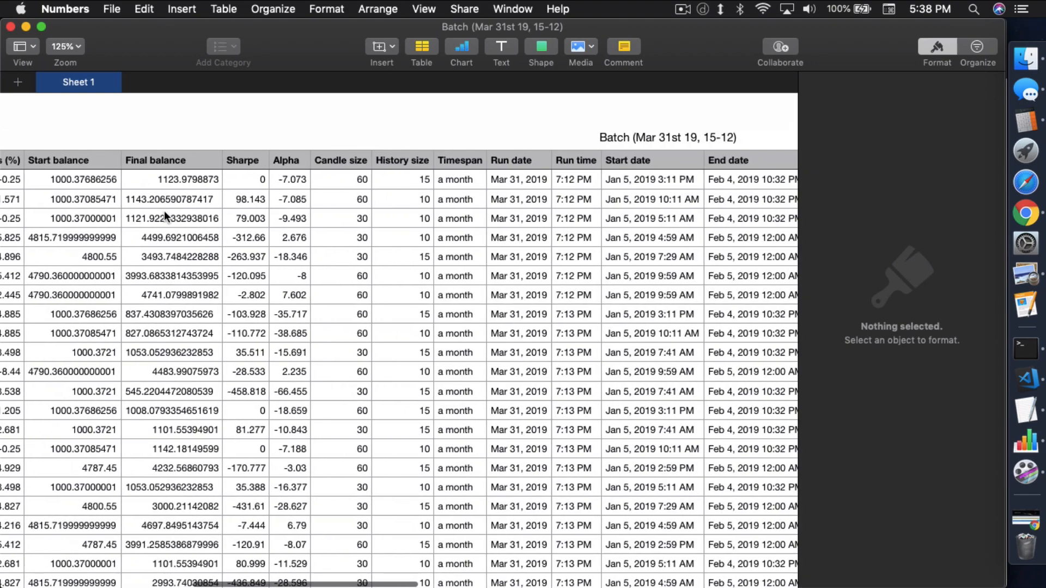
pyautogui.hscroll(3)
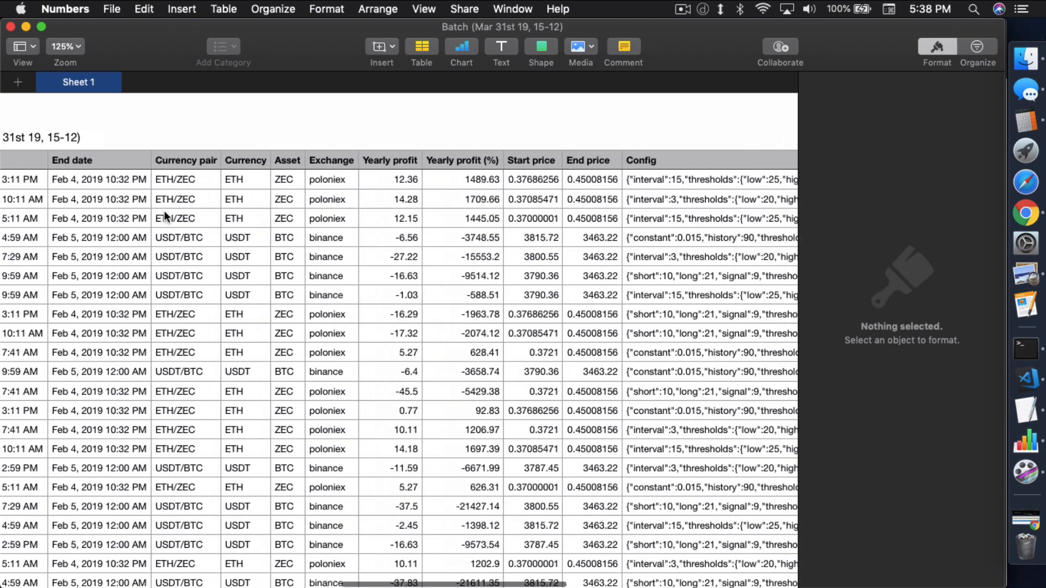
pyautogui.hscroll(3)
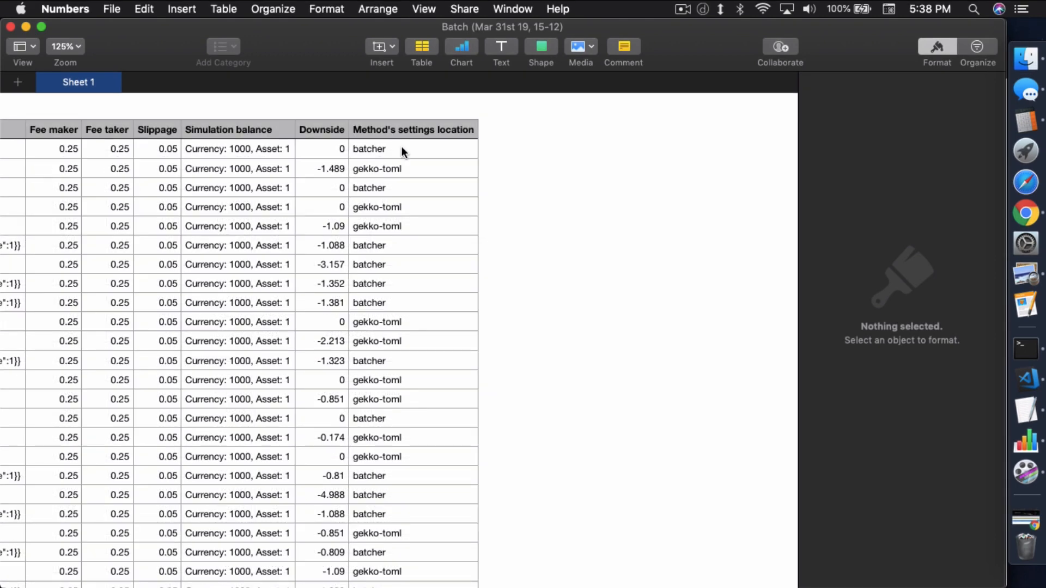
pyautogui.moveTo(415, 171)
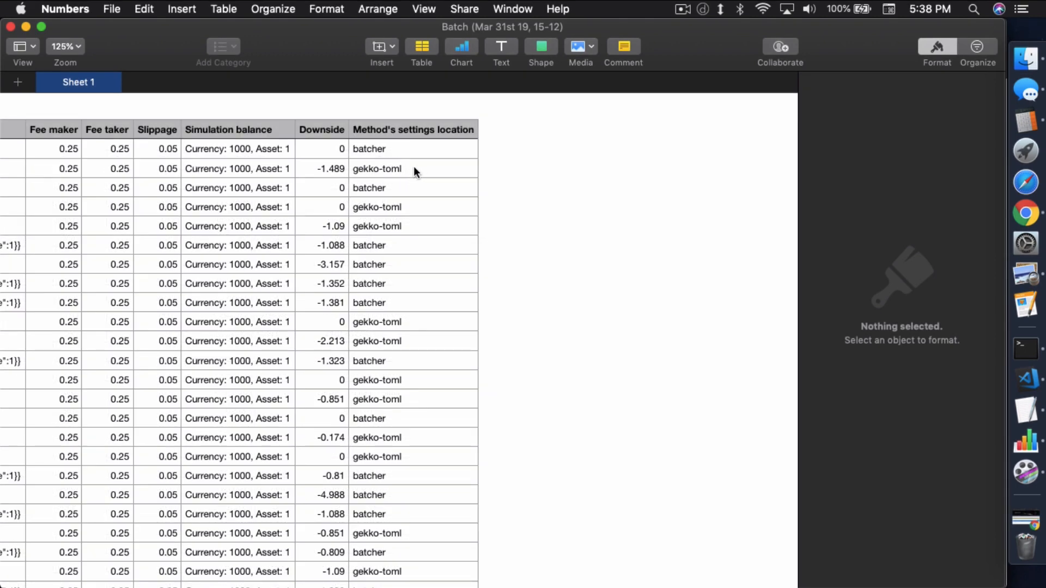
pyautogui.moveTo(412, 181)
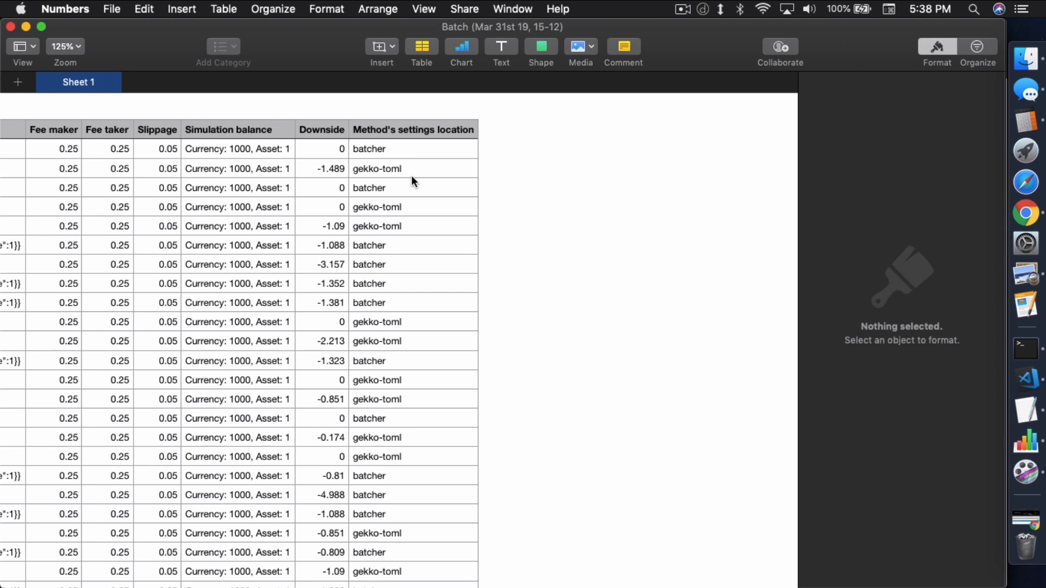
pyautogui.moveTo(388, 182)
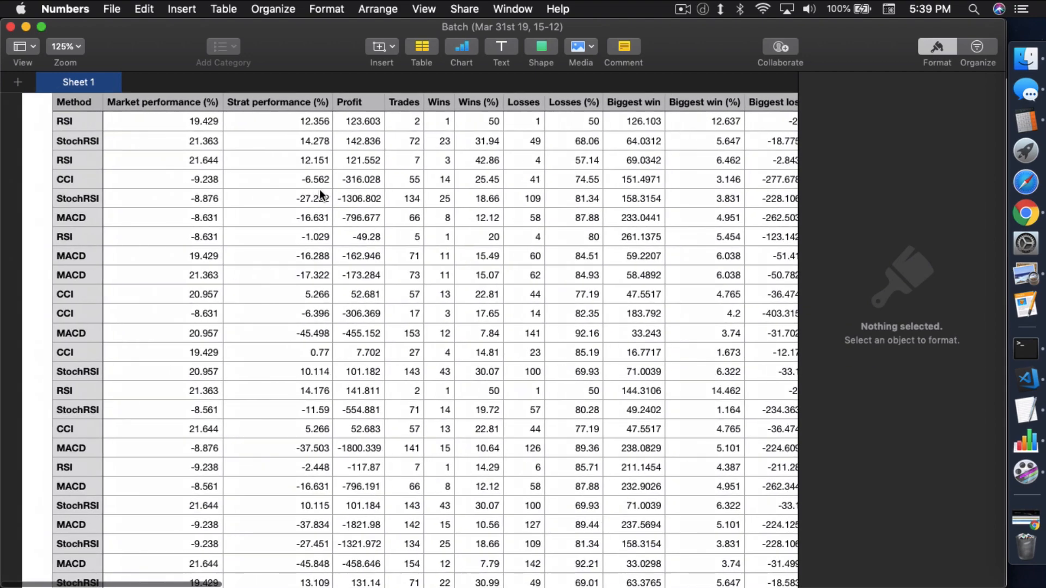
# Switch to Chrome and scroll the gekko-batcher page back up to its file list
pyautogui.press('cmd+tab')
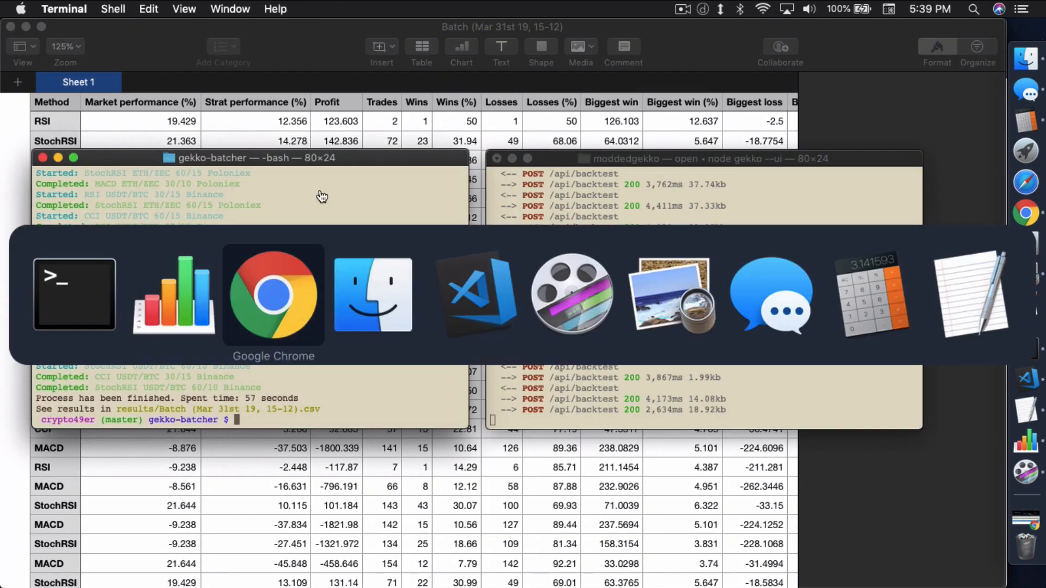
pyautogui.click(273, 294)
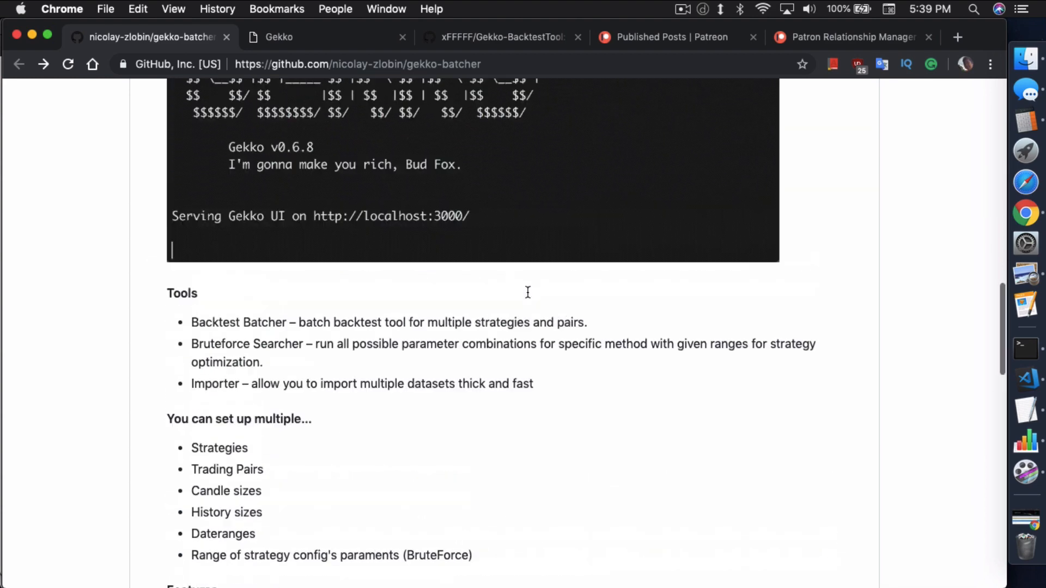
pyautogui.scroll(3)
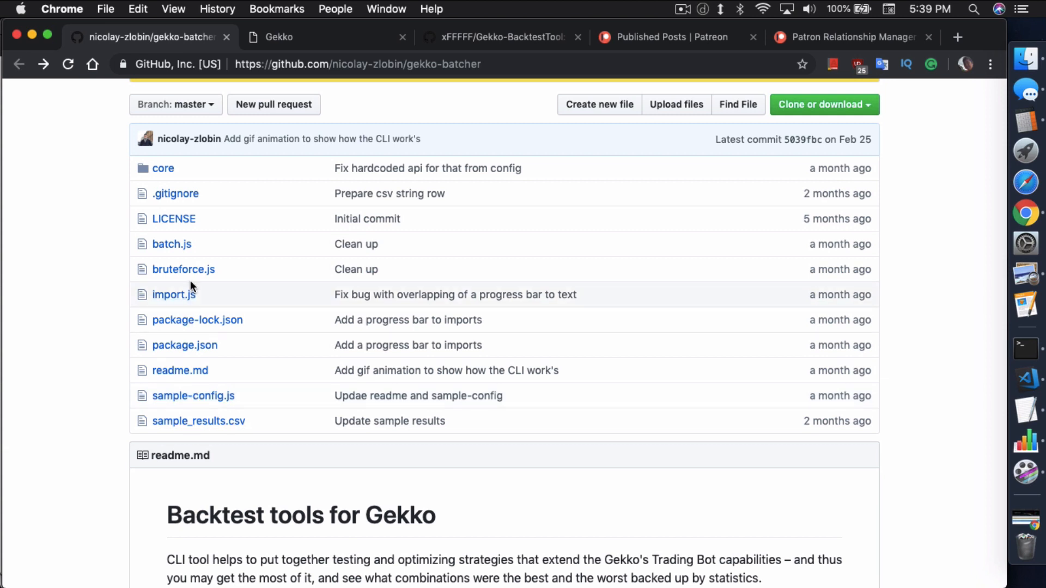
pyautogui.moveTo(166, 306)
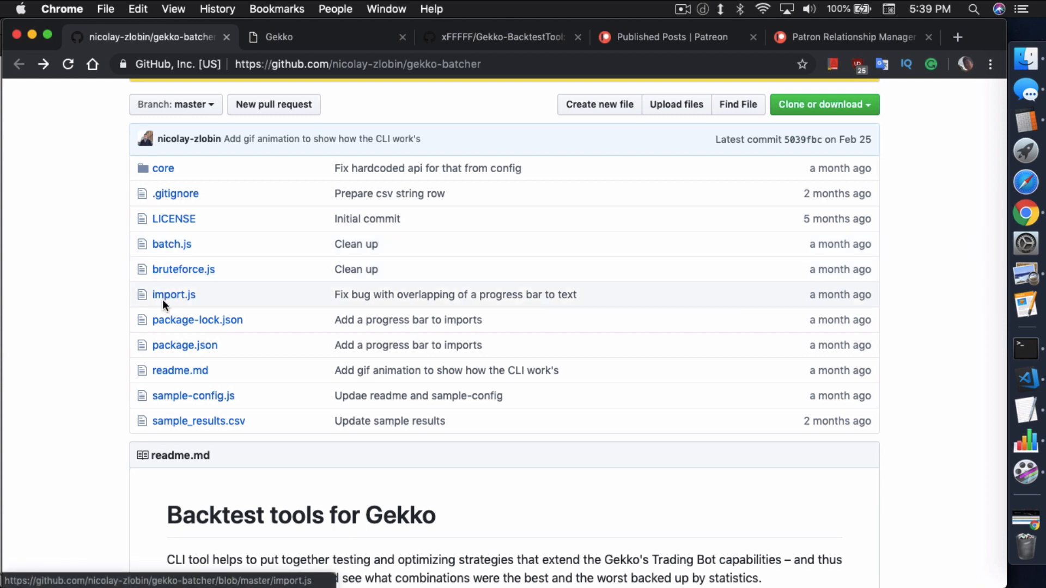
pyautogui.moveTo(198, 338)
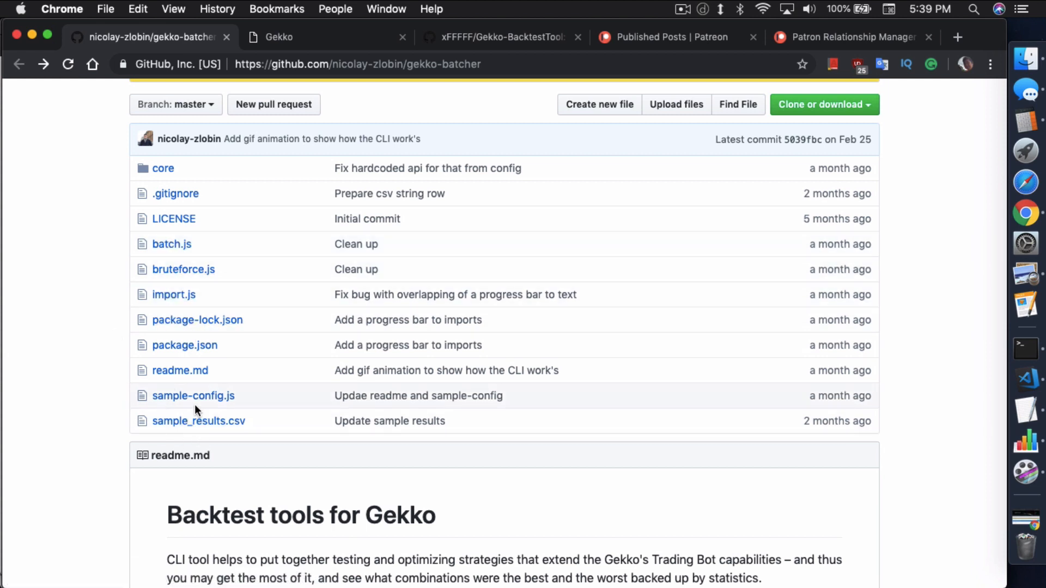
pyautogui.moveTo(162, 174)
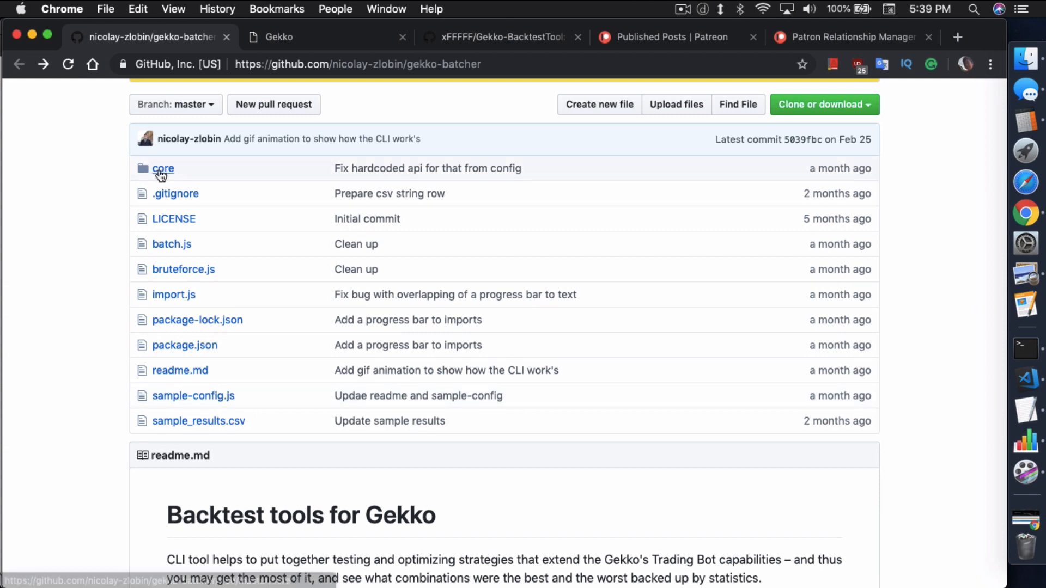
# Browse gekko-batcher's core folder into core/tools, showing configsGenerator and resultsHandler.js
pyautogui.click(162, 168)
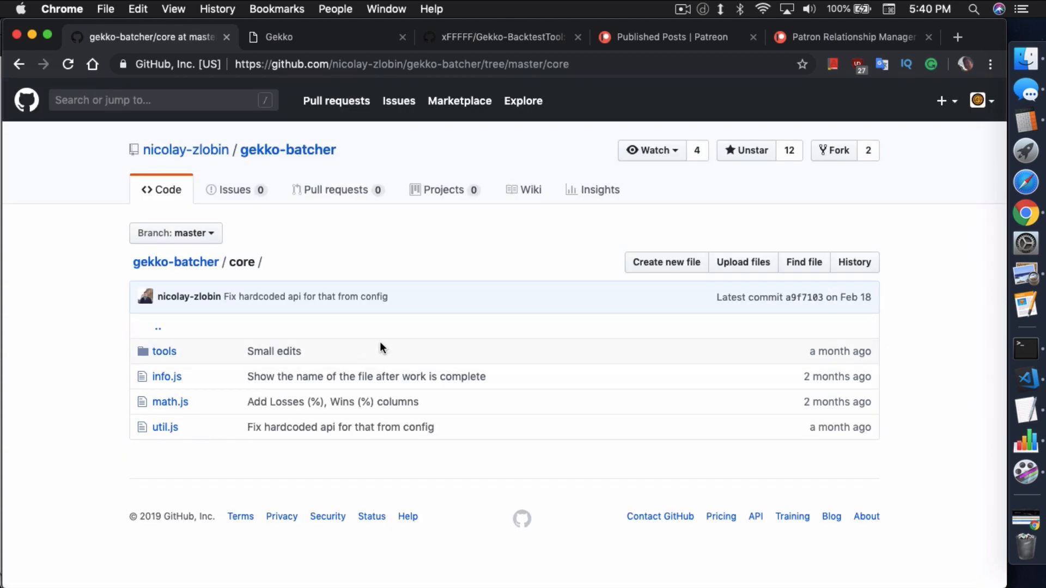
pyautogui.moveTo(154, 346)
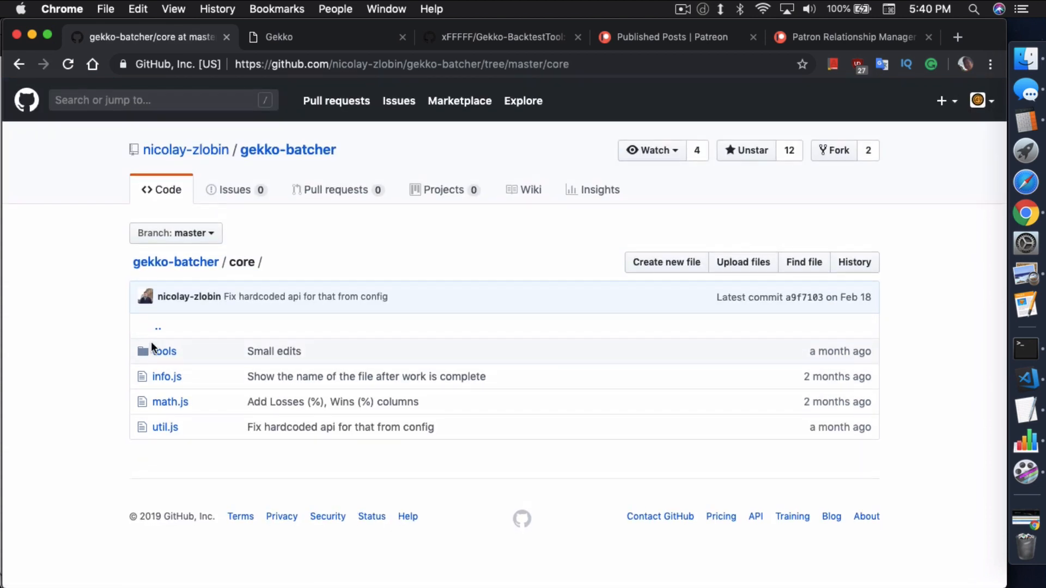
pyautogui.click(164, 351)
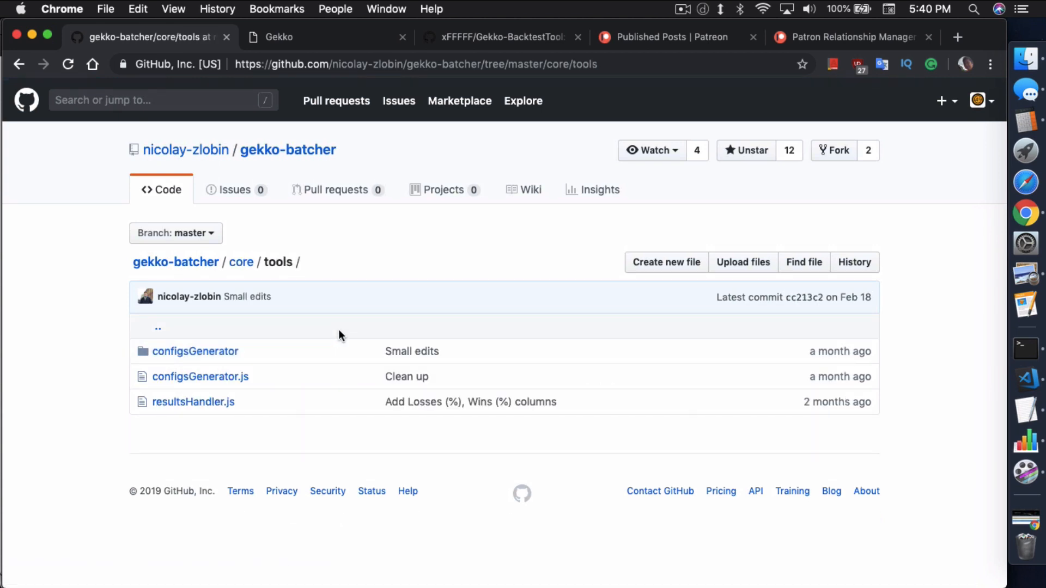
pyautogui.moveTo(261, 344)
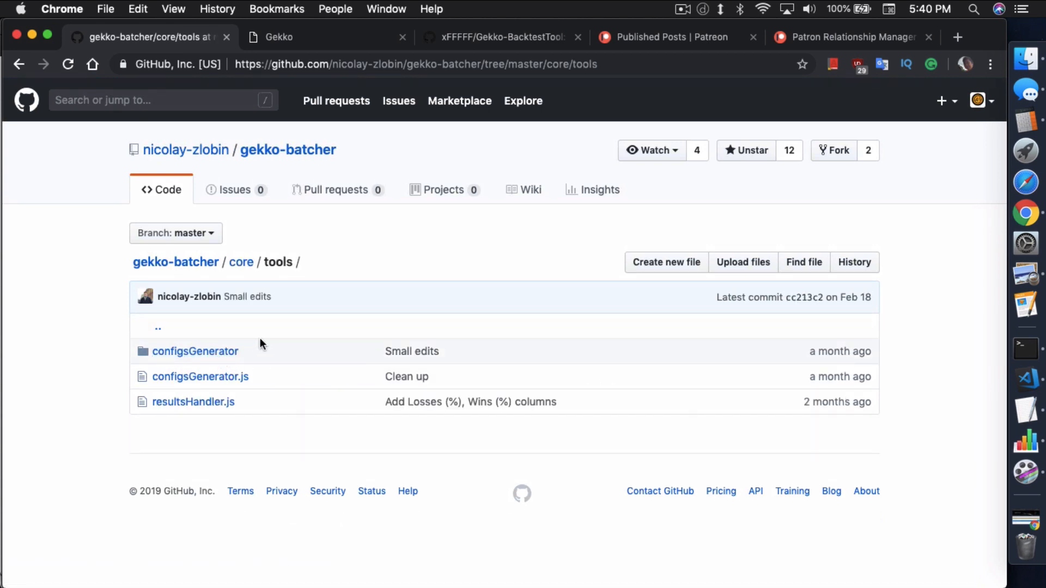
pyautogui.moveTo(191, 355)
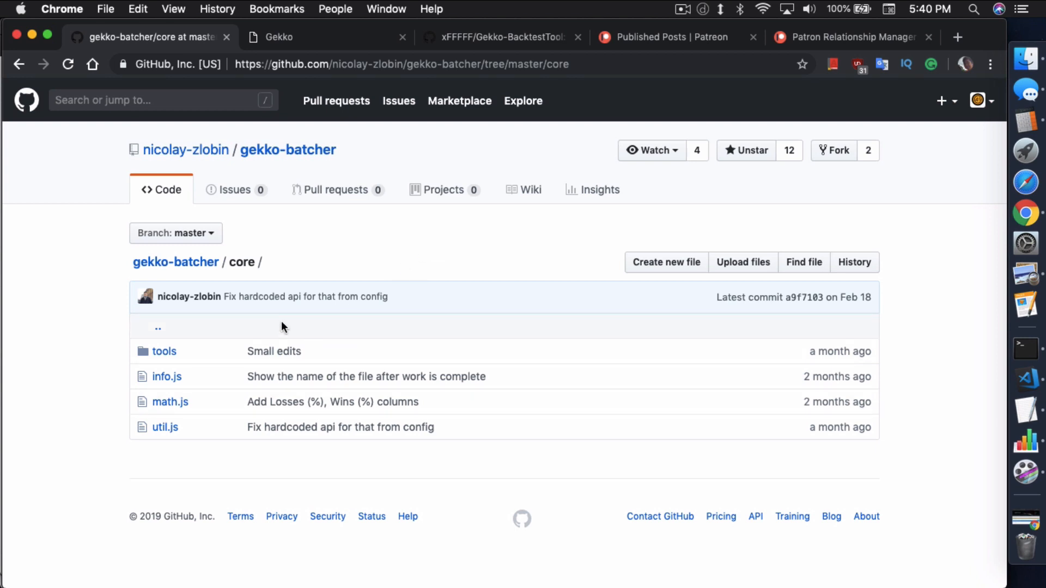
pyautogui.moveTo(467, 252)
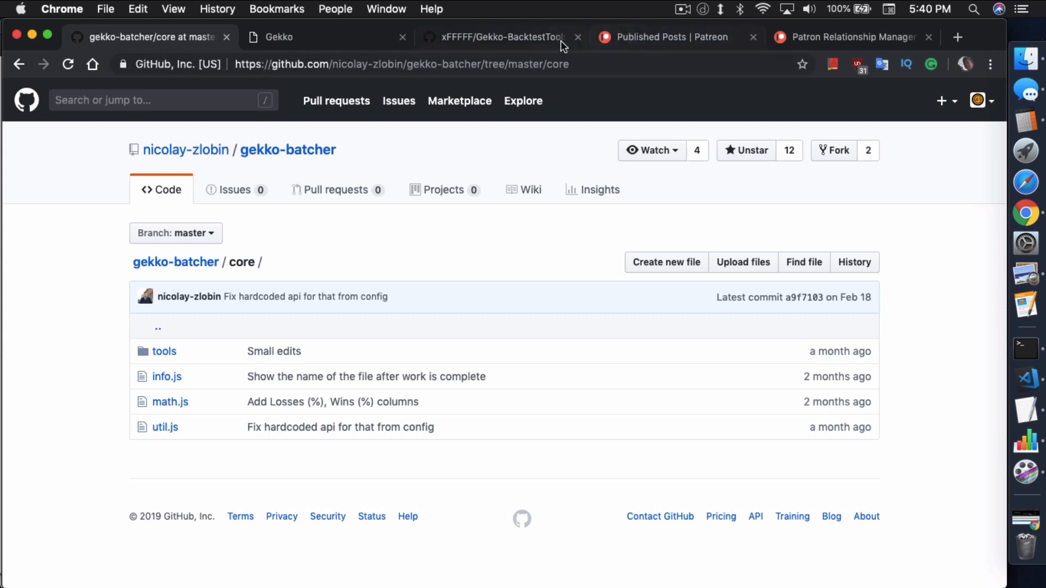
# Review Crypto49er's published Patreon posts, from the Mar 31st 2019 article back to November 2018
pyautogui.click(667, 37)
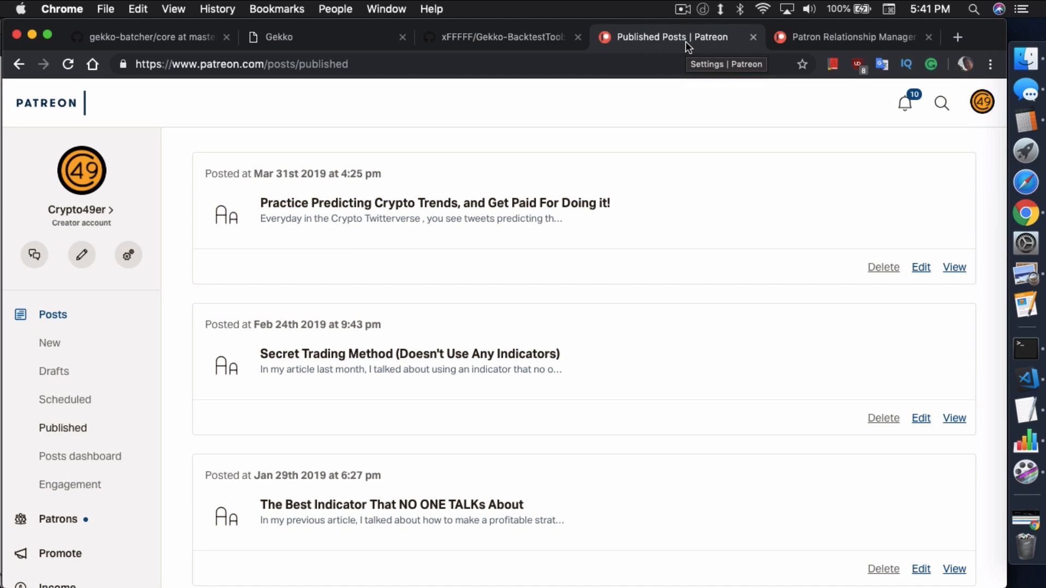
pyautogui.moveTo(475, 246)
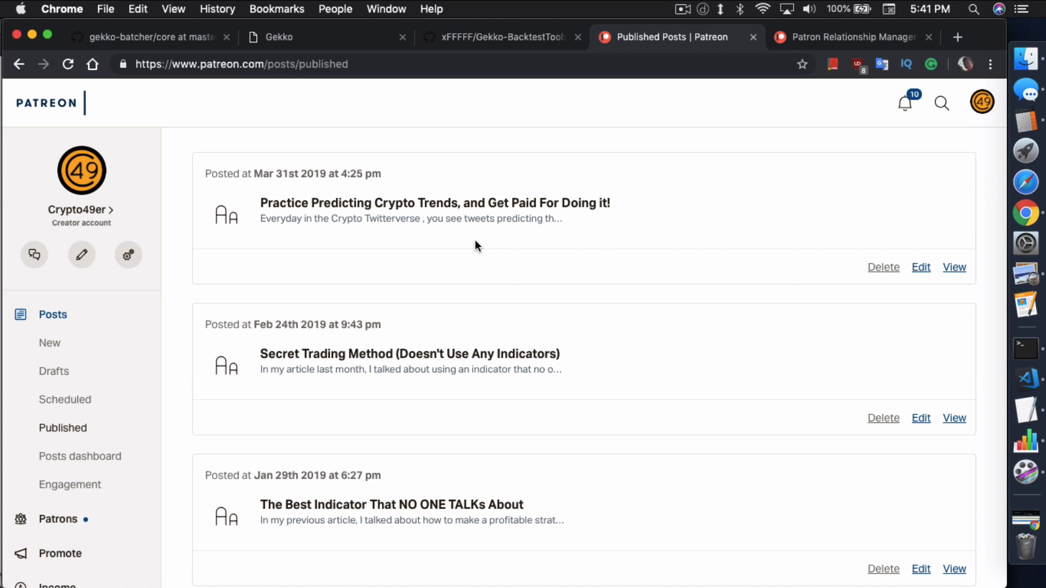
pyautogui.moveTo(620, 250)
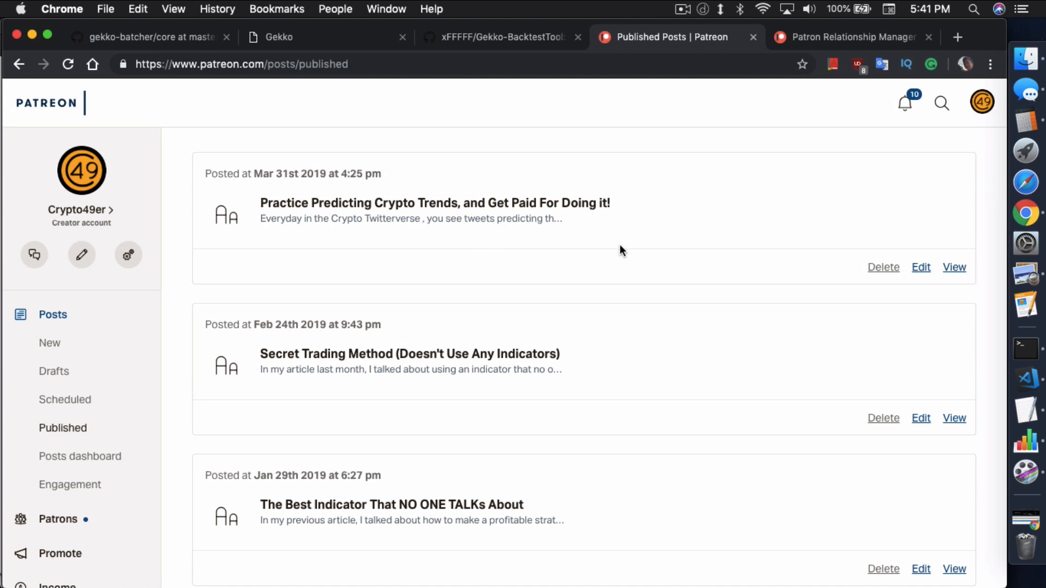
pyautogui.moveTo(346, 241)
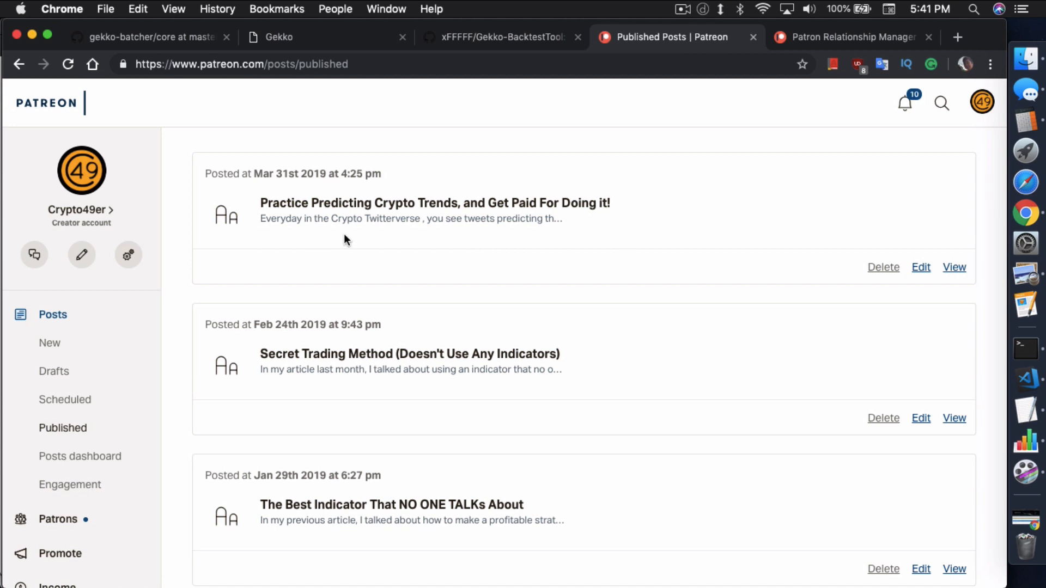
pyautogui.moveTo(475, 218)
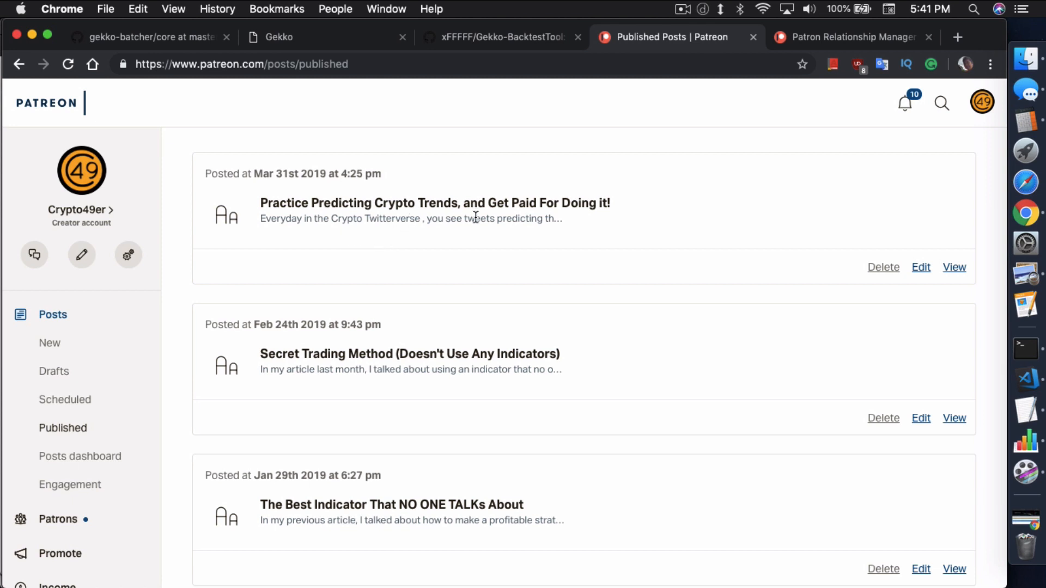
pyautogui.moveTo(556, 236)
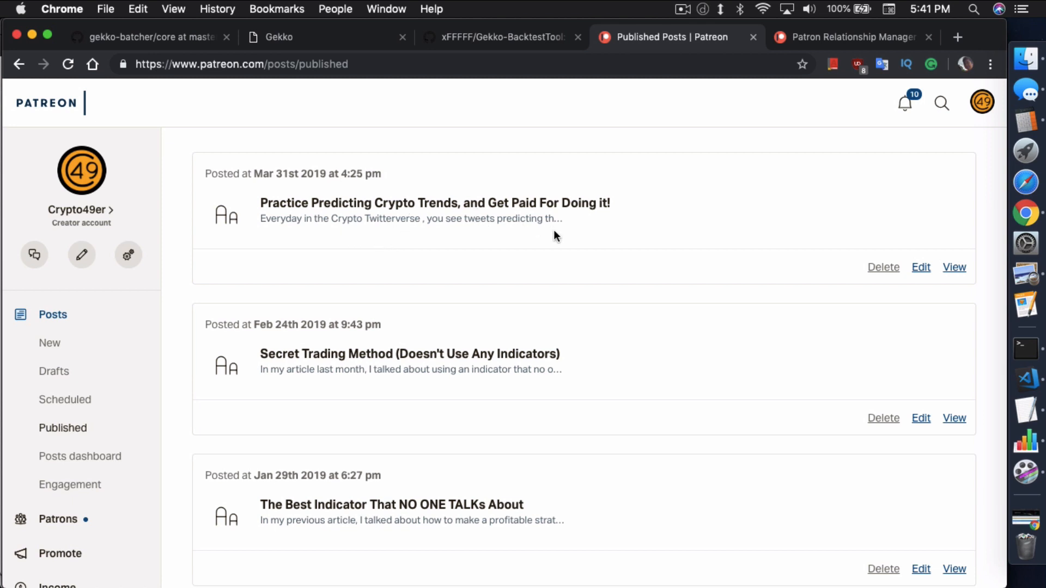
pyautogui.scroll(-3)
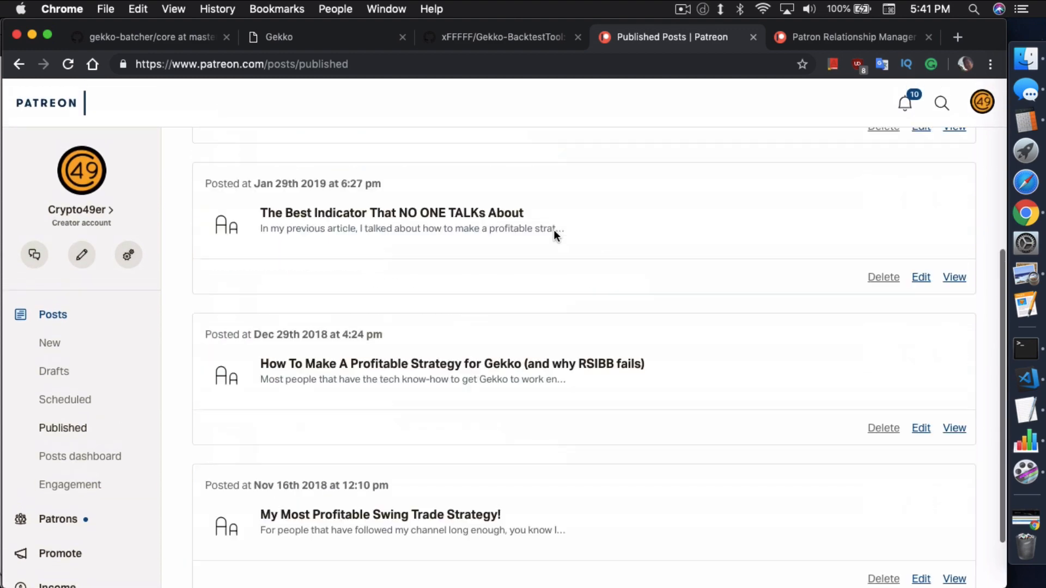
pyautogui.scroll(3)
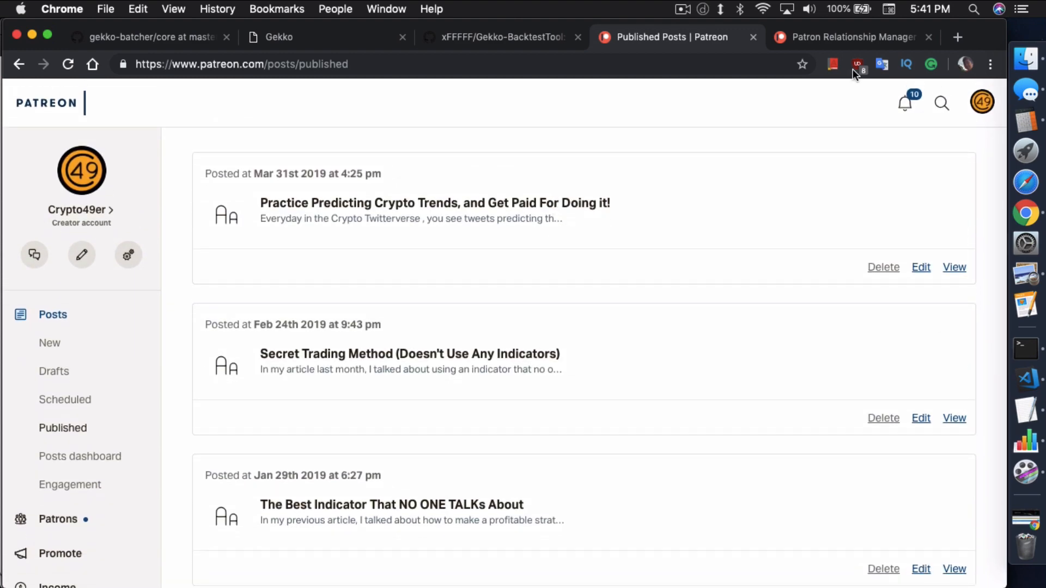
# Review the nine paid active patrons' pledges and March 2019 charges in the Relationship Manager
pyautogui.click(853, 37)
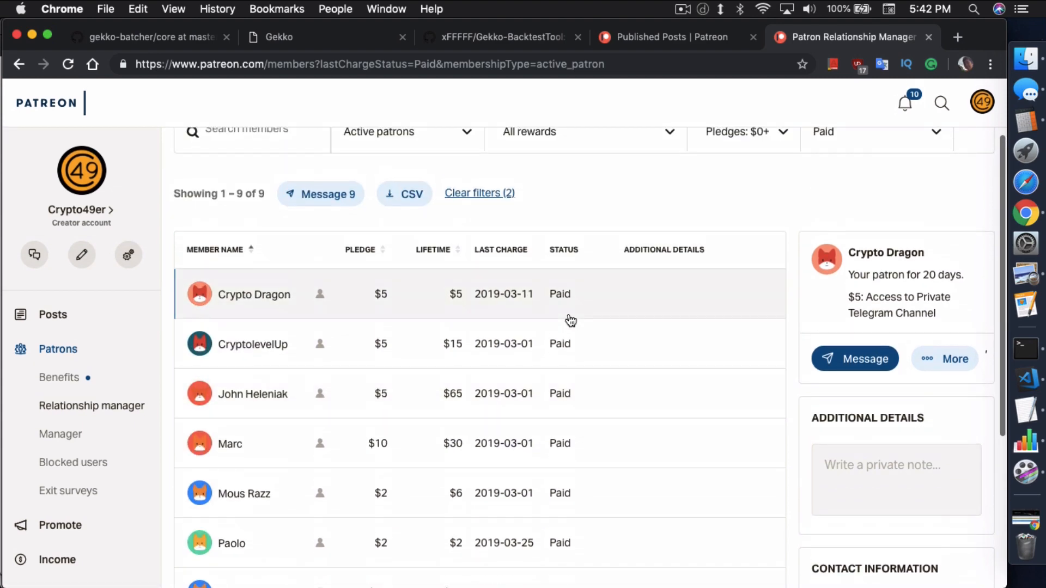
pyautogui.scroll(-3)
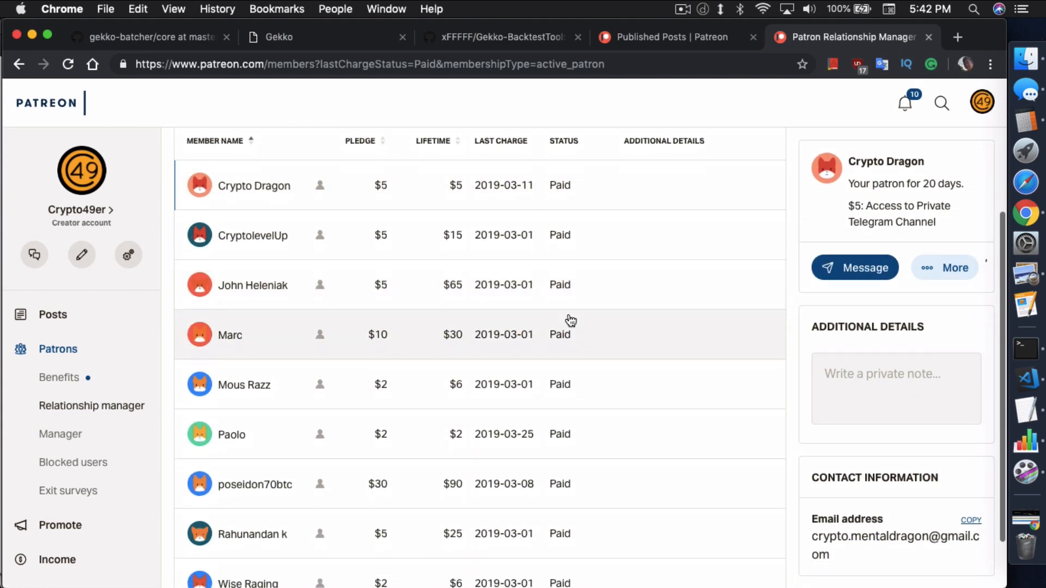
pyautogui.scroll(-3)
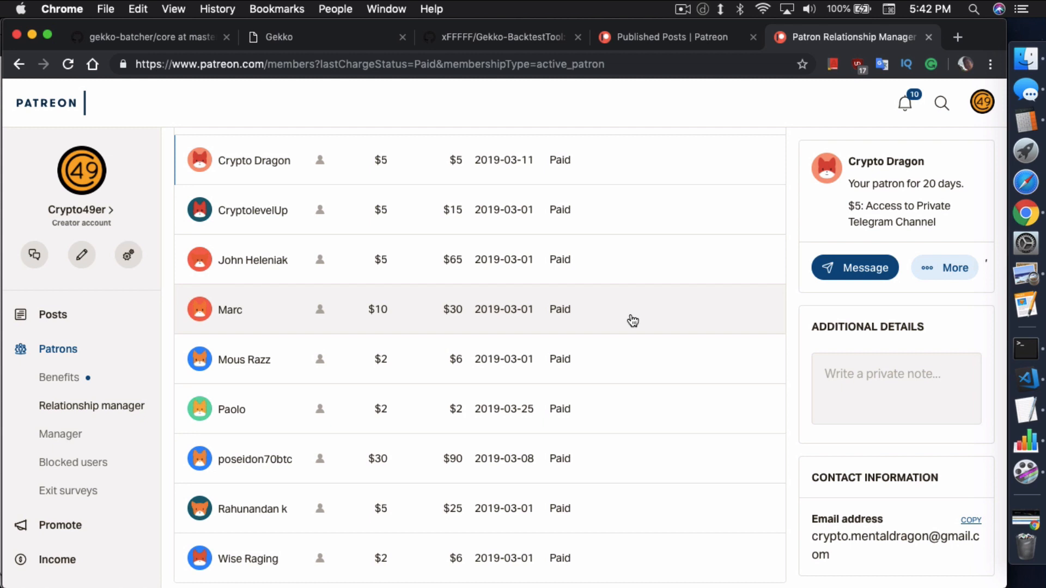
pyautogui.moveTo(533, 404)
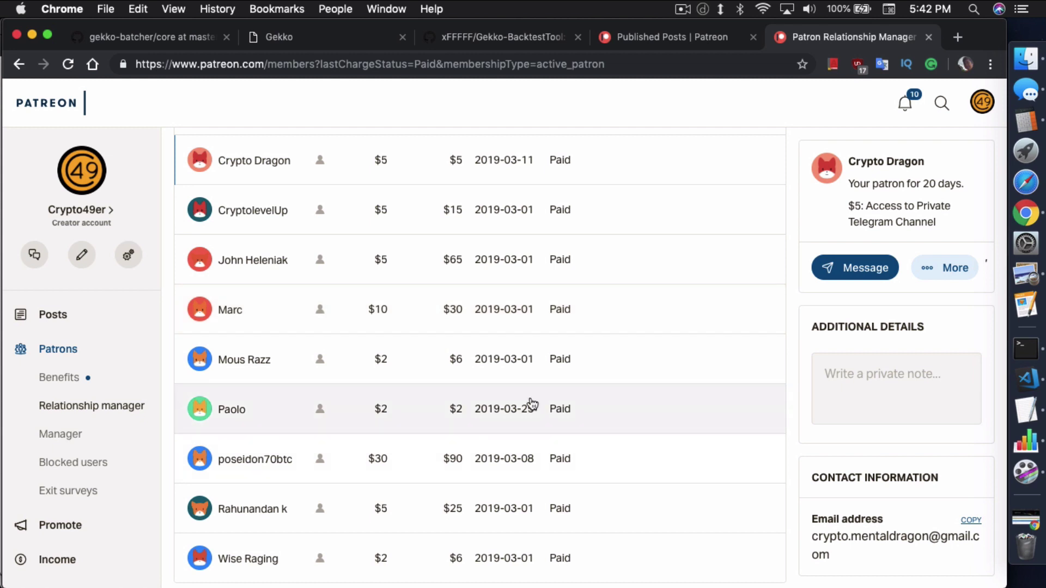